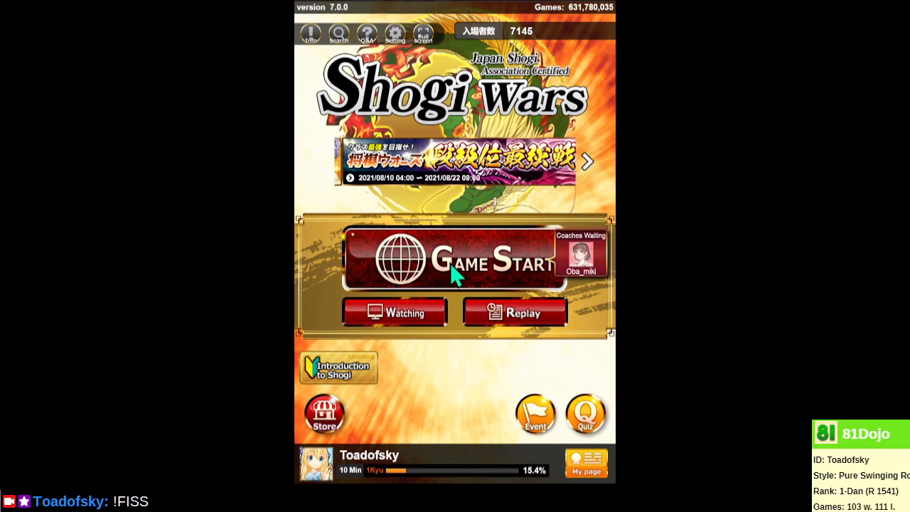
# Step: Choose Game Start on the main menu to look for a new online game
pyautogui.click(454, 262)
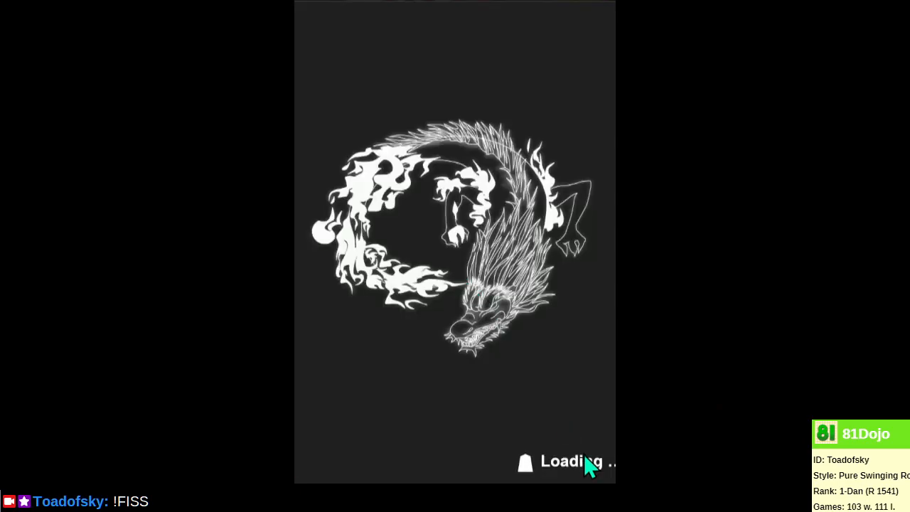
pyautogui.moveTo(696, 443)
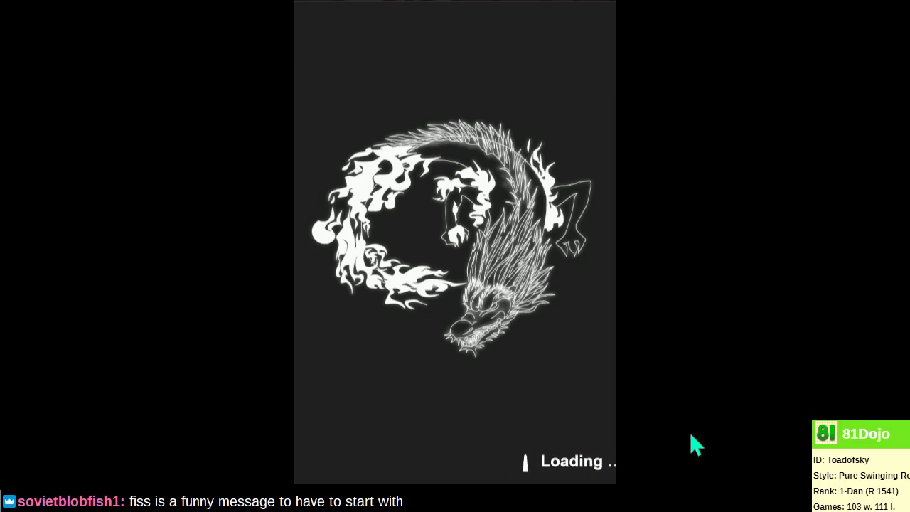
pyautogui.moveTo(725, 448)
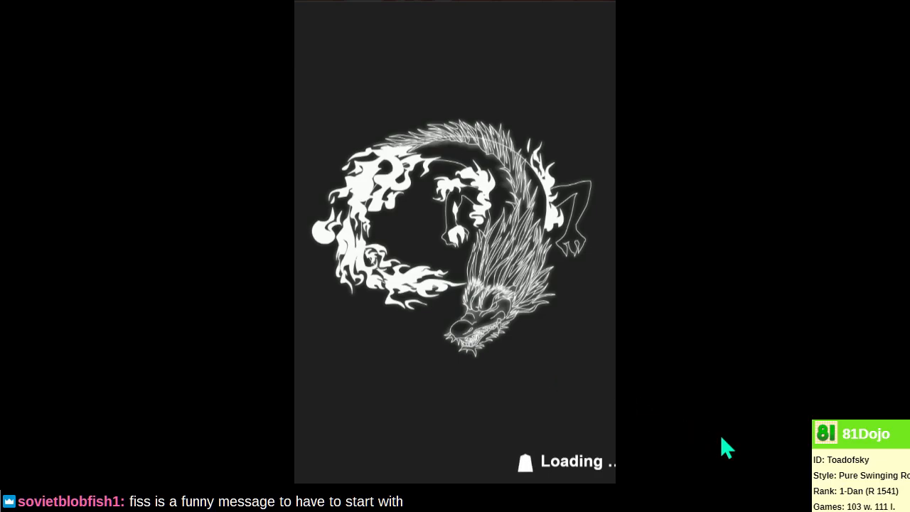
pyautogui.moveTo(726, 435)
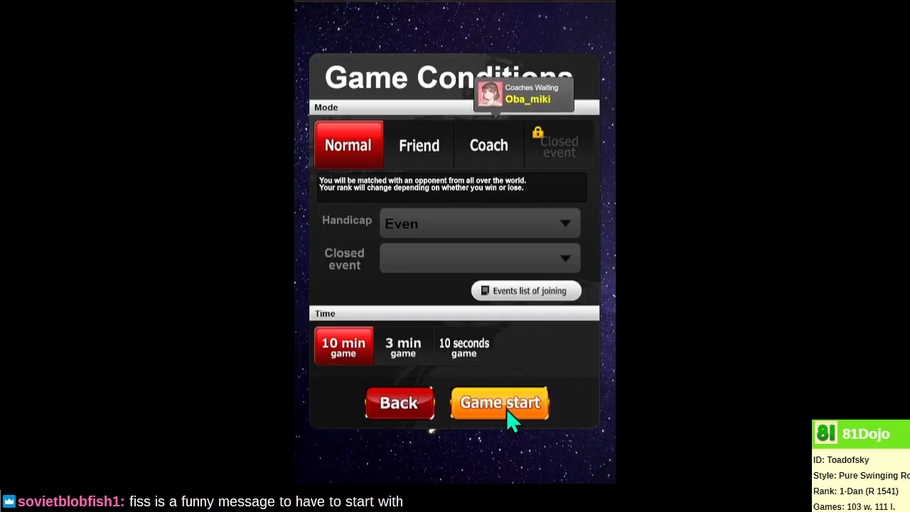
# Step: Launch the match with Normal, even, 10-minute conditions
pyautogui.click(499, 402)
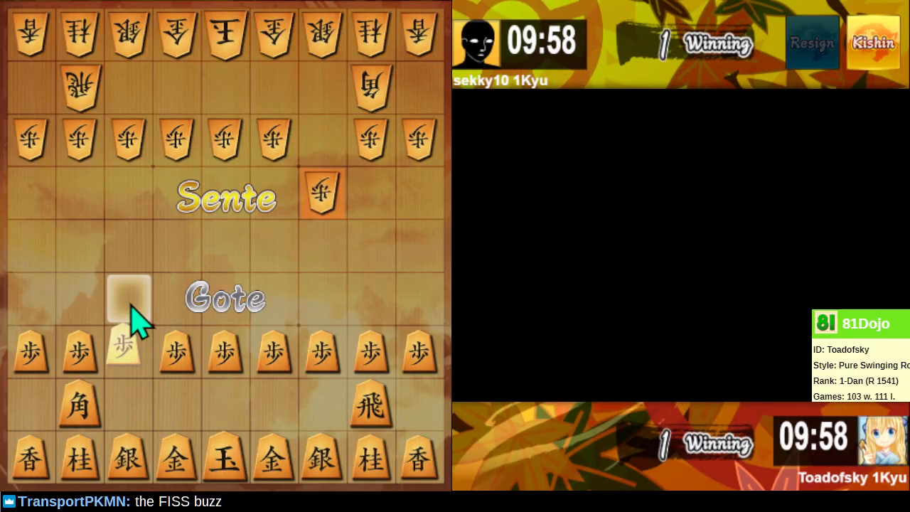
# Step: Advance the 7th-file pawn and bring the gold from 6九 up to 7八
pyautogui.click(128, 302)
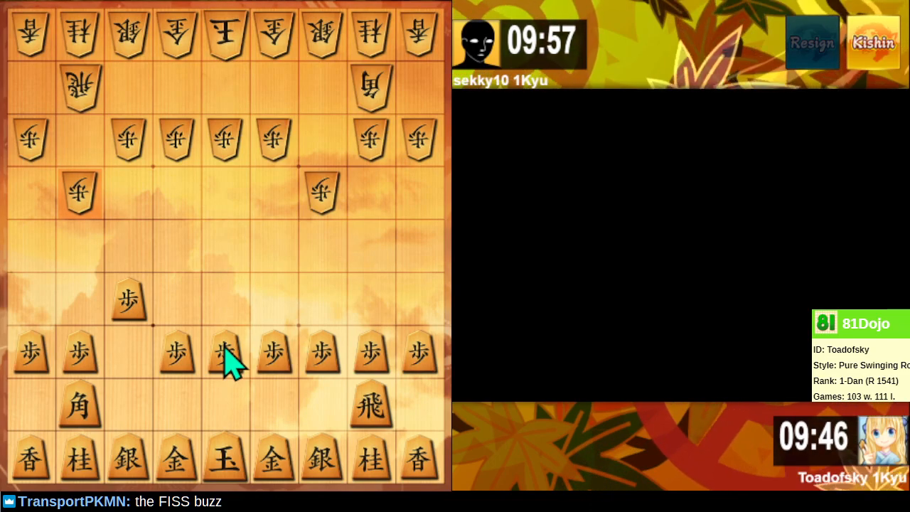
pyautogui.moveTo(177, 348)
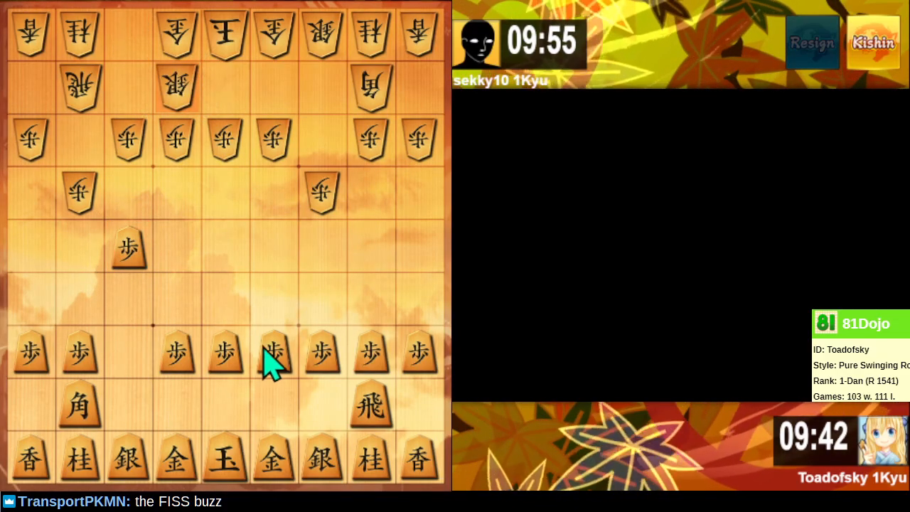
pyautogui.moveTo(192, 477)
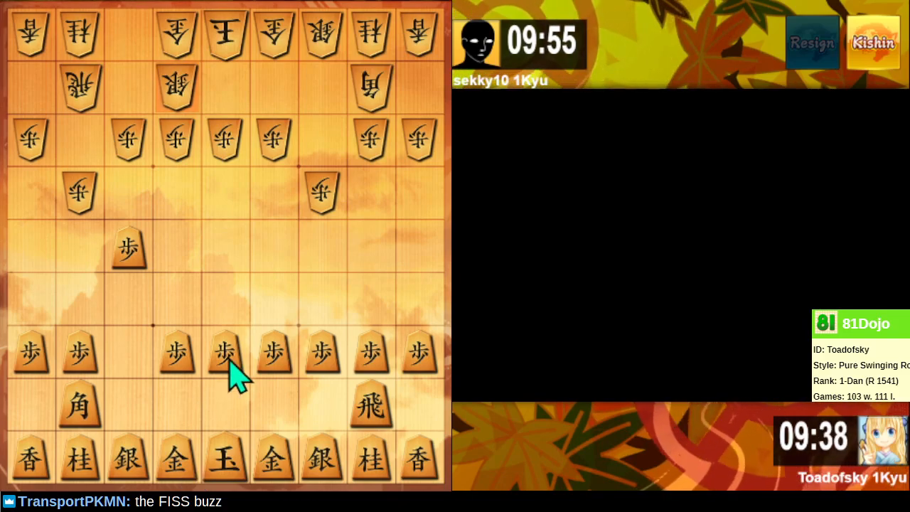
pyautogui.click(176, 458)
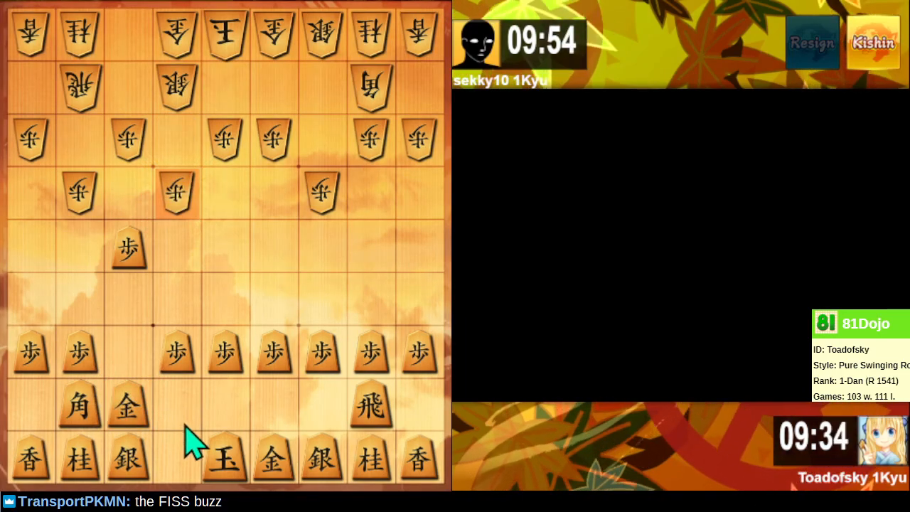
pyautogui.moveTo(153, 409)
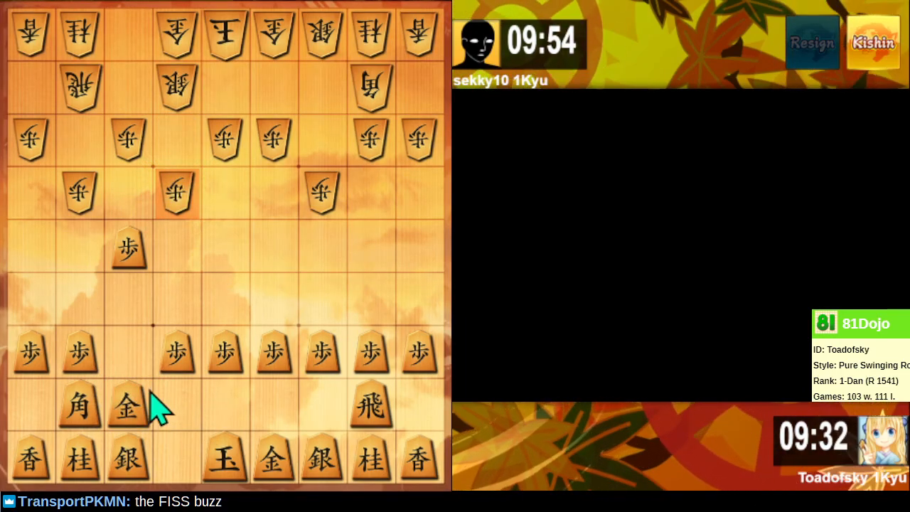
pyautogui.moveTo(292, 387)
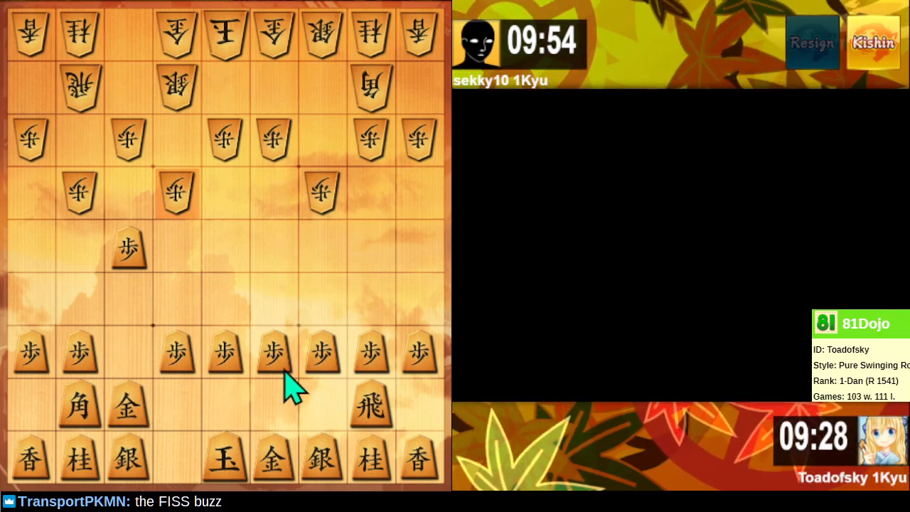
pyautogui.moveTo(386, 384)
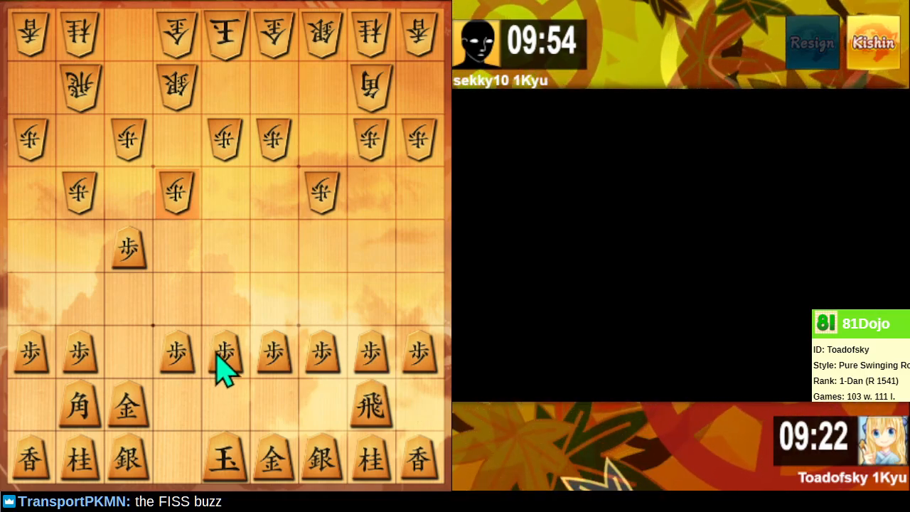
pyautogui.moveTo(192, 370)
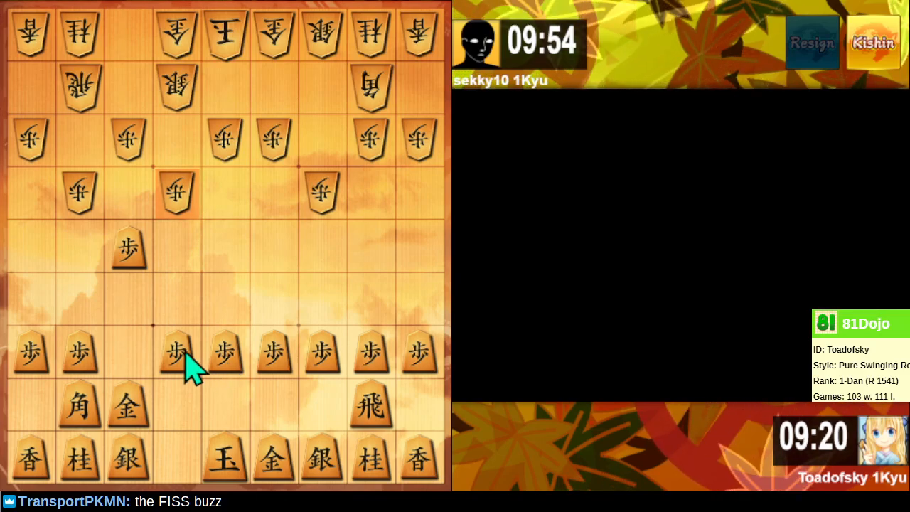
pyautogui.moveTo(85, 349)
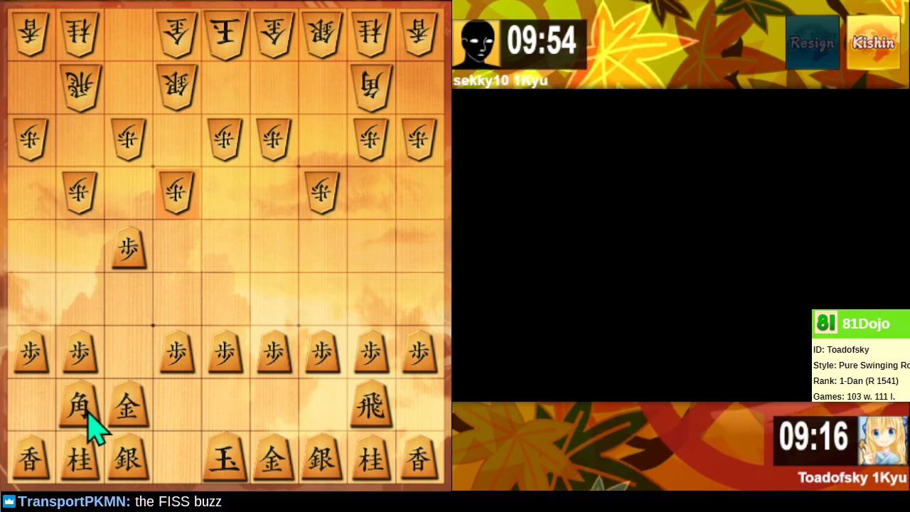
# Step: Play bishop to 7七, swing the rook to 6八 and step the king to 4八
pyautogui.click(79, 405)
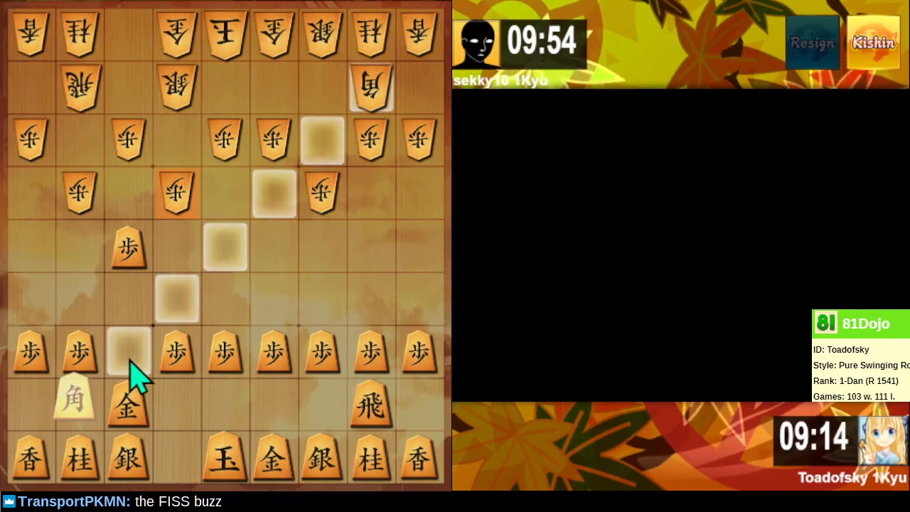
pyautogui.click(128, 353)
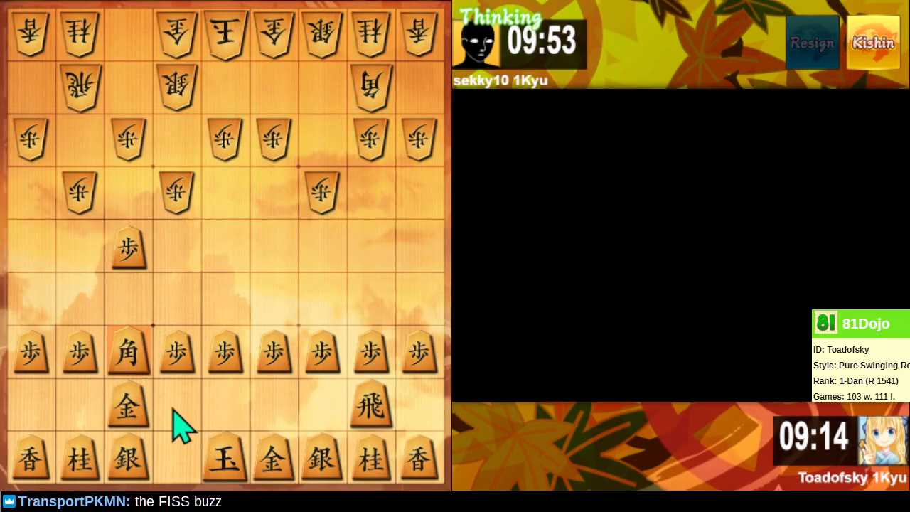
pyautogui.moveTo(131, 419)
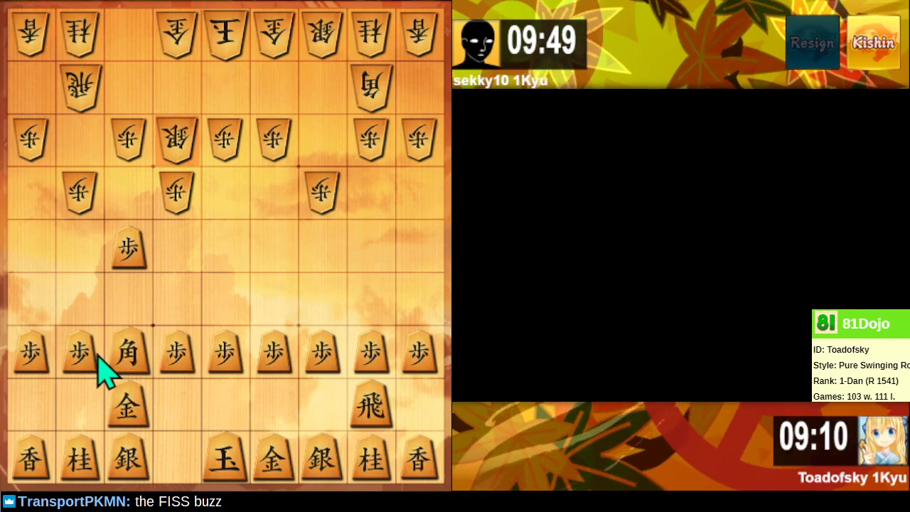
pyautogui.moveTo(177, 369)
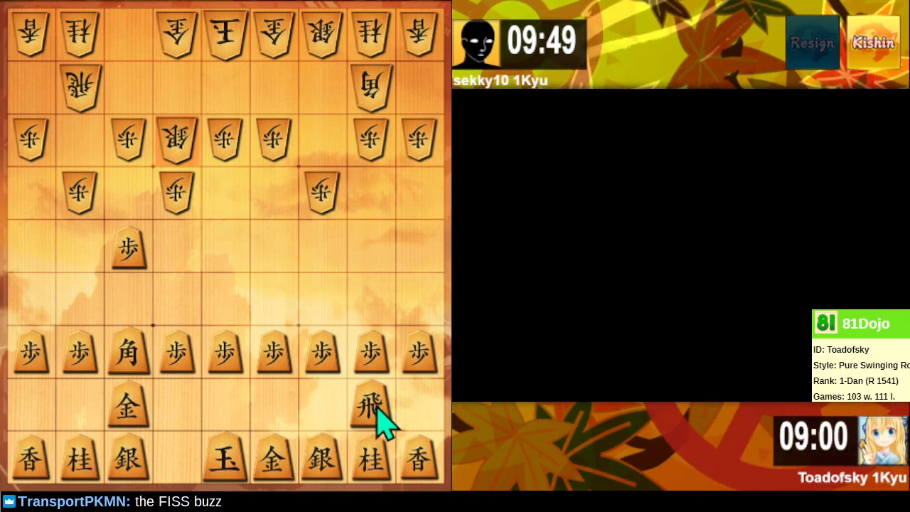
pyautogui.click(369, 405)
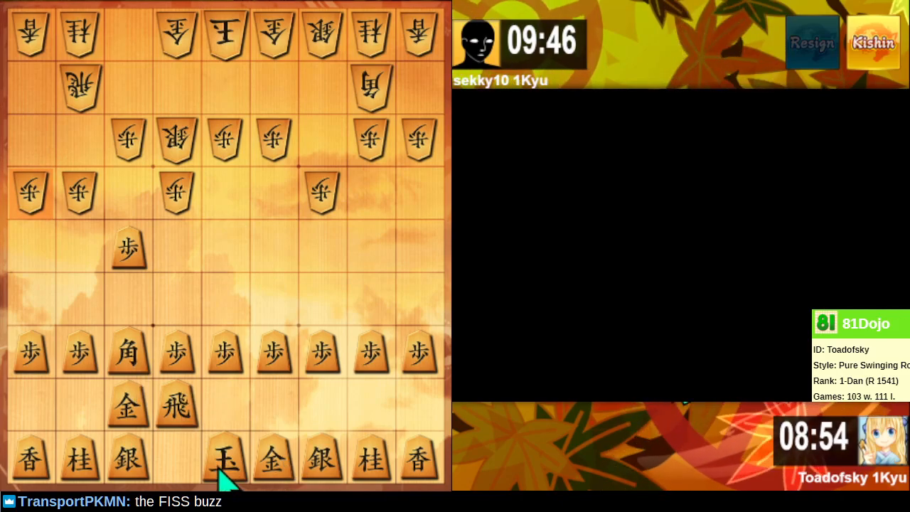
pyautogui.click(225, 457)
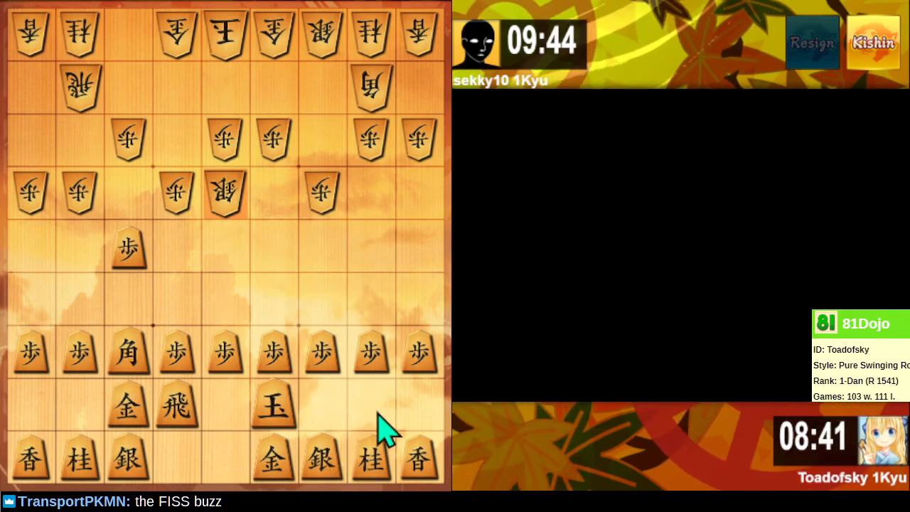
# Step: Push the 6th-file pawn from 6七 to 6六
pyautogui.click(418, 353)
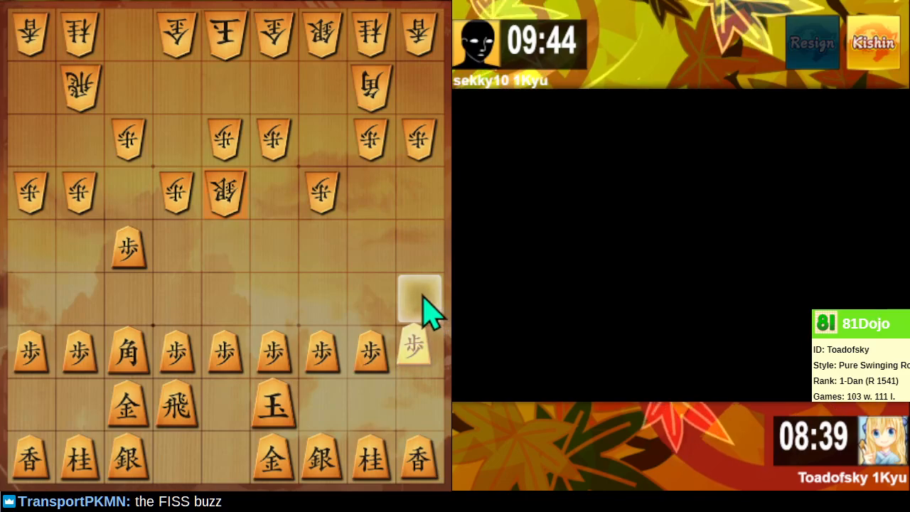
pyautogui.click(418, 352)
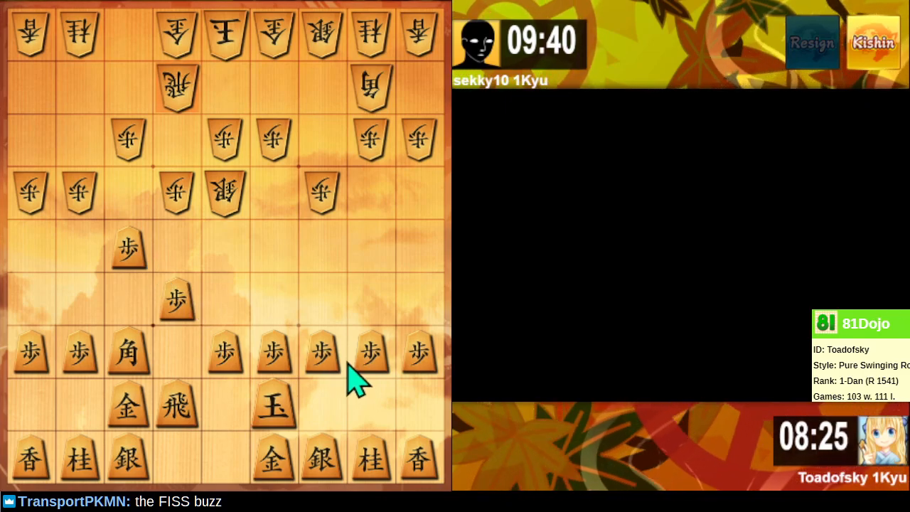
pyautogui.moveTo(367, 373)
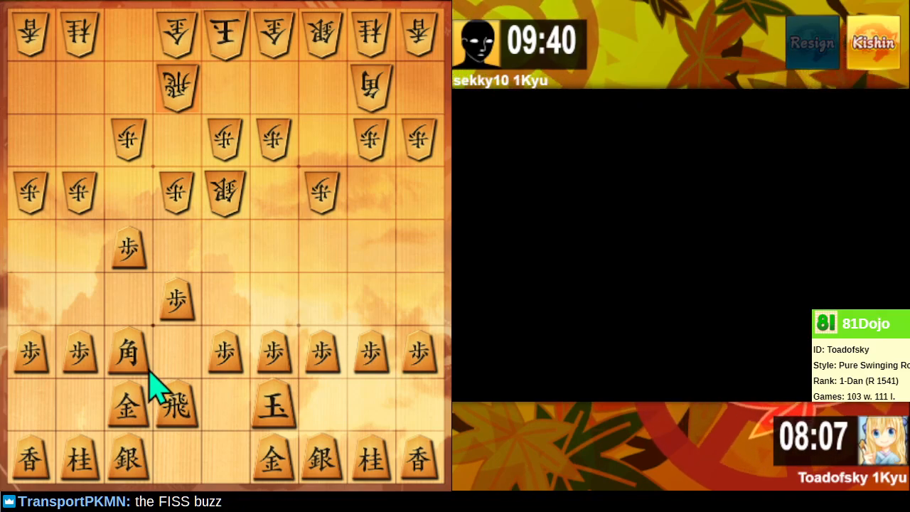
pyautogui.moveTo(178, 372)
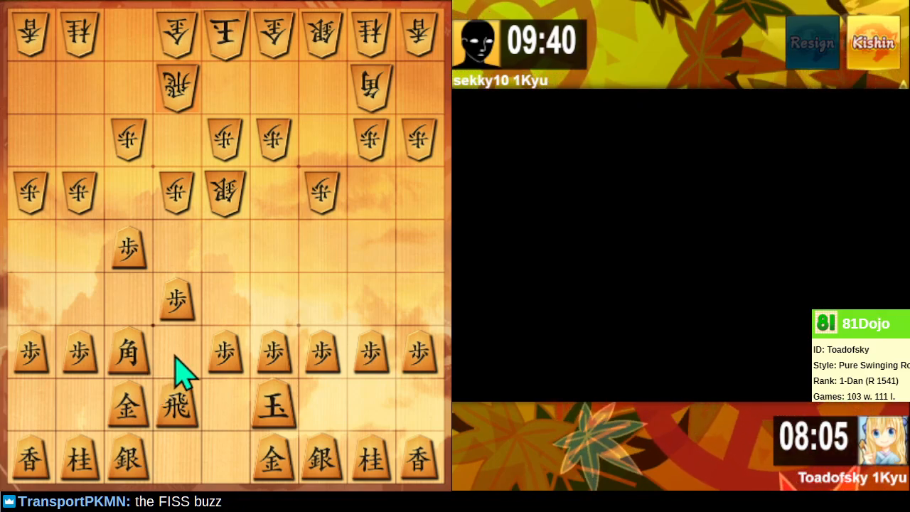
pyautogui.moveTo(139, 438)
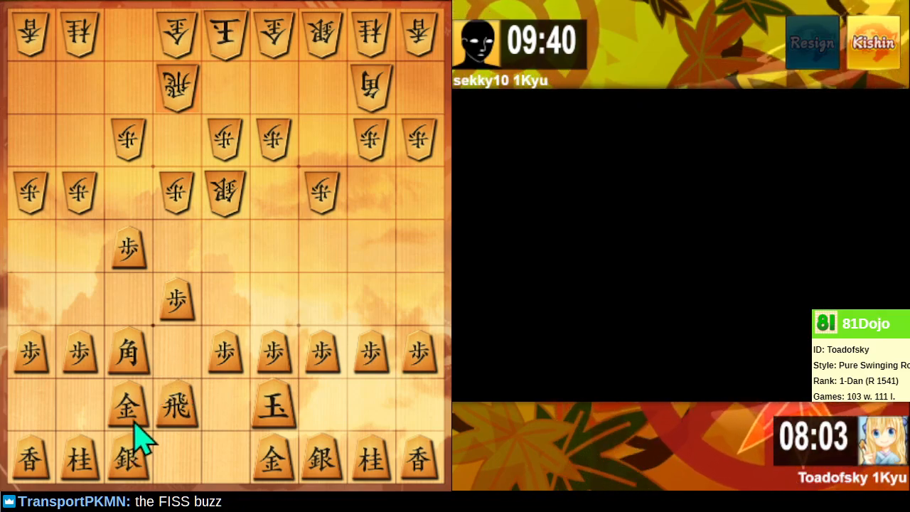
pyautogui.moveTo(178, 356)
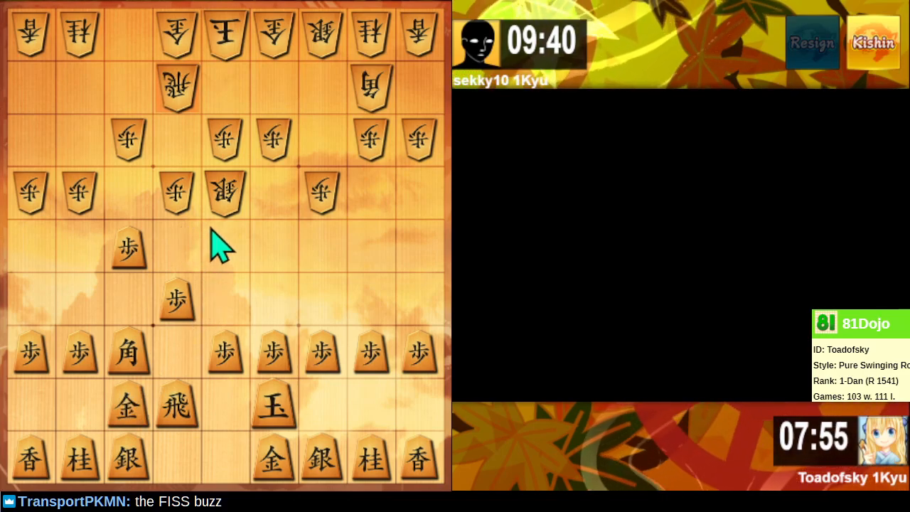
pyautogui.moveTo(214, 267)
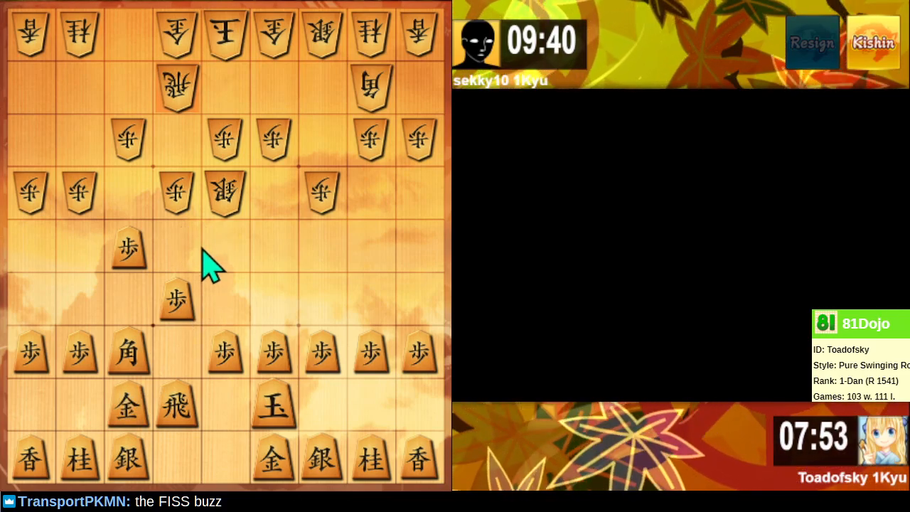
pyautogui.moveTo(192, 405)
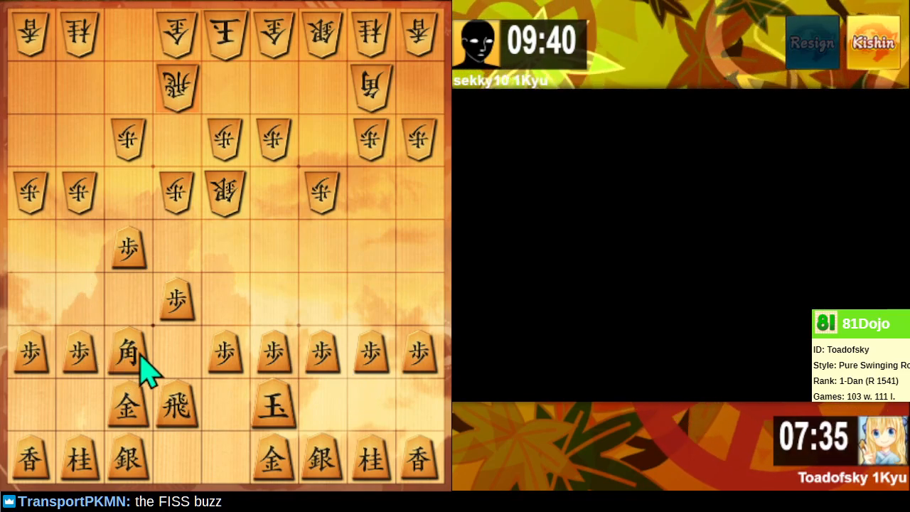
pyautogui.moveTo(284, 356)
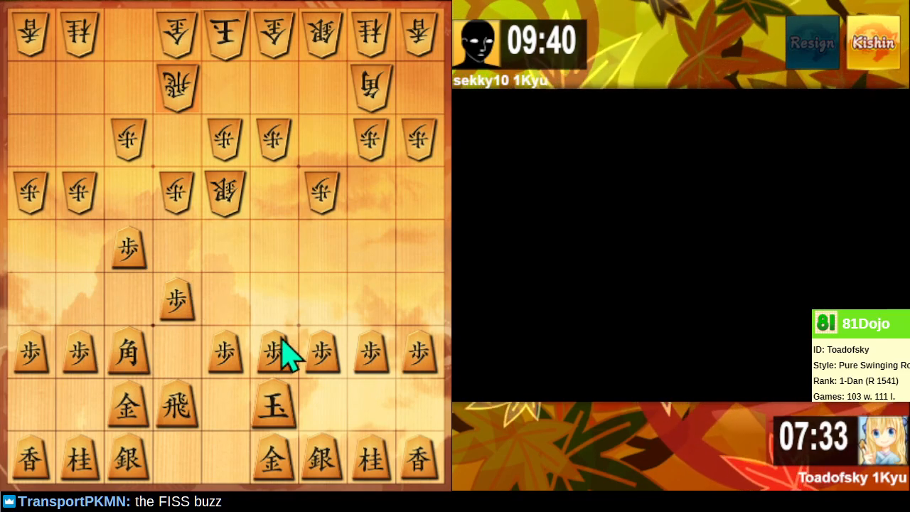
pyautogui.moveTo(325, 458)
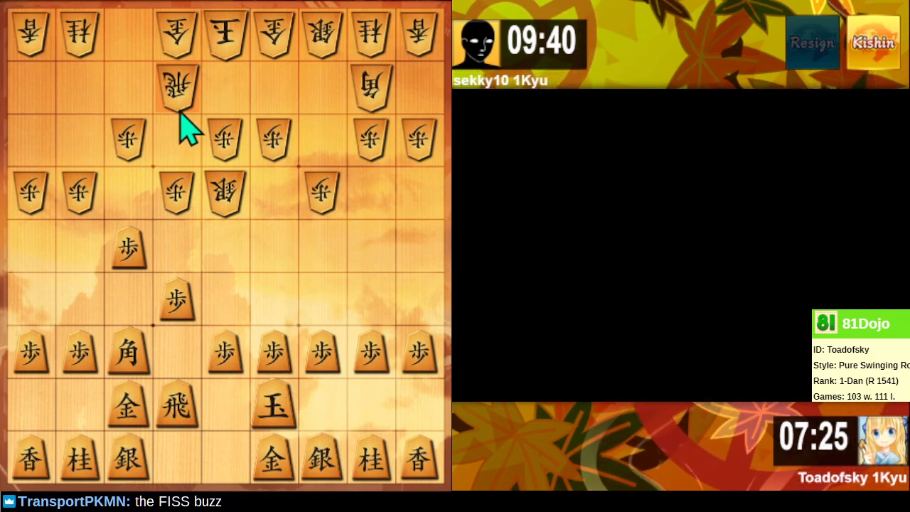
pyautogui.moveTo(188, 142)
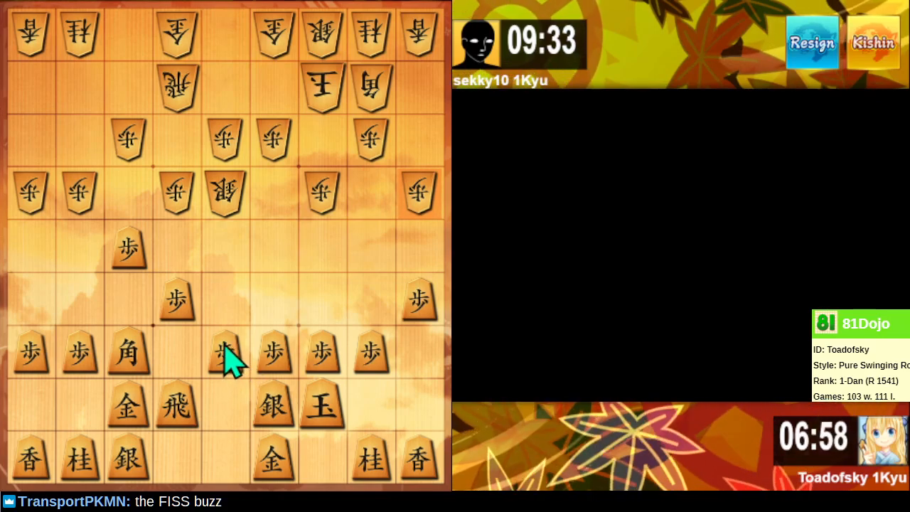
# Step: Advance the centre pawn to 5f and raise the silver to 5g behind it
pyautogui.click(225, 353)
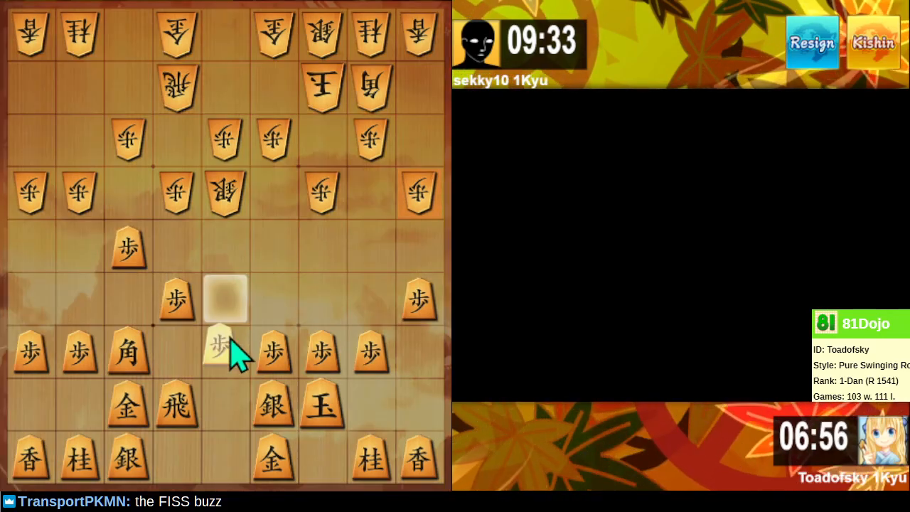
pyautogui.click(225, 299)
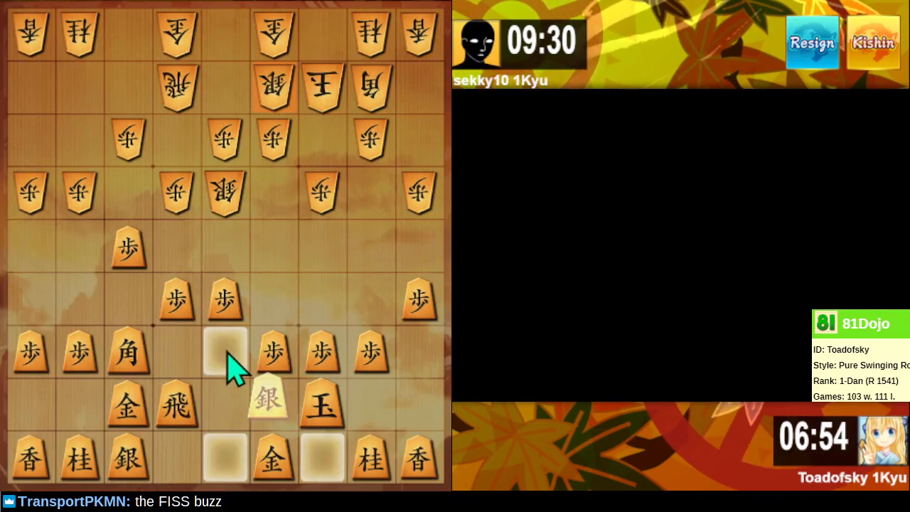
pyautogui.click(225, 352)
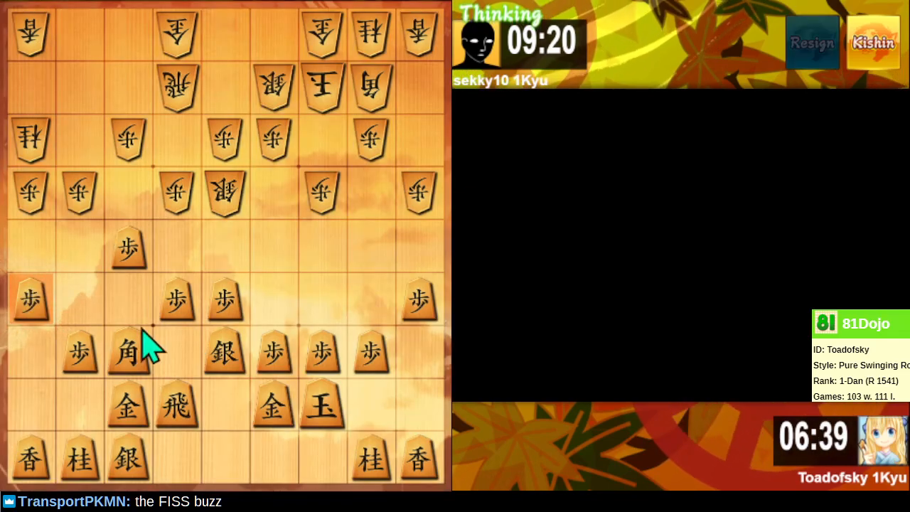
pyautogui.moveTo(140, 399)
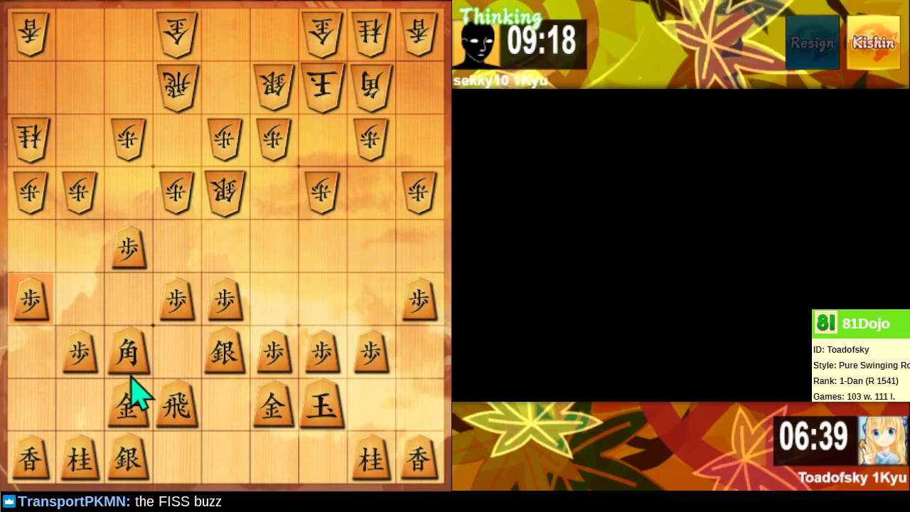
pyautogui.moveTo(131, 287)
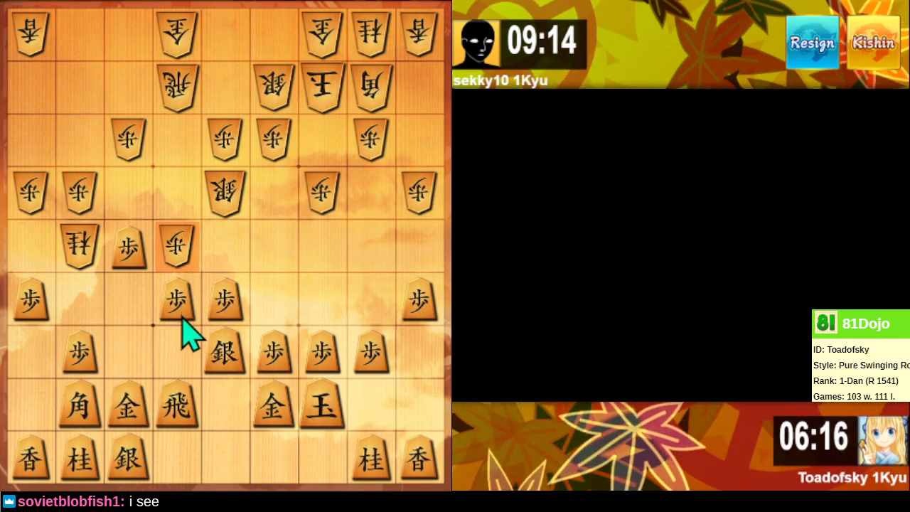
pyautogui.moveTo(182, 305)
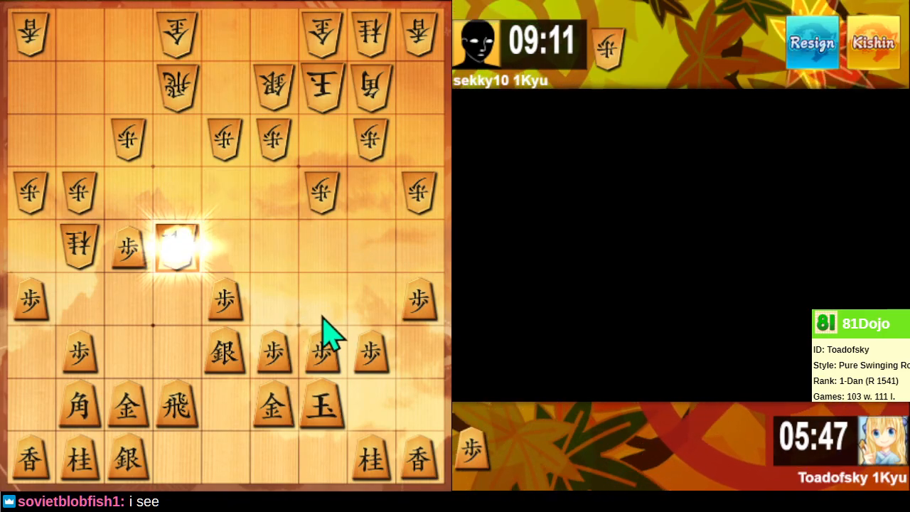
# Step: Exchange bishops along the long diagonal and set the bishop up on 5e
pyautogui.click(178, 244)
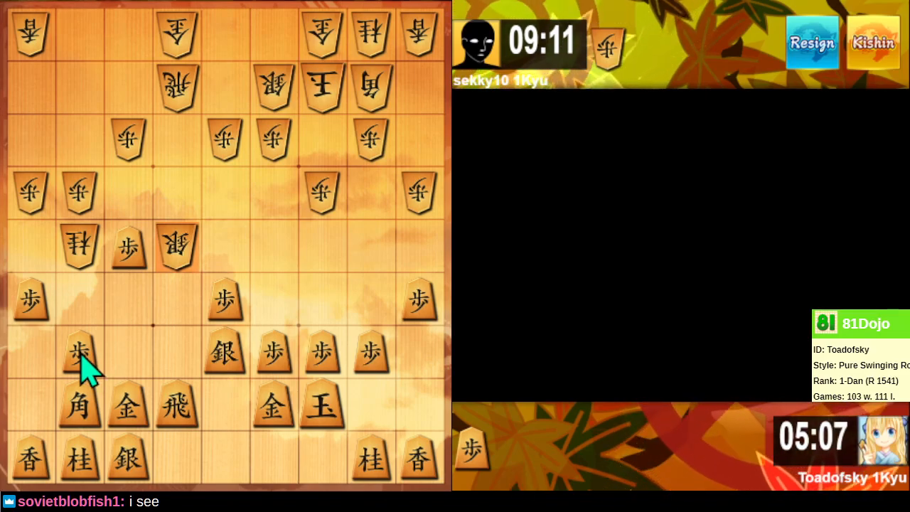
pyautogui.moveTo(131, 395)
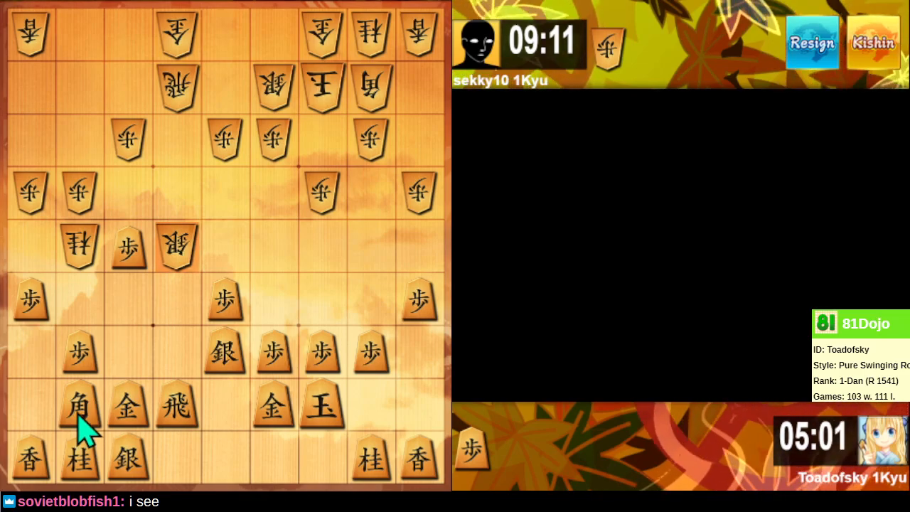
pyautogui.click(79, 406)
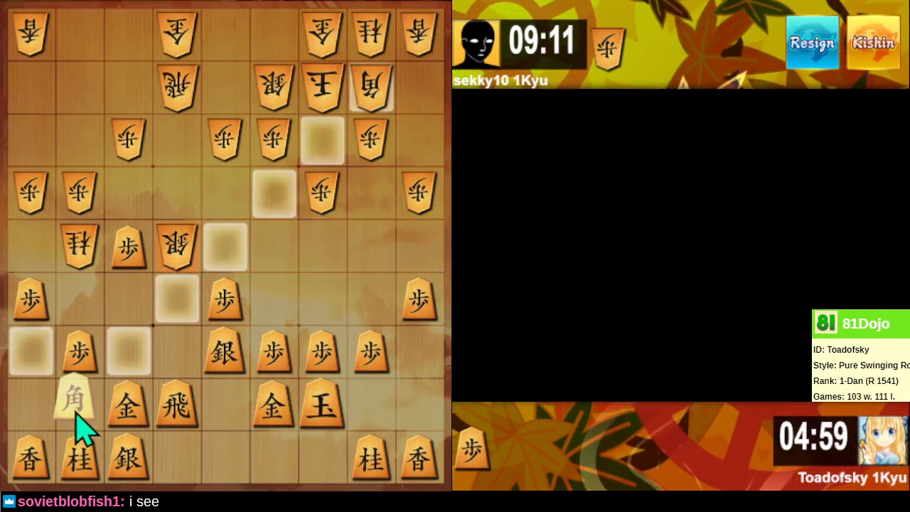
pyautogui.click(79, 401)
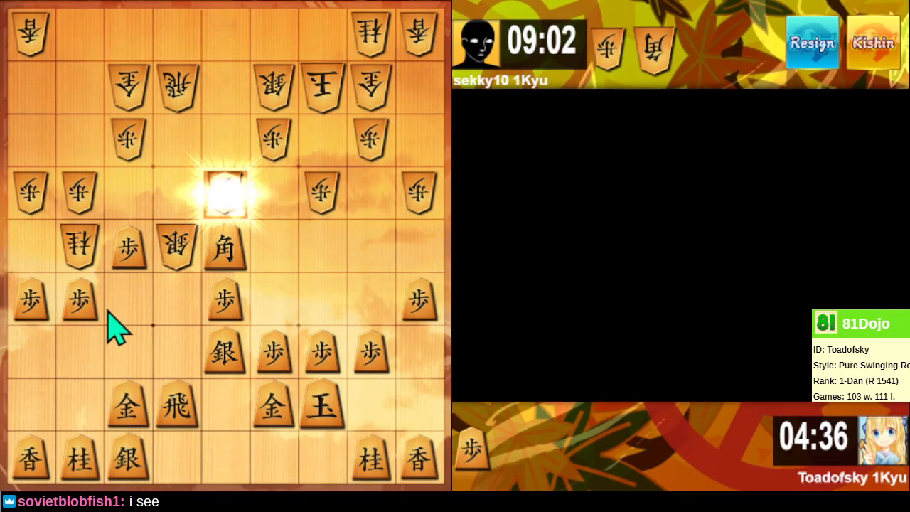
# Step: Retreat the bishop from 5e to 8h and take the knight on 8e with the 8f pawn
pyautogui.click(226, 192)
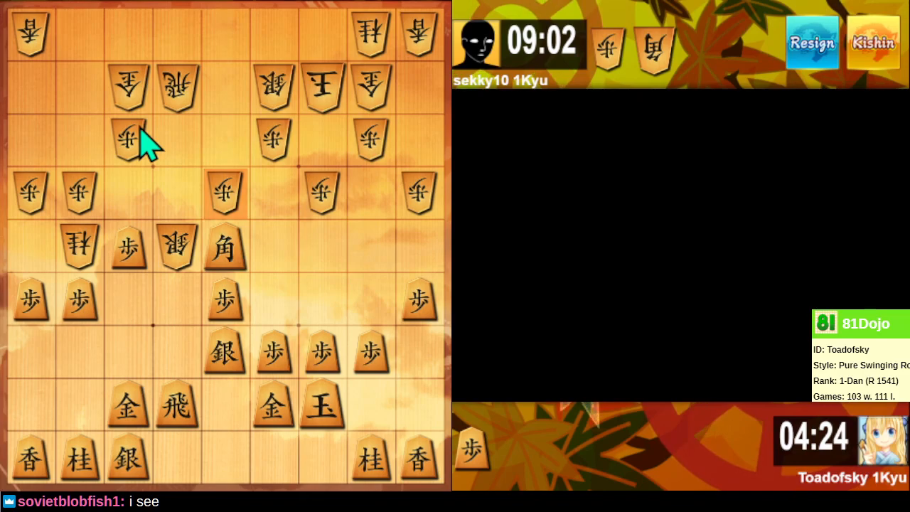
pyautogui.moveTo(381, 93)
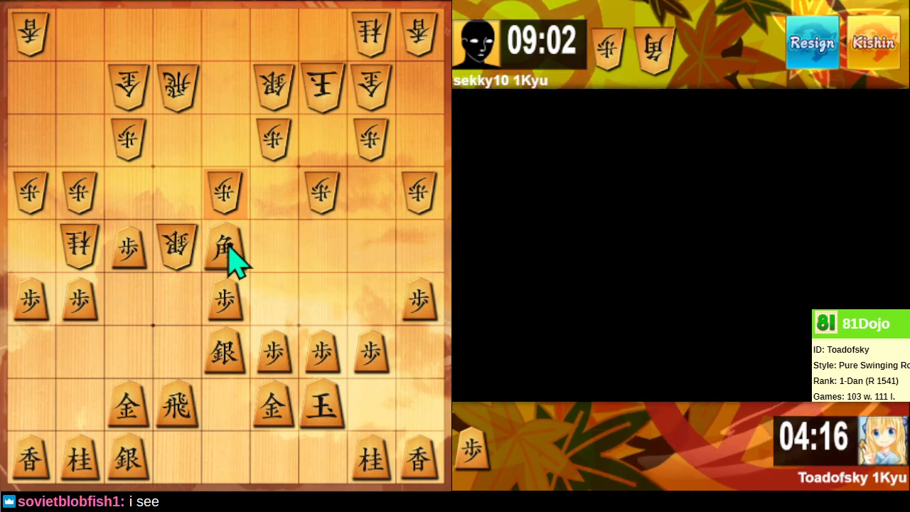
pyautogui.moveTo(249, 263)
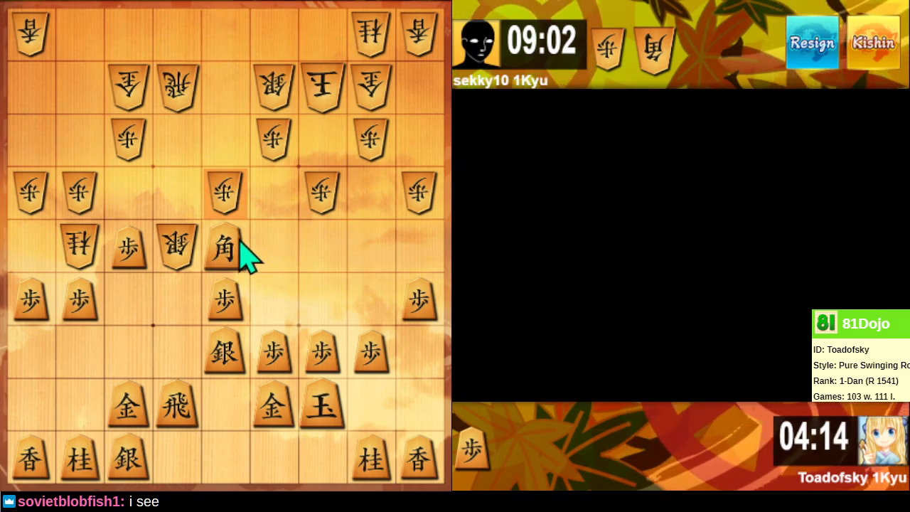
pyautogui.click(224, 248)
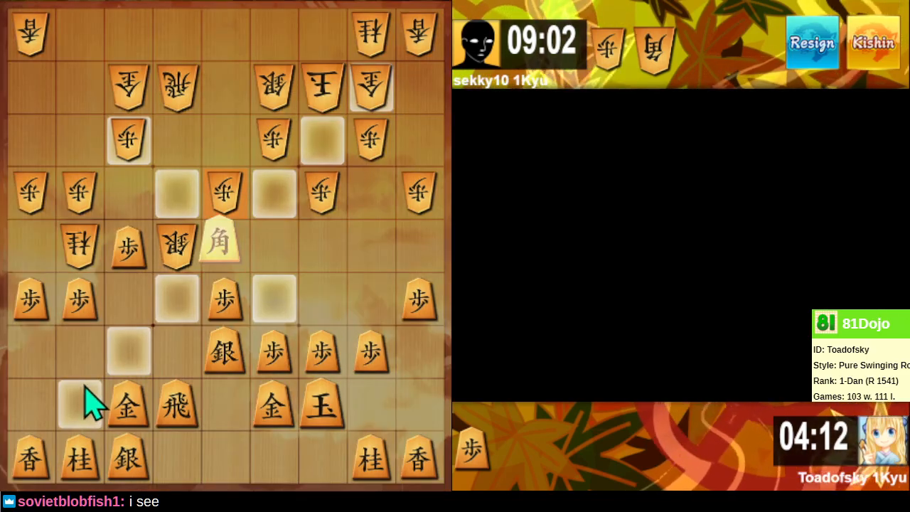
pyautogui.click(78, 406)
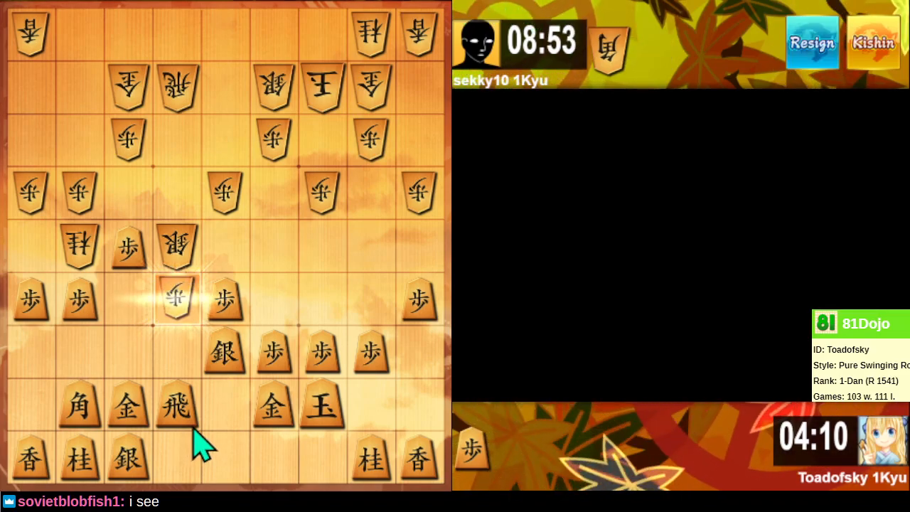
pyautogui.click(79, 299)
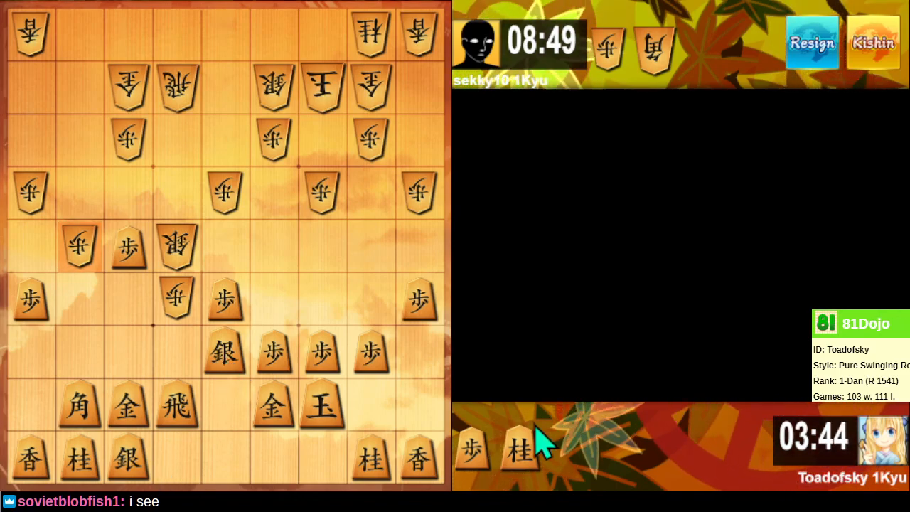
pyautogui.moveTo(537, 462)
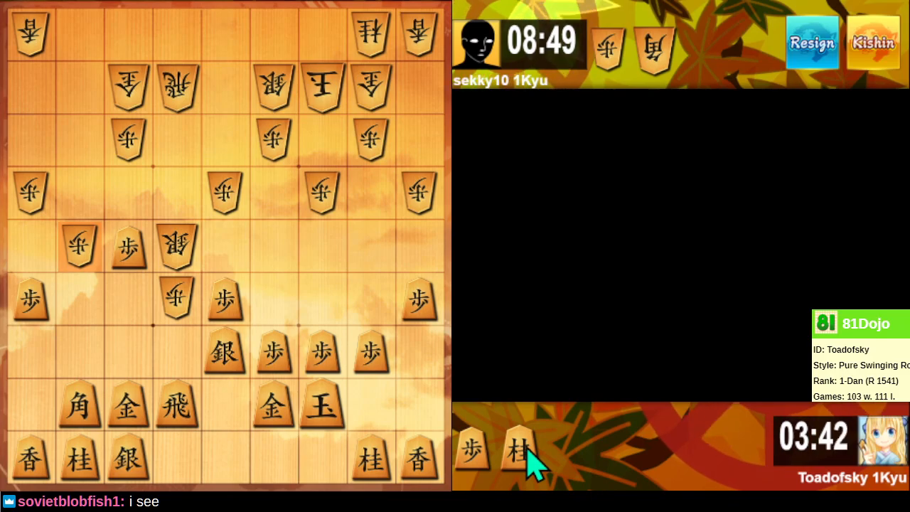
# Step: Drop the knight on 4f, take 6f with the silver, then recapture with the bishop
pyautogui.click(273, 298)
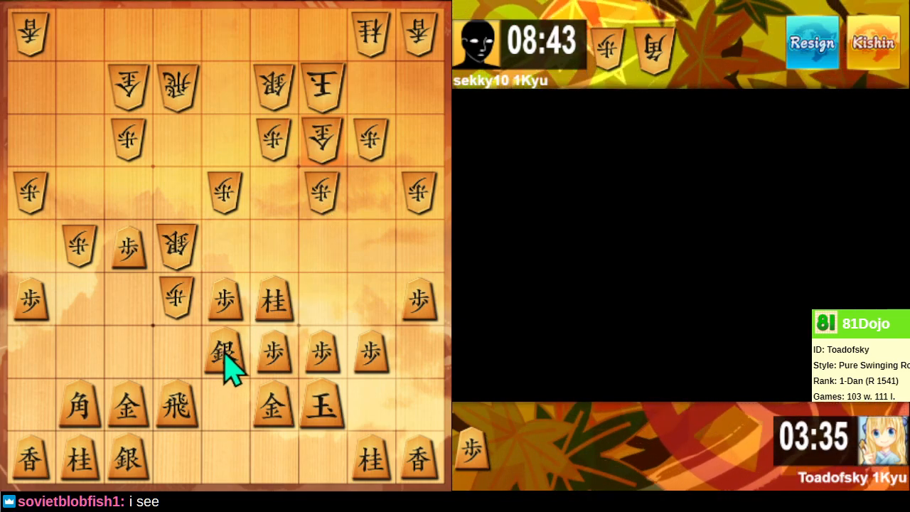
pyautogui.click(225, 353)
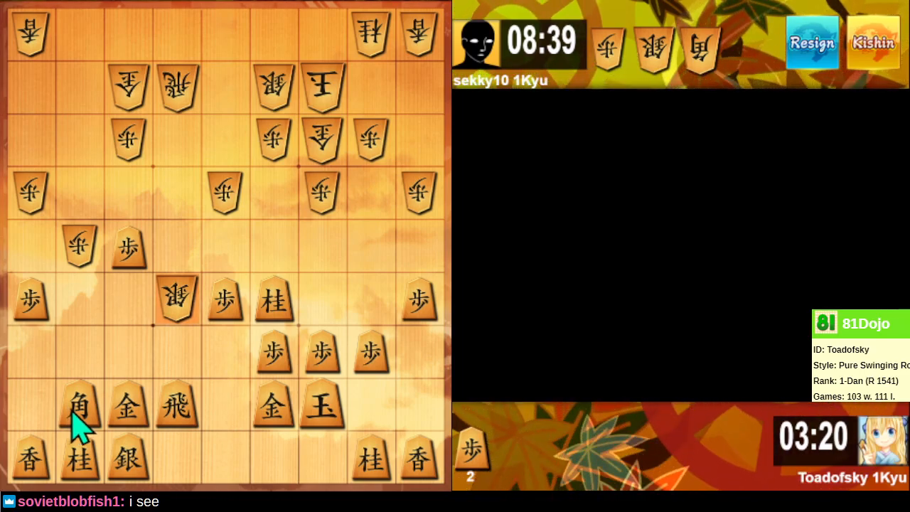
pyautogui.click(177, 302)
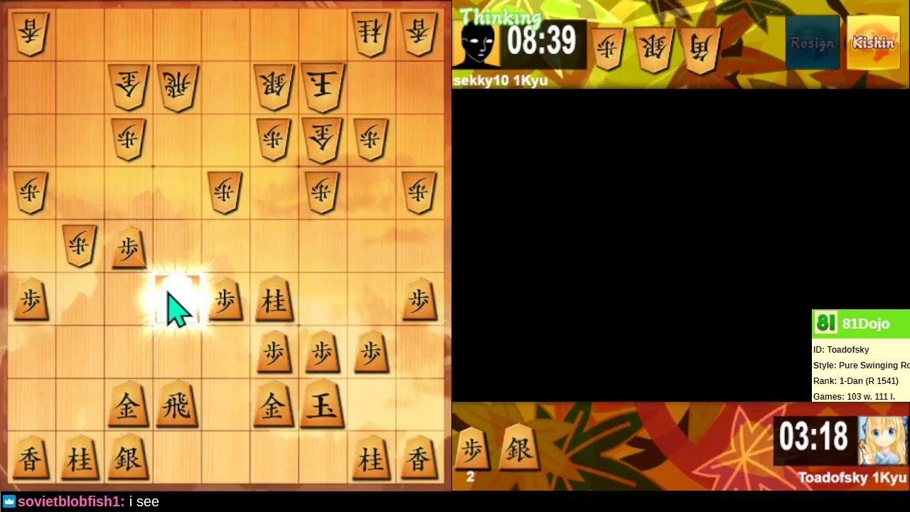
pyautogui.click(178, 298)
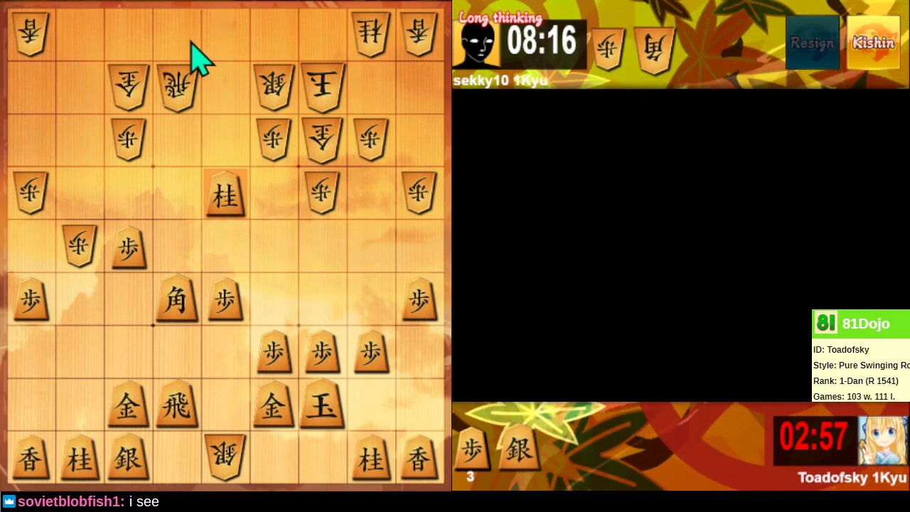
pyautogui.moveTo(234, 235)
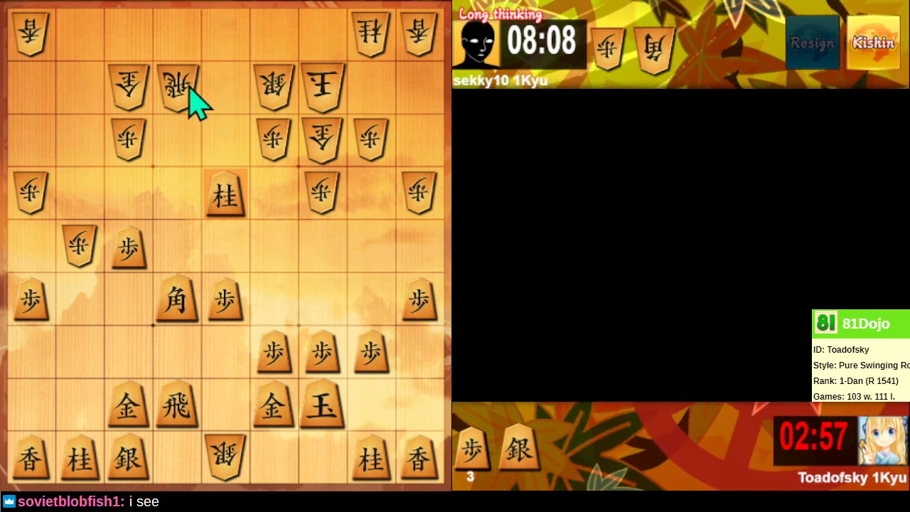
pyautogui.moveTo(192, 99)
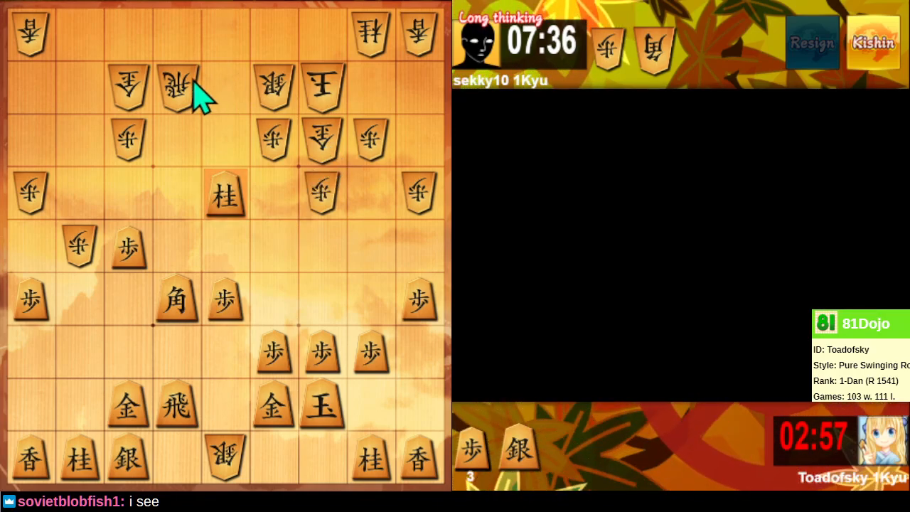
pyautogui.moveTo(178, 45)
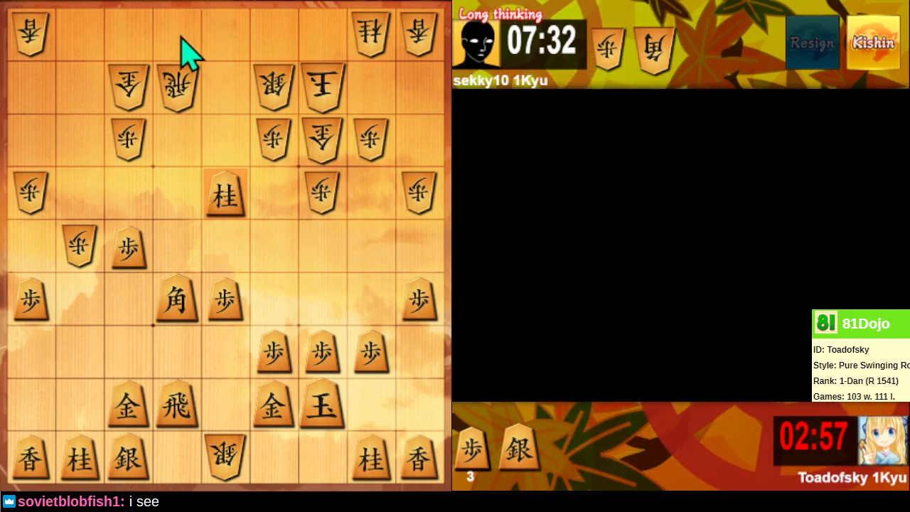
pyautogui.moveTo(187, 111)
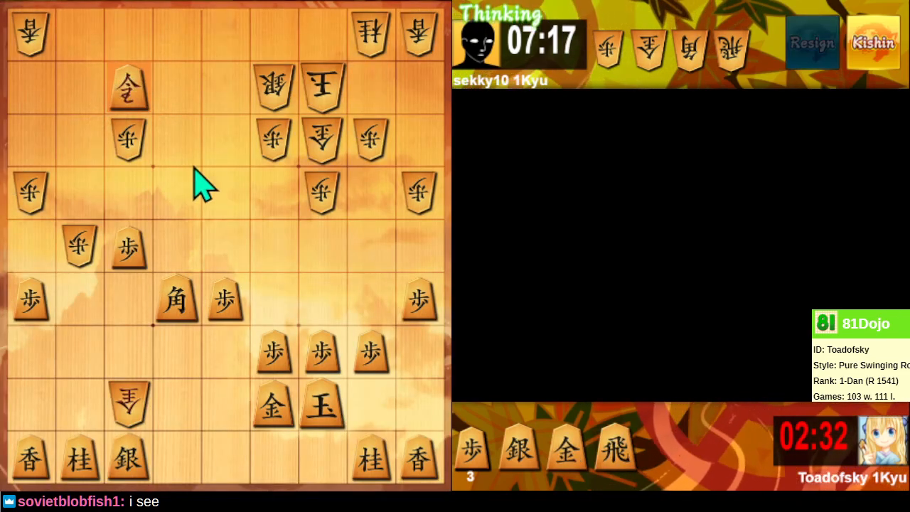
pyautogui.moveTo(515, 470)
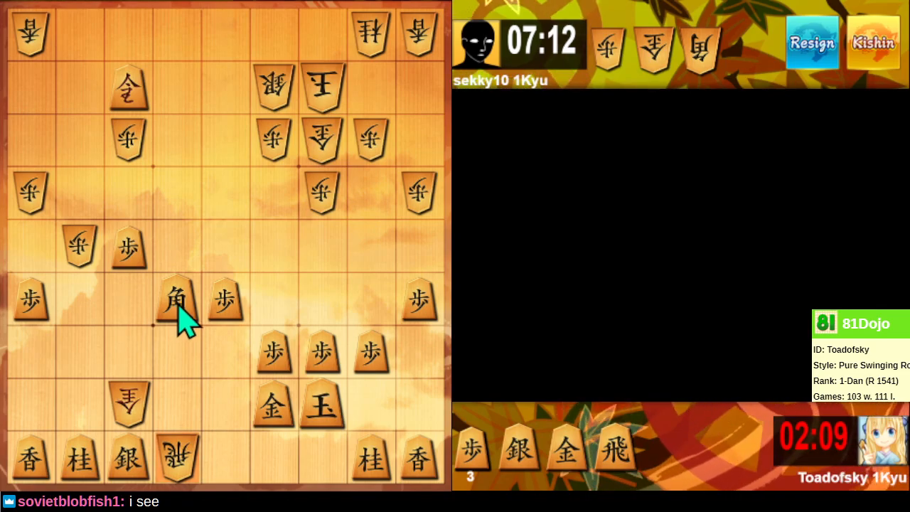
# Step: Trade the bishop for the gold beside the enemy king
pyautogui.click(176, 302)
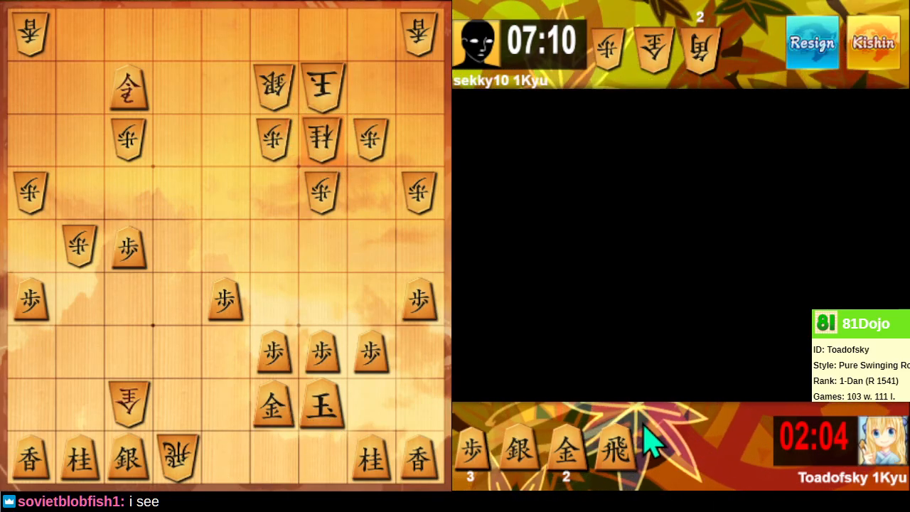
pyautogui.moveTo(628, 462)
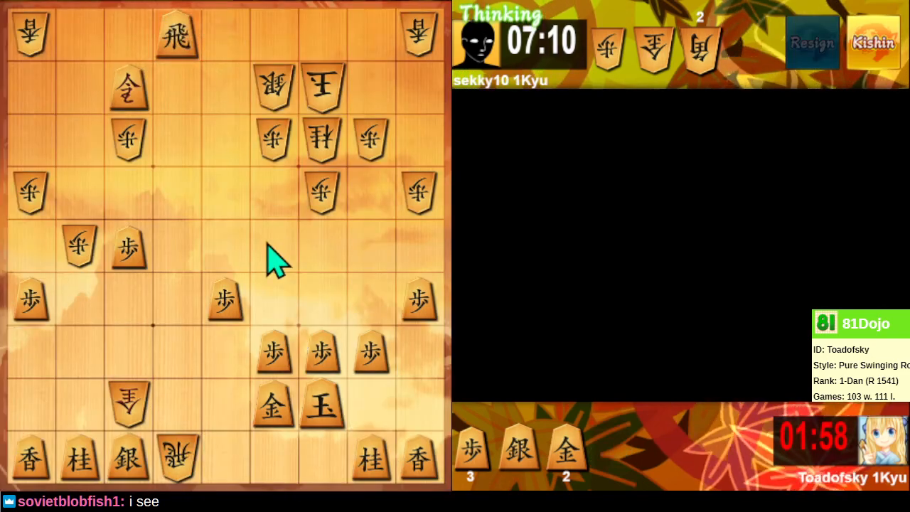
pyautogui.moveTo(363, 381)
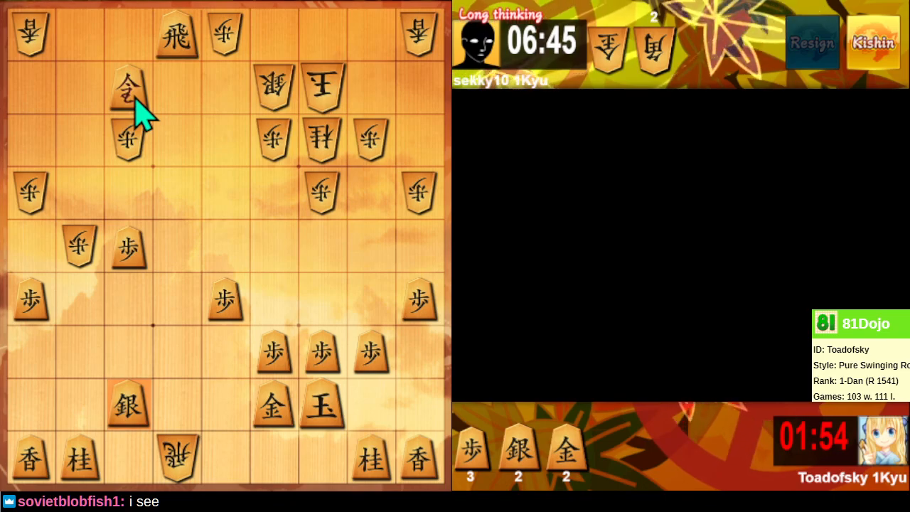
pyautogui.moveTo(150, 114)
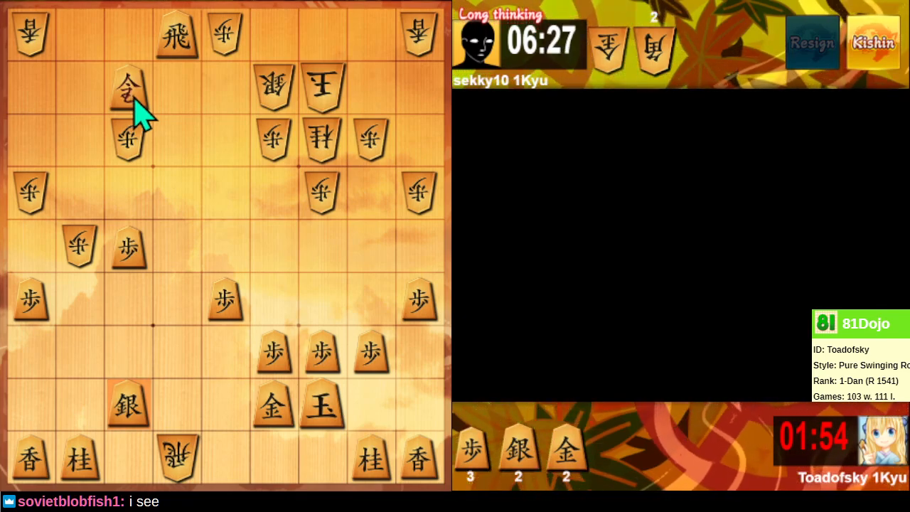
pyautogui.moveTo(355, 72)
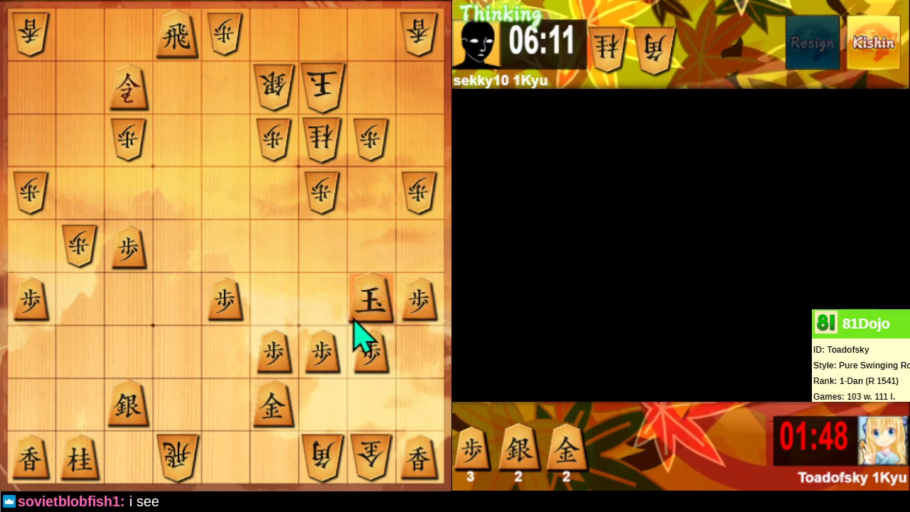
pyautogui.moveTo(339, 305)
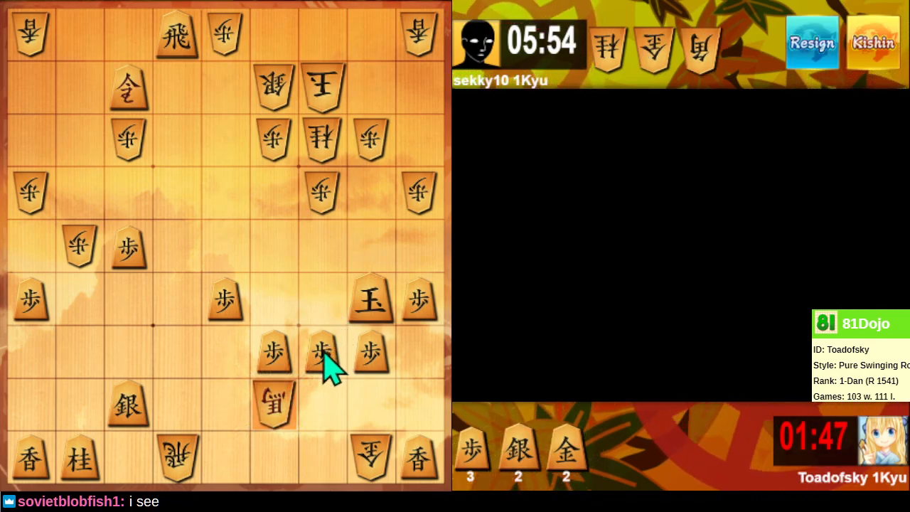
pyautogui.moveTo(256, 282)
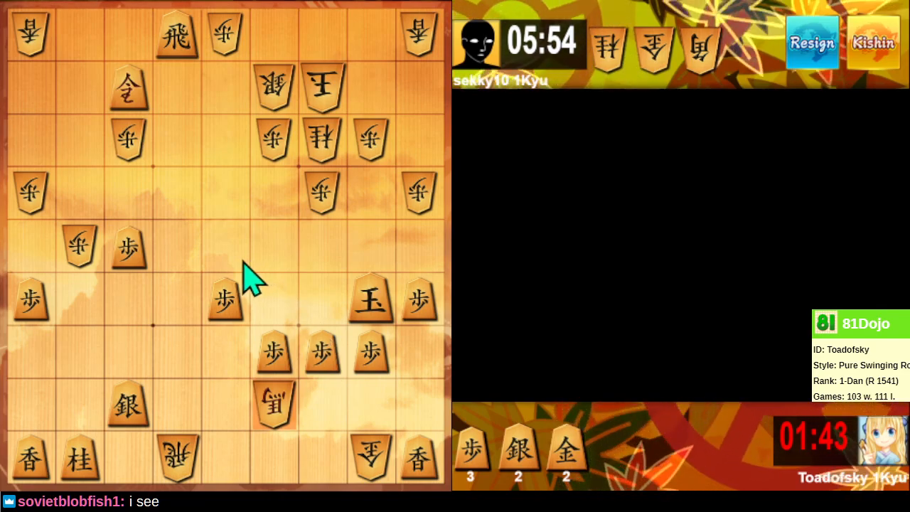
pyautogui.moveTo(202, 182)
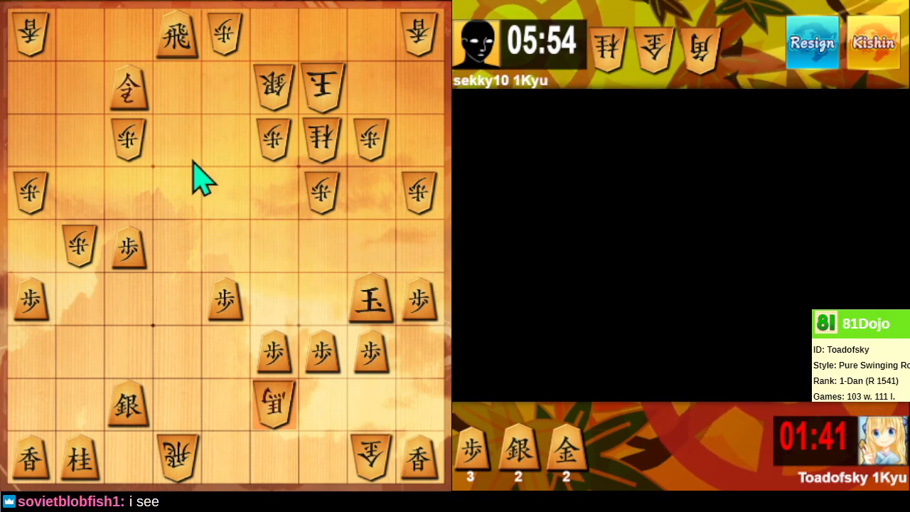
pyautogui.moveTo(239, 225)
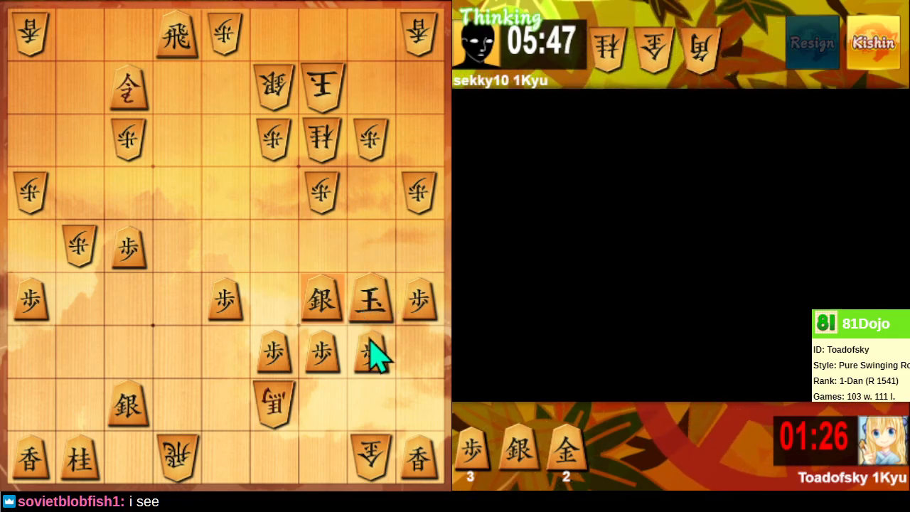
pyautogui.moveTo(391, 381)
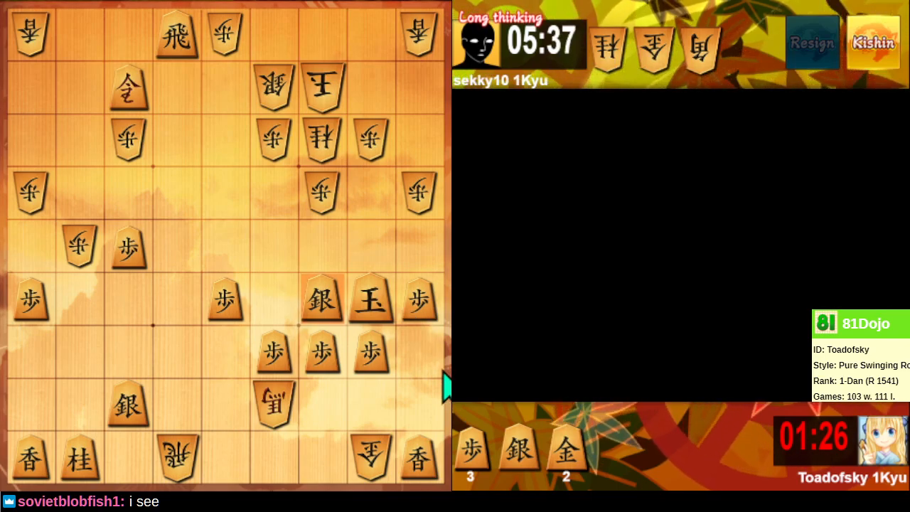
pyautogui.moveTo(440, 381)
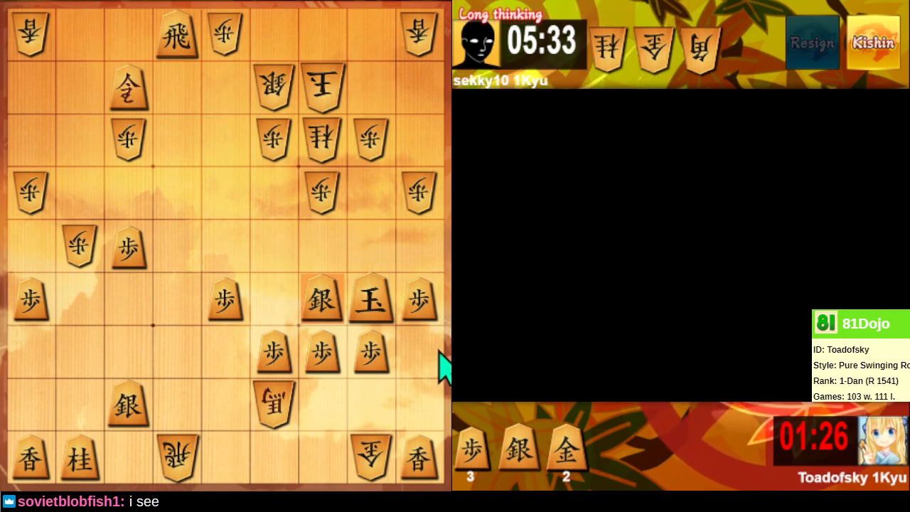
pyautogui.moveTo(384, 348)
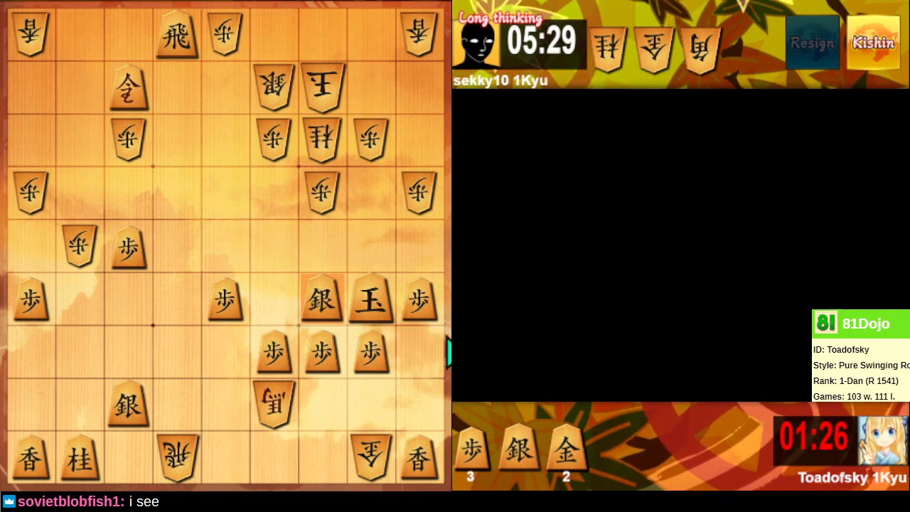
pyautogui.moveTo(434, 353)
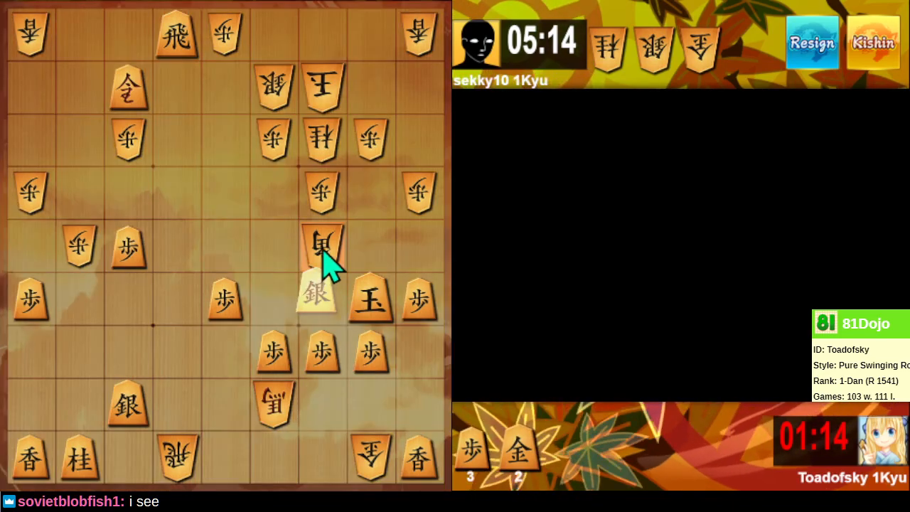
# Step: Capture the checking bishop with the silver, ending the game with a rematch offer showing
pyautogui.click(322, 244)
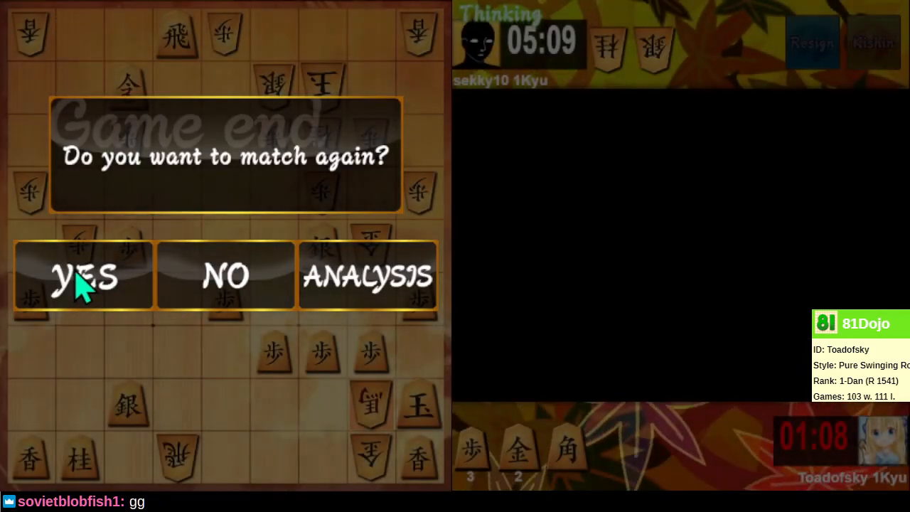
# Step: Accept the match-again offer to start a new game against a fresh opponent
pyautogui.click(82, 276)
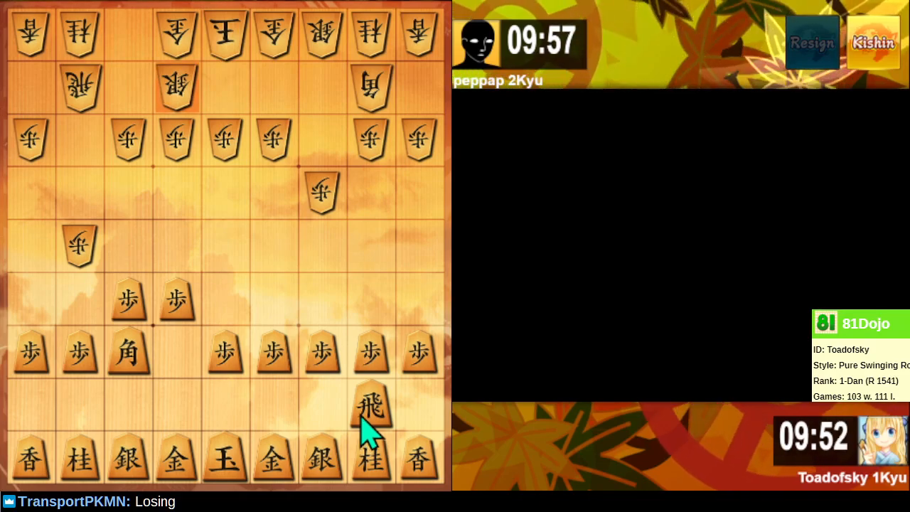
# Step: Shift the rook to the left file and tuck the king into a right-side castle
pyautogui.click(370, 410)
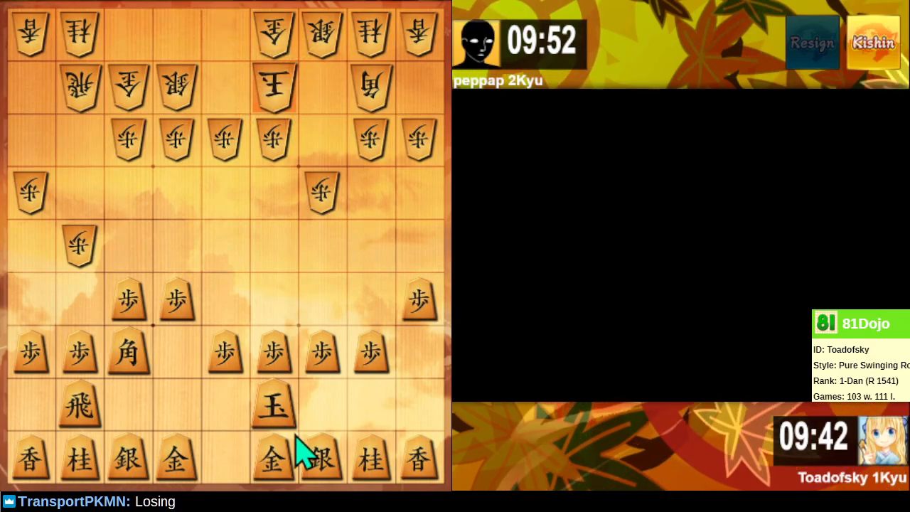
pyautogui.click(321, 458)
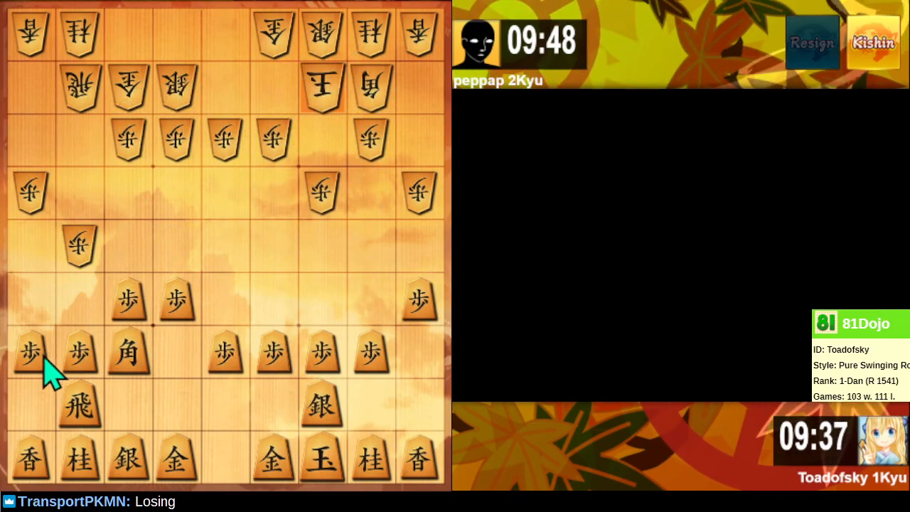
pyautogui.moveTo(276, 131)
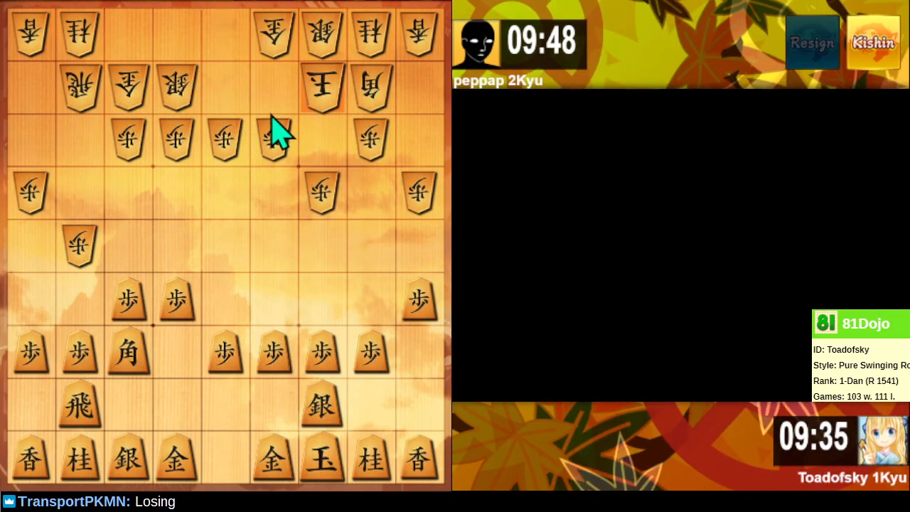
pyautogui.moveTo(637, 423)
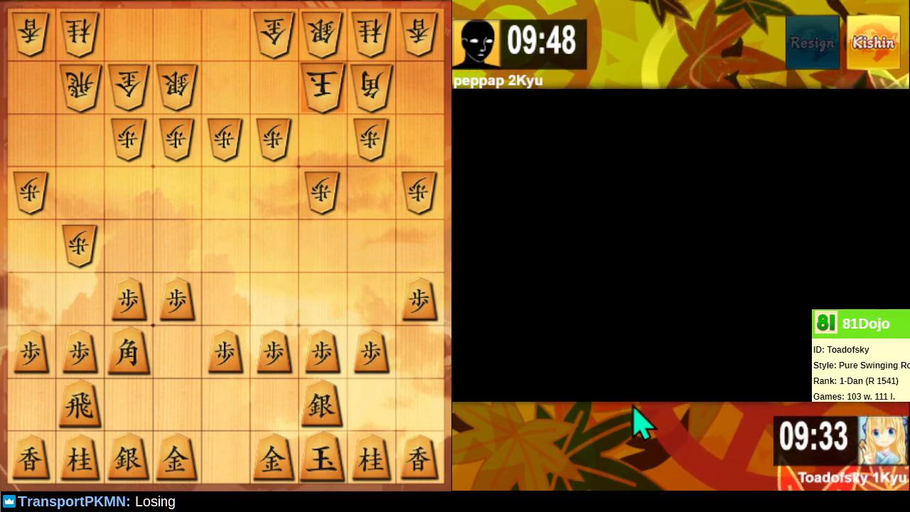
pyautogui.moveTo(130, 472)
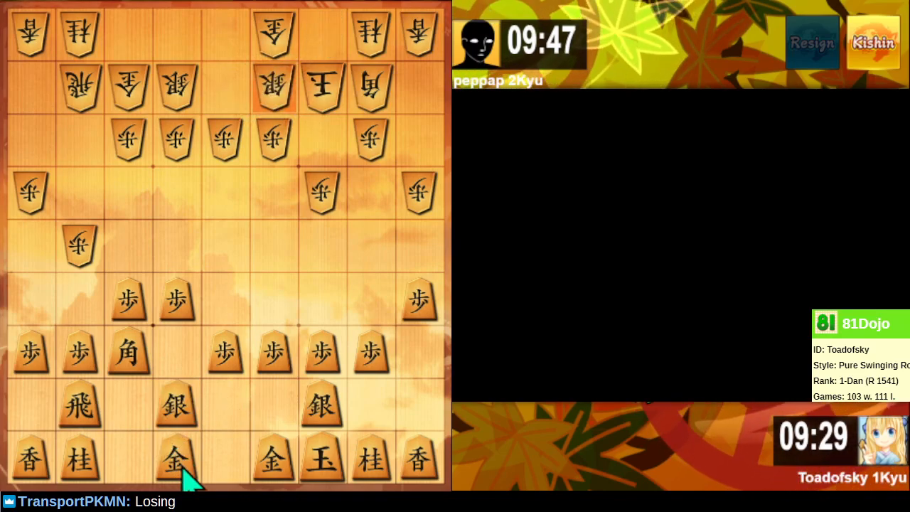
# Step: Move the gold up beside the rook and advance the silver toward the centre
pyautogui.click(176, 457)
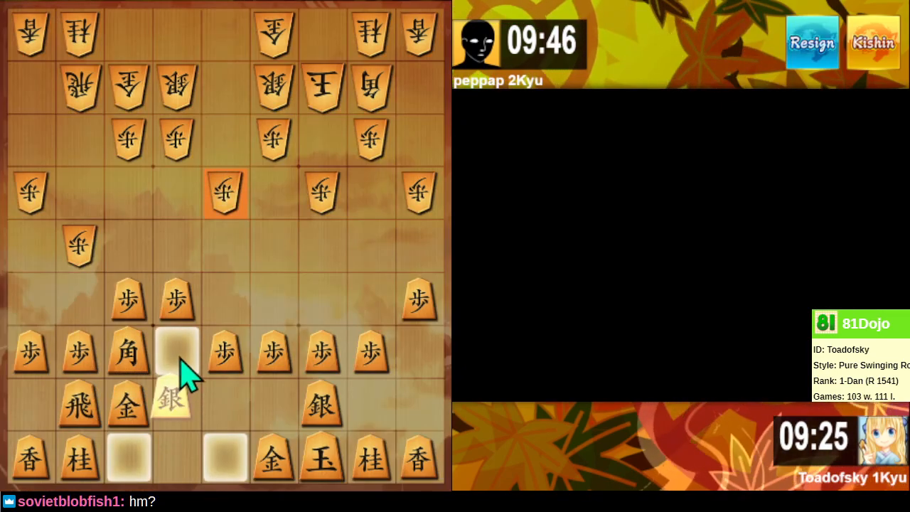
pyautogui.click(176, 352)
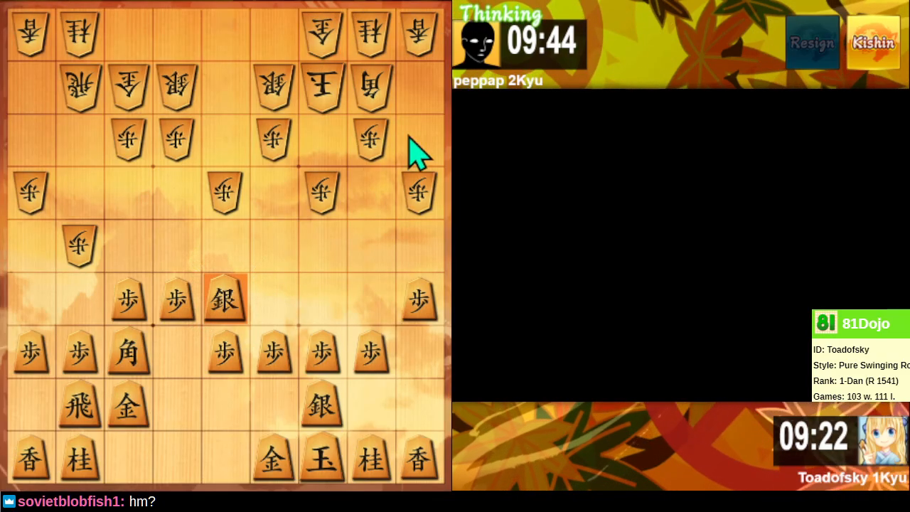
pyautogui.moveTo(391, 128)
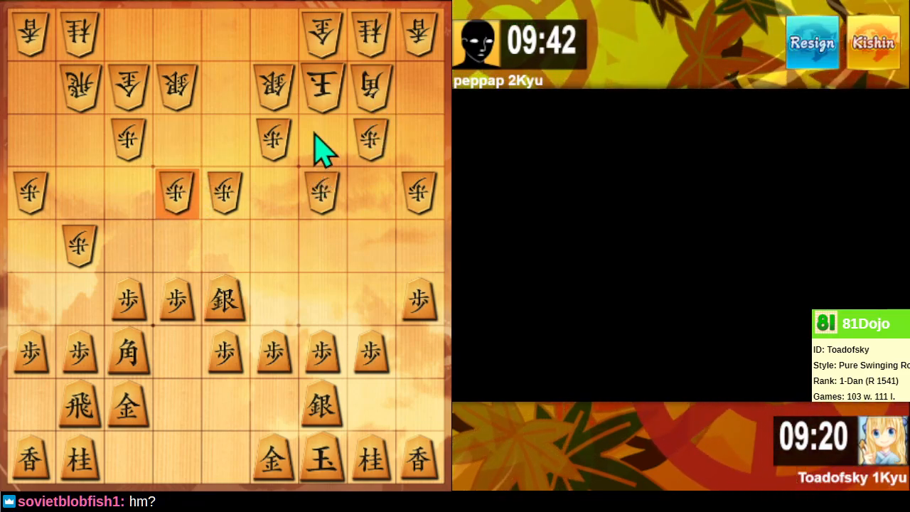
pyautogui.moveTo(188, 324)
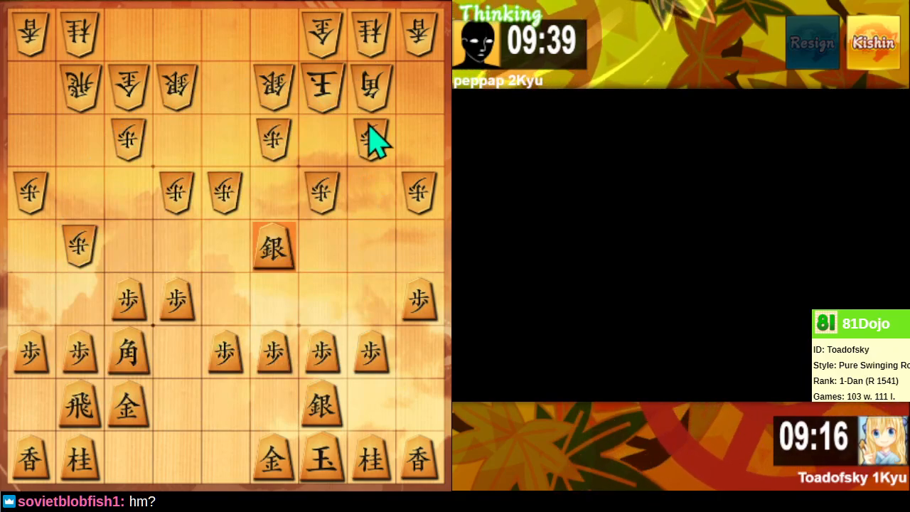
pyautogui.moveTo(424, 273)
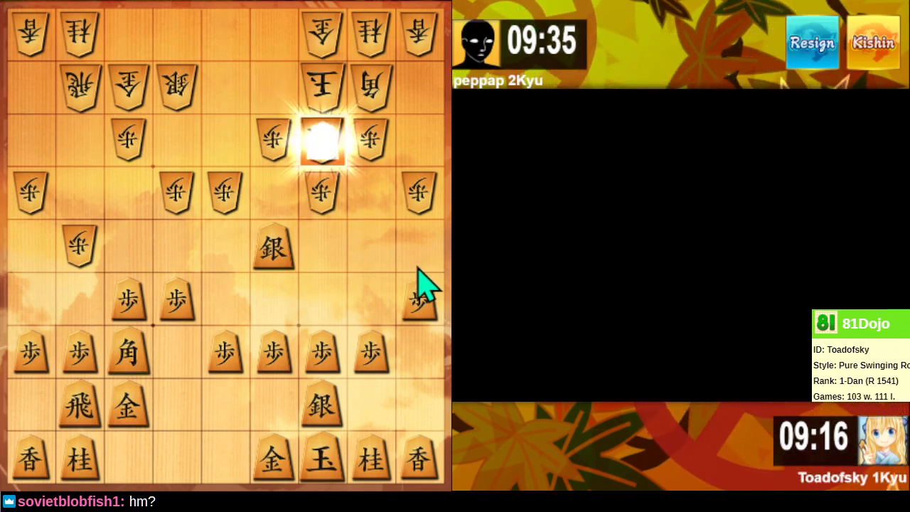
pyautogui.click(321, 140)
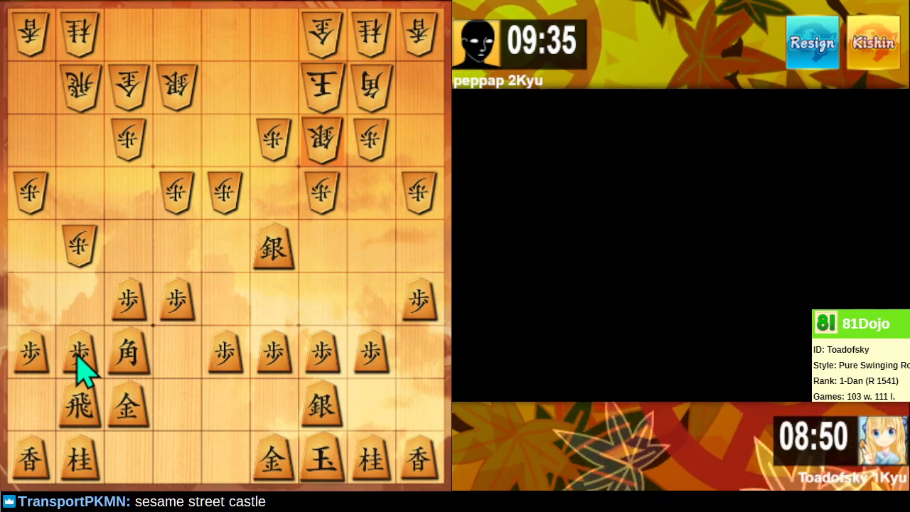
# Step: Push the second-file pawn and another left pawn forward to challenge and trade pawns
pyautogui.click(80, 353)
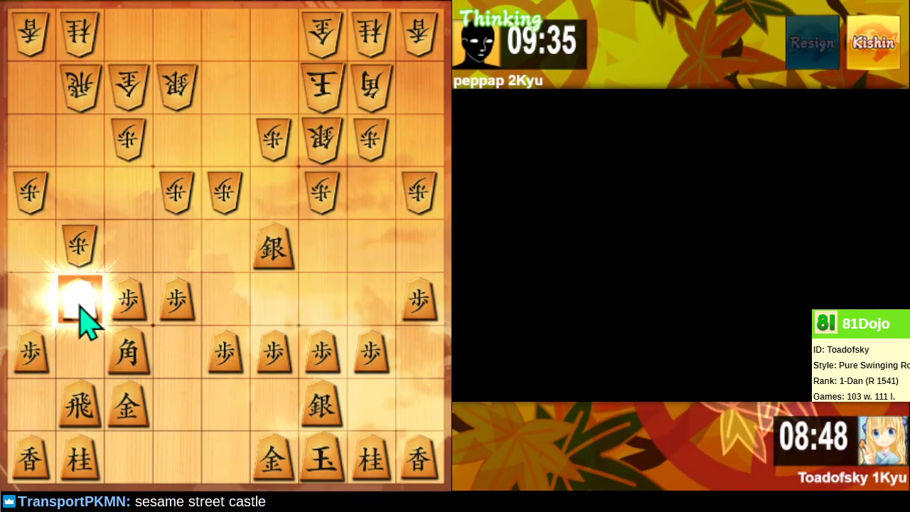
pyautogui.click(80, 299)
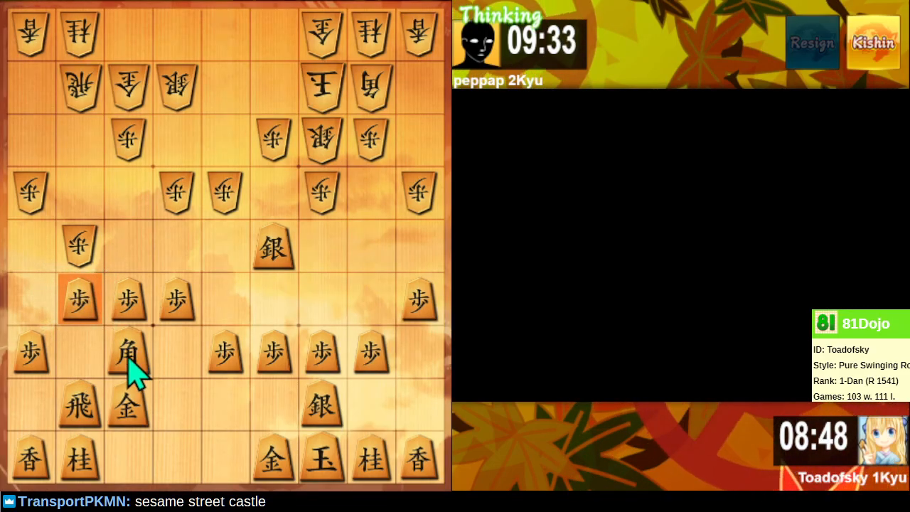
pyautogui.moveTo(273, 224)
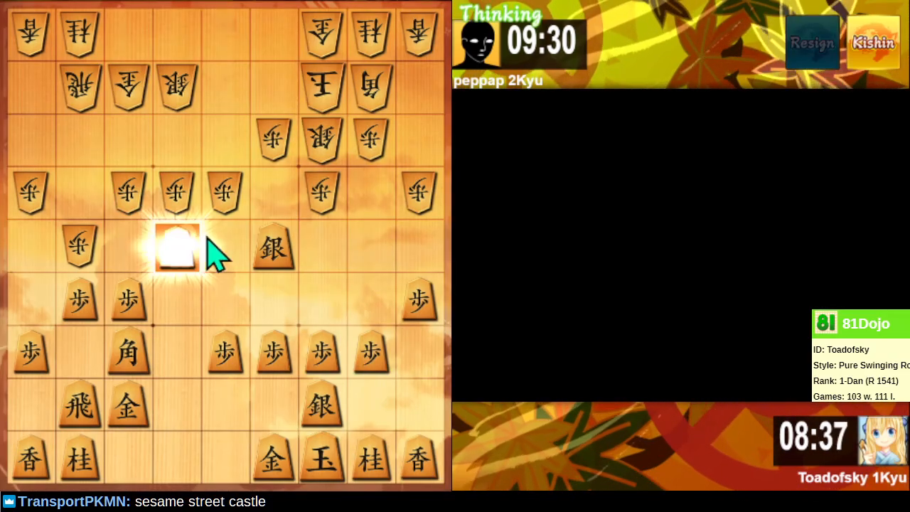
pyautogui.click(176, 249)
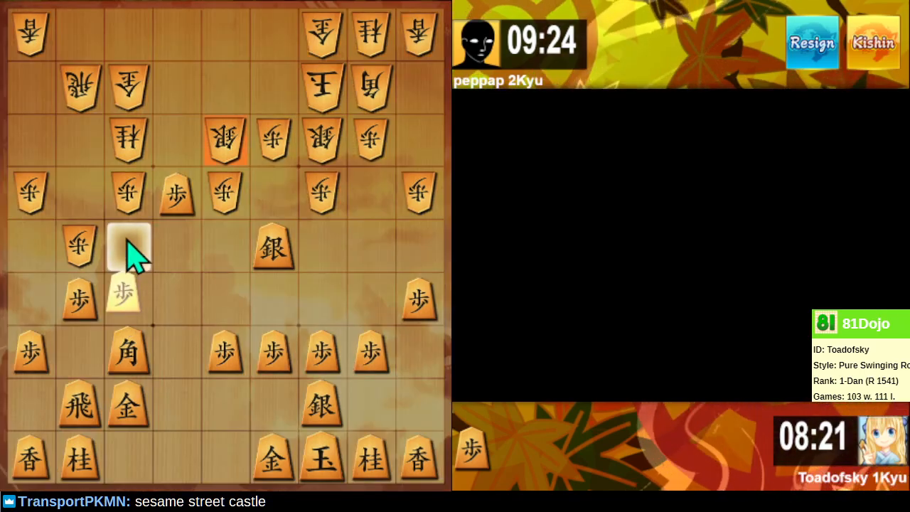
# Step: Advance the pawn in front of the bishop one square toward the opponent's pawns
pyautogui.click(128, 249)
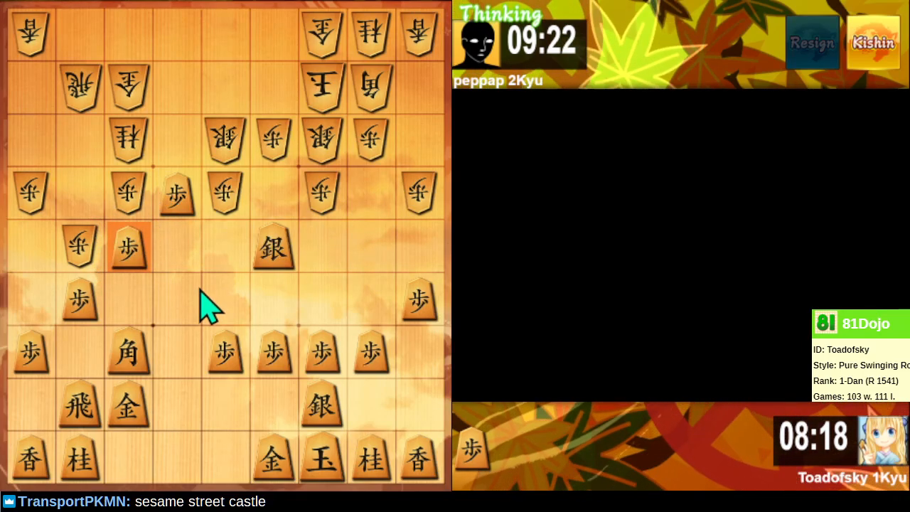
pyautogui.moveTo(157, 294)
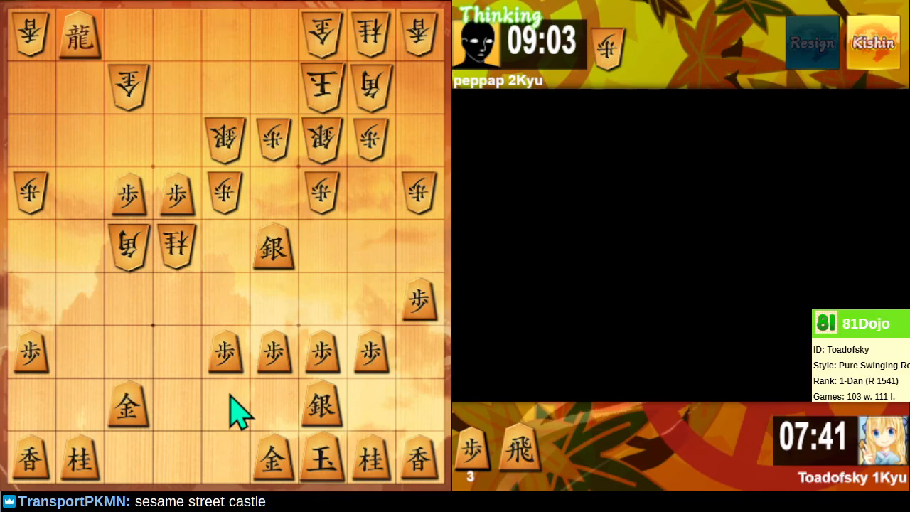
pyautogui.moveTo(248, 434)
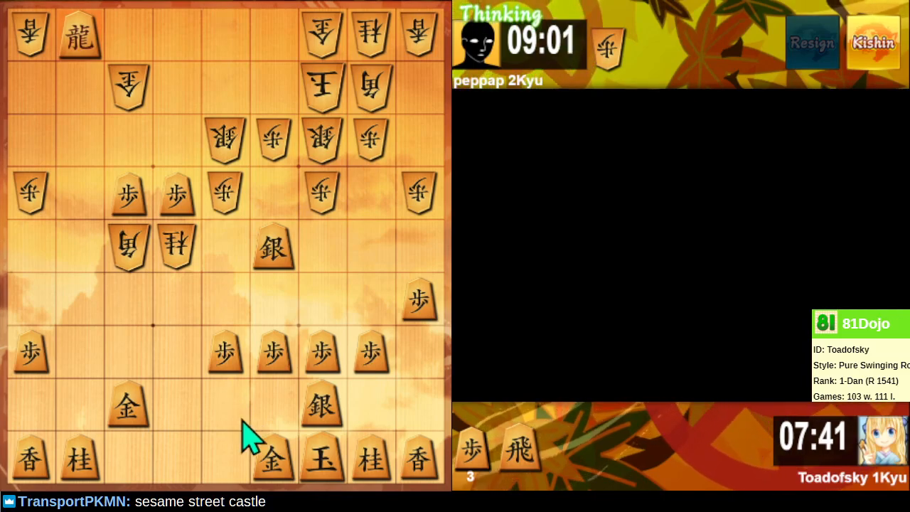
pyautogui.moveTo(159, 277)
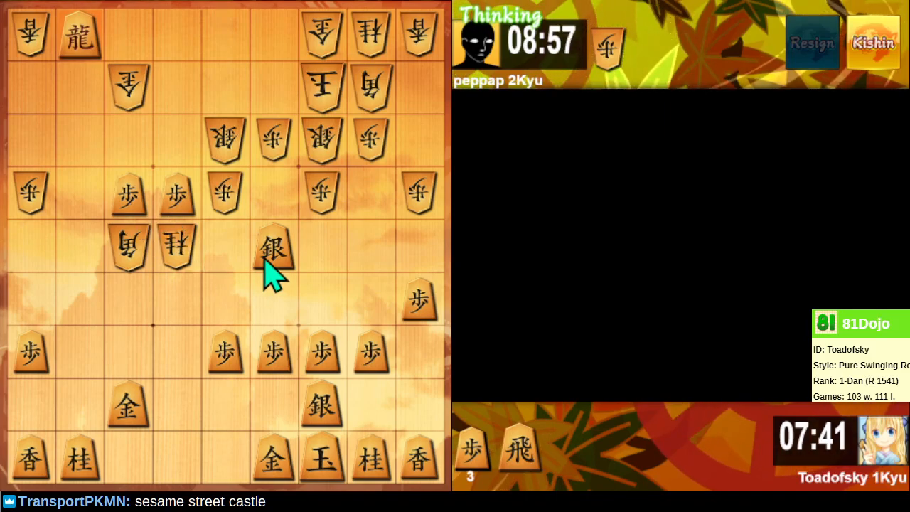
pyautogui.moveTo(281, 277)
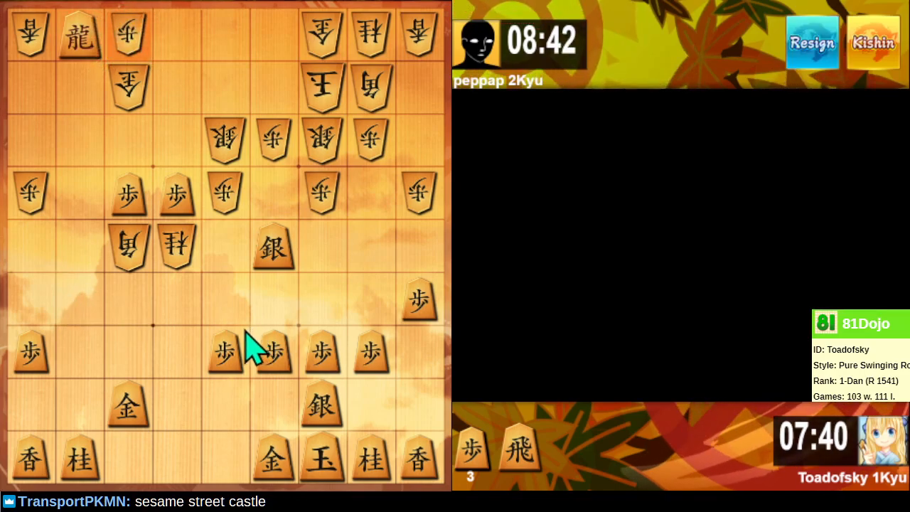
pyautogui.moveTo(224, 423)
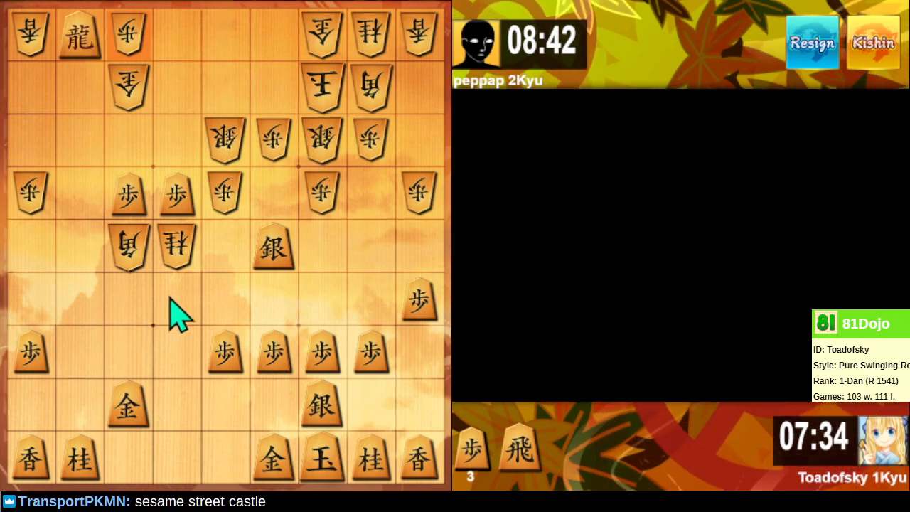
pyautogui.moveTo(187, 285)
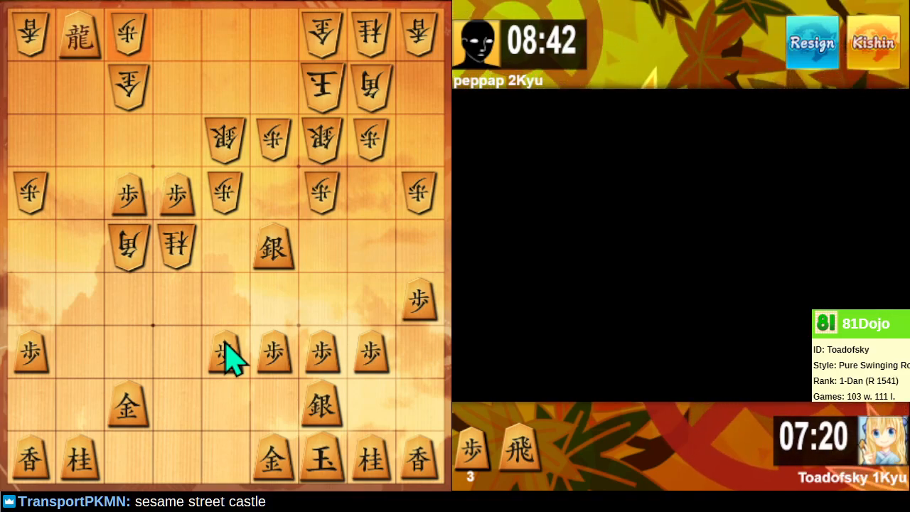
pyautogui.moveTo(213, 334)
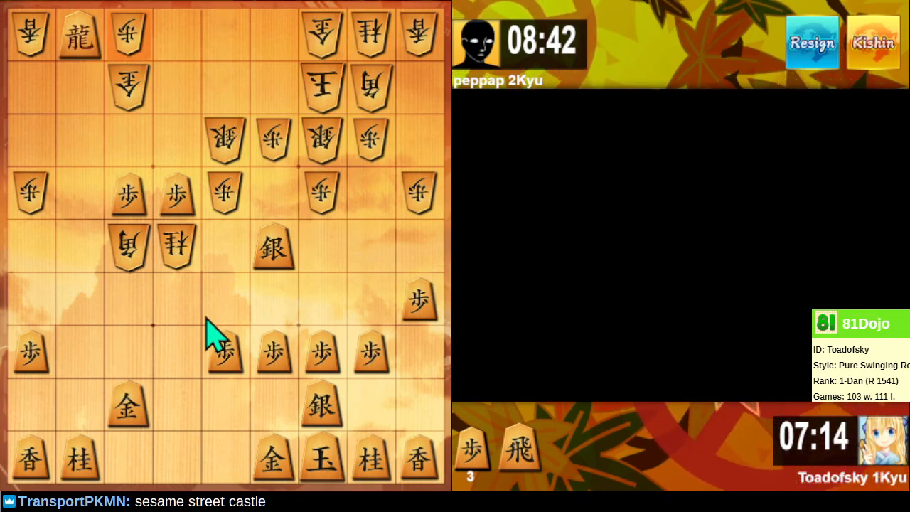
pyautogui.moveTo(227, 348)
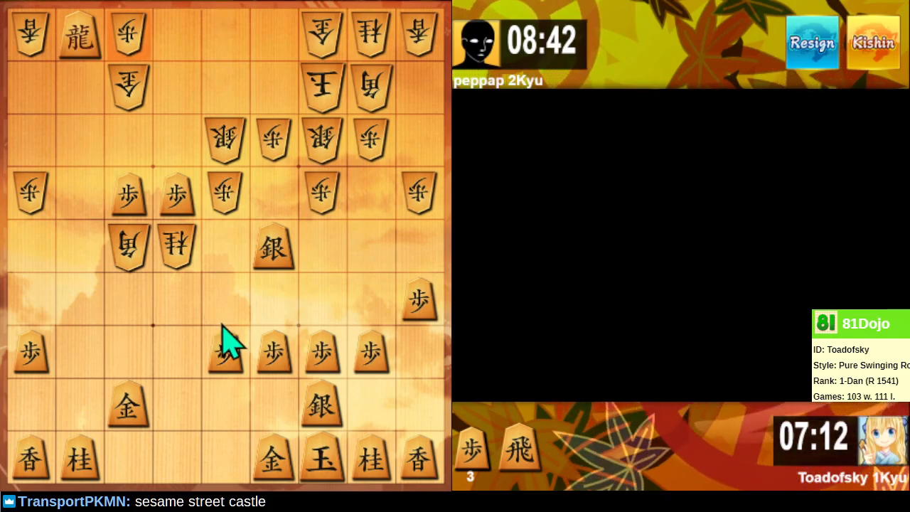
pyautogui.moveTo(235, 349)
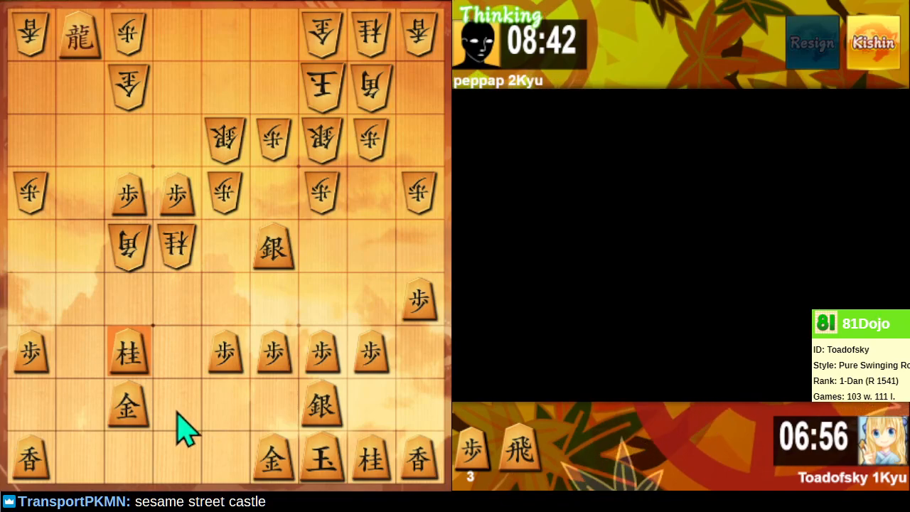
pyautogui.moveTo(128, 419)
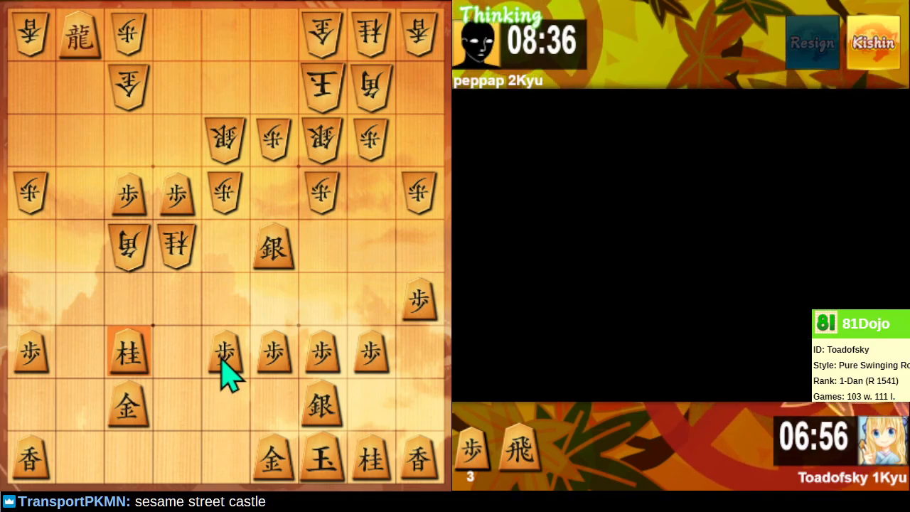
pyautogui.moveTo(227, 320)
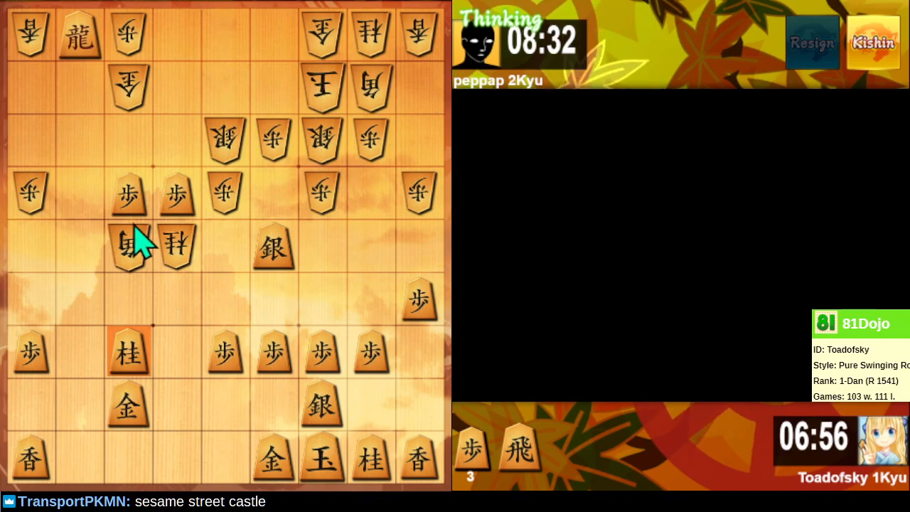
pyautogui.moveTo(128, 327)
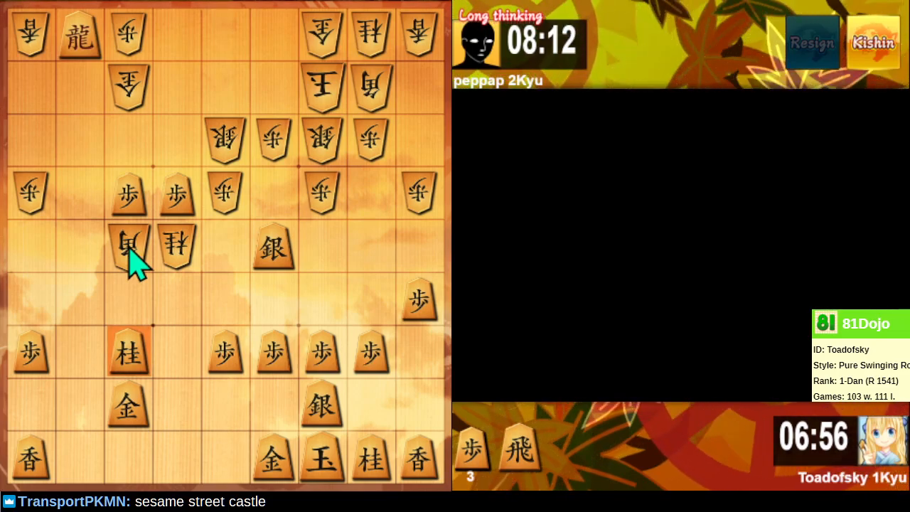
pyautogui.moveTo(395, 426)
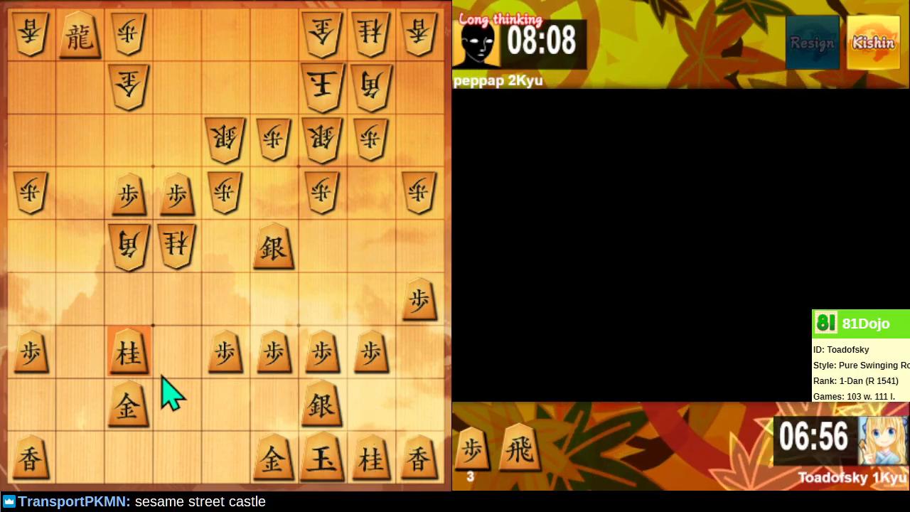
pyautogui.moveTo(287, 310)
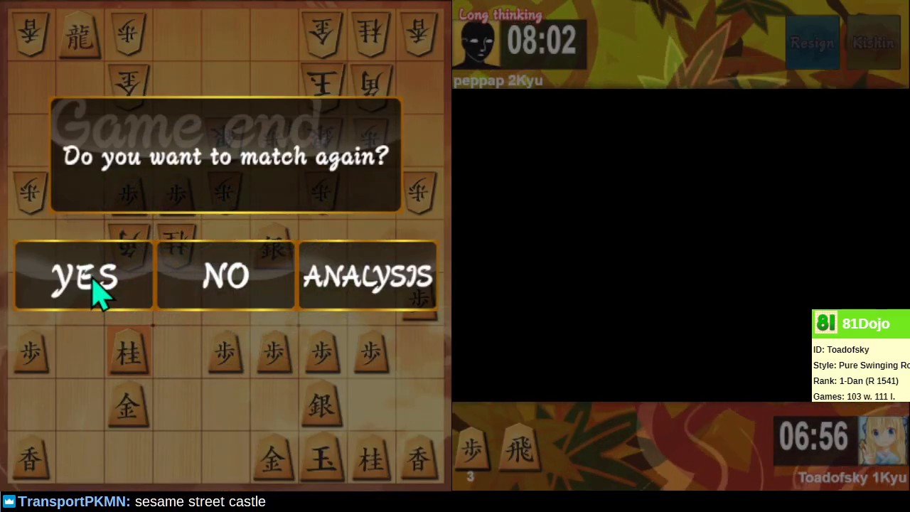
# Step: Accept the offer to play a third game against a 1-kyu opponent
pyautogui.click(84, 276)
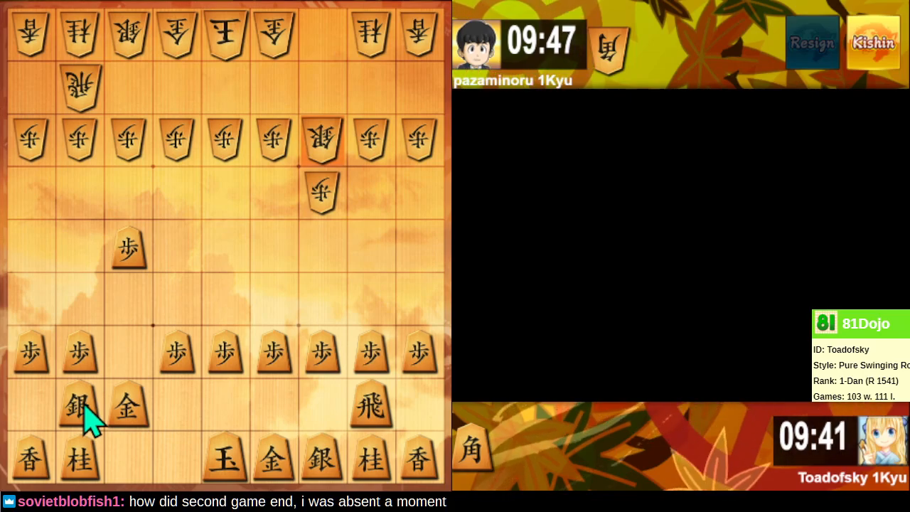
# Step: Raise the left silver, swing the rook left and step the king diagonally right
pyautogui.click(80, 405)
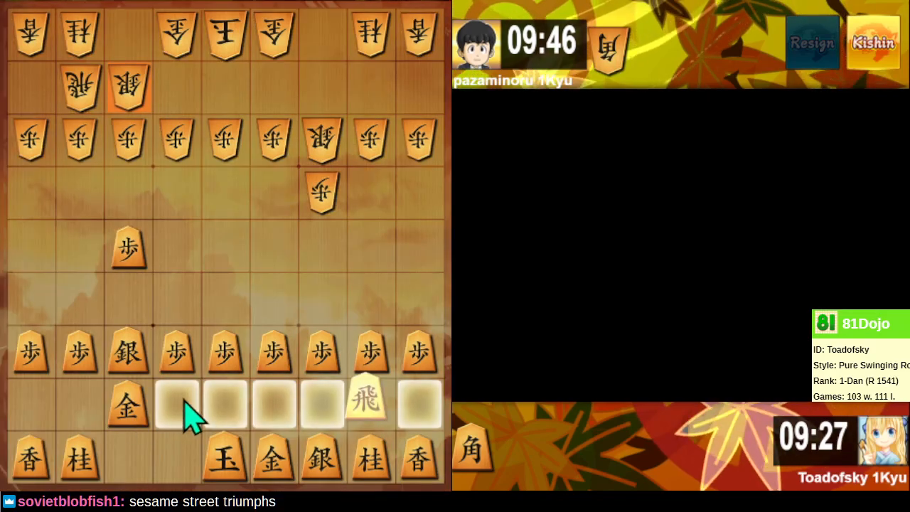
pyautogui.click(176, 405)
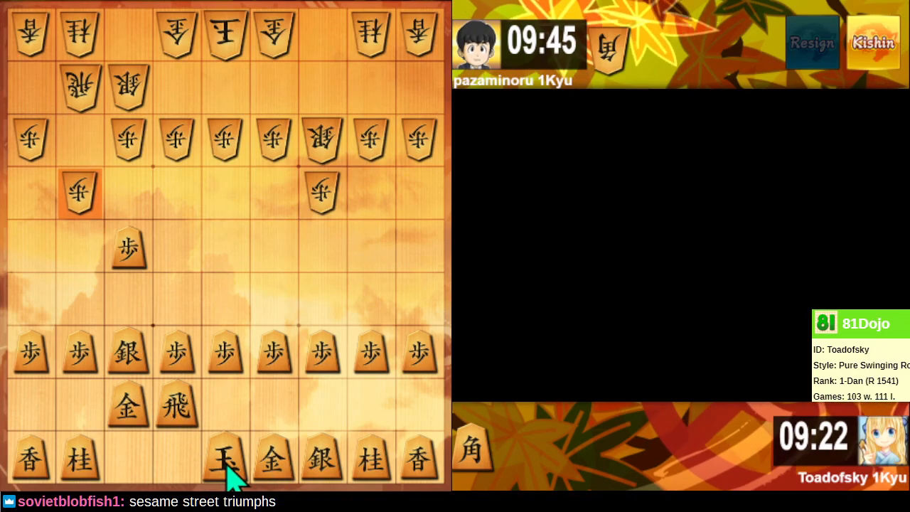
pyautogui.moveTo(224, 457); pyautogui.dragTo(273, 405)
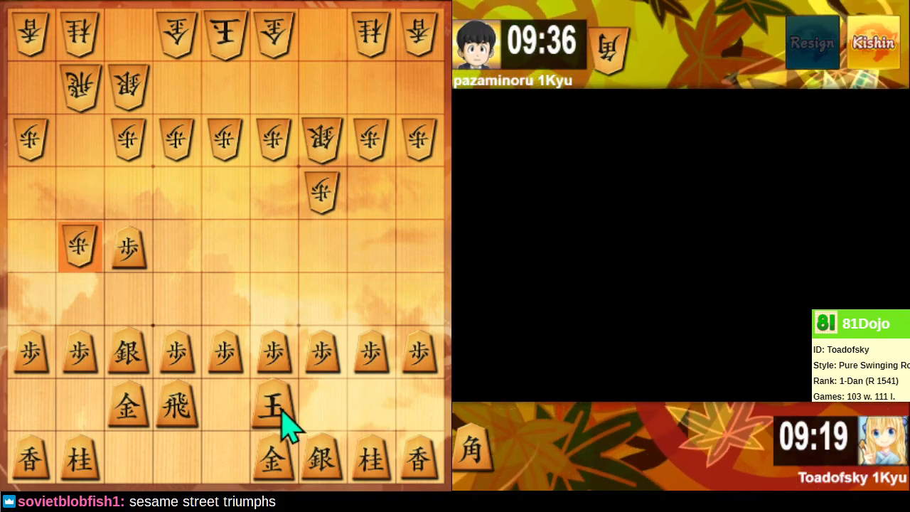
pyautogui.click(273, 407)
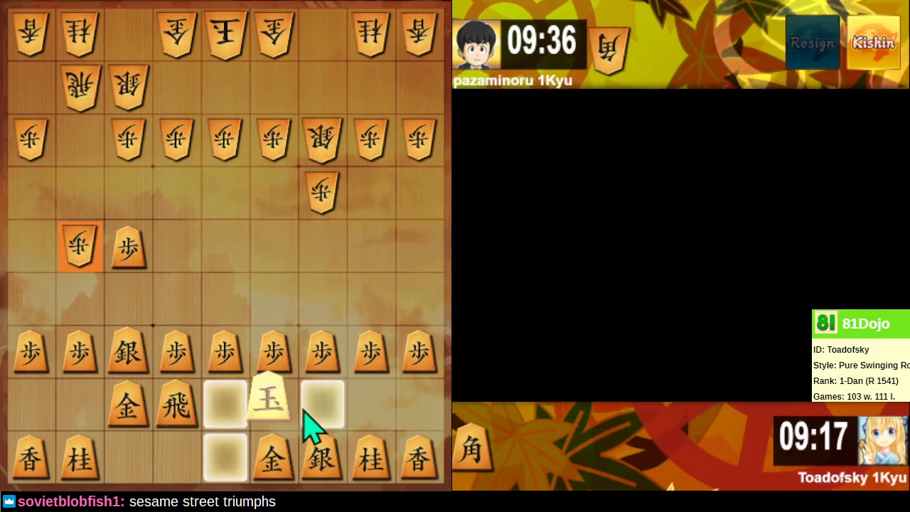
# Step: Move the king further right, slide the gold beneath it and pick up the pawn ahead of the rook
pyautogui.click(322, 404)
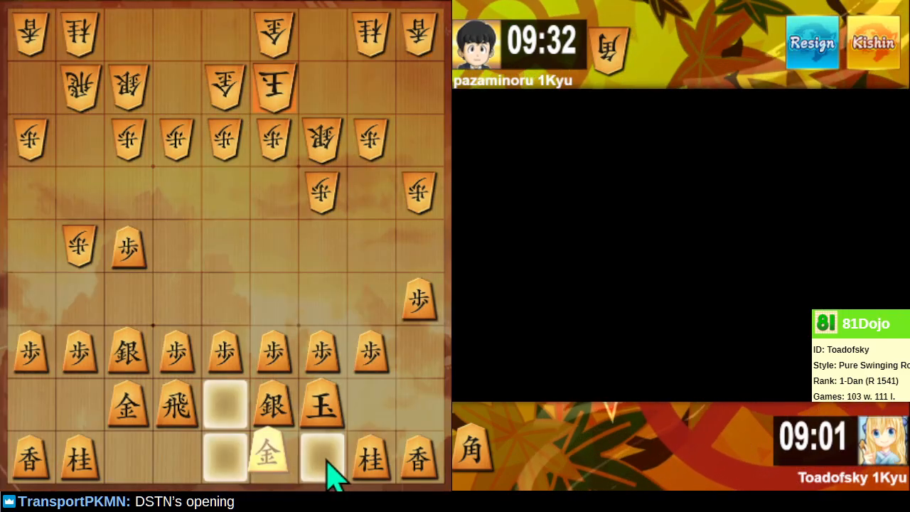
pyautogui.click(321, 455)
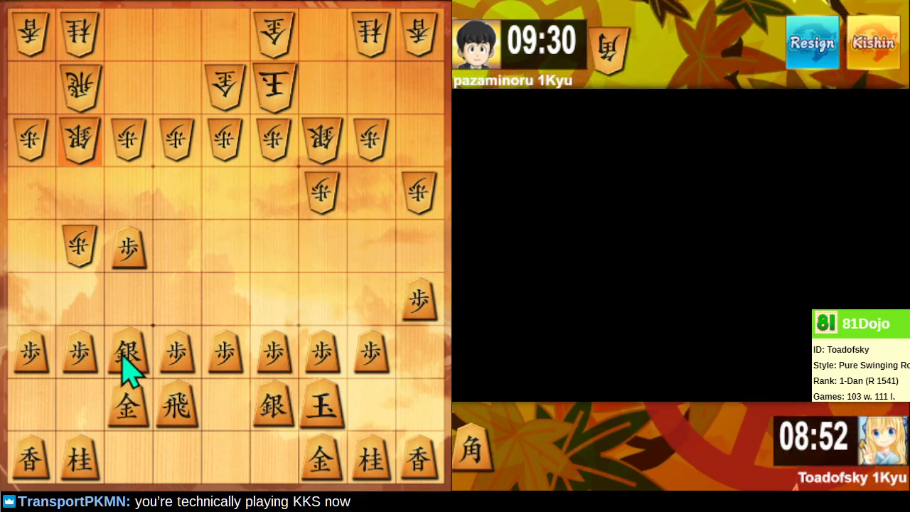
pyautogui.moveTo(187, 362)
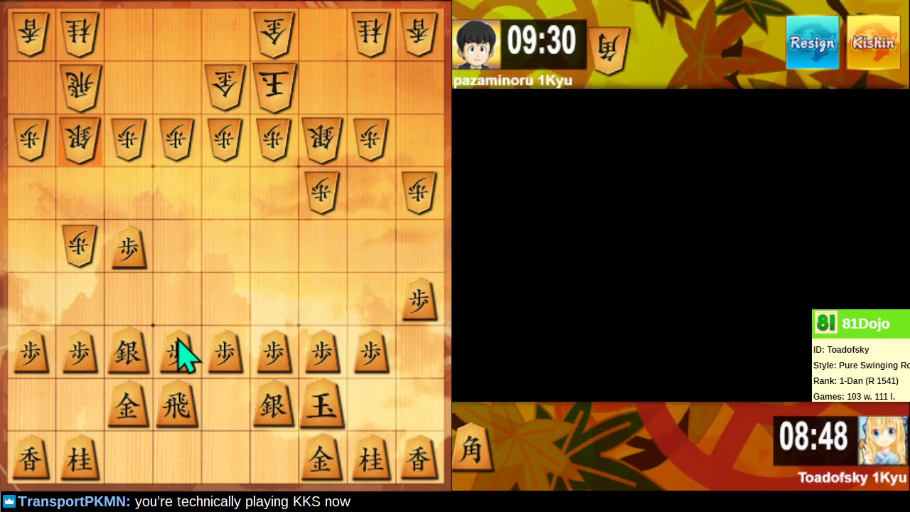
pyautogui.moveTo(185, 367)
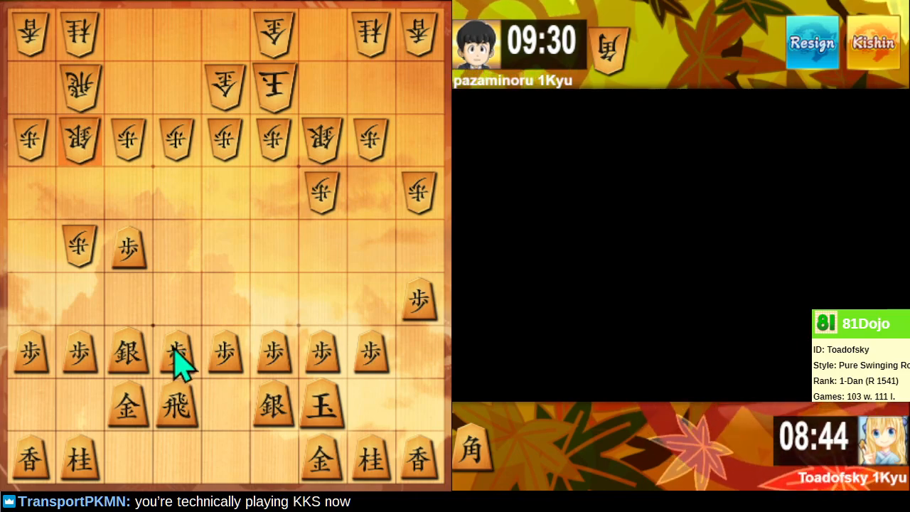
pyautogui.click(176, 353)
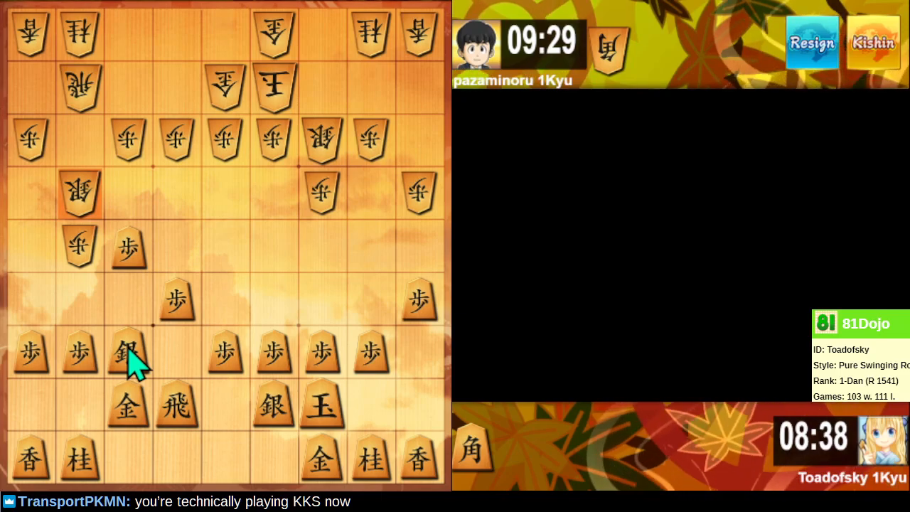
# Step: Advance the left silver from 7g one square forward to 7f
pyautogui.click(128, 356)
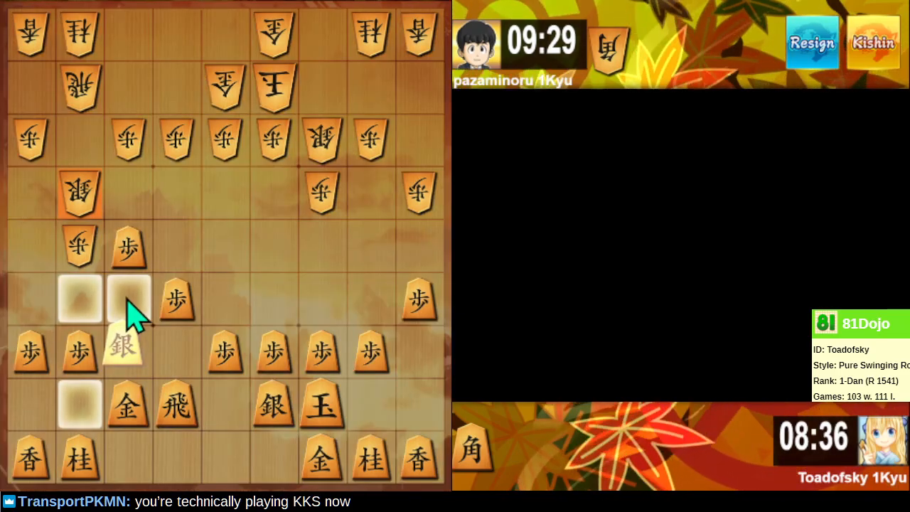
pyautogui.click(128, 299)
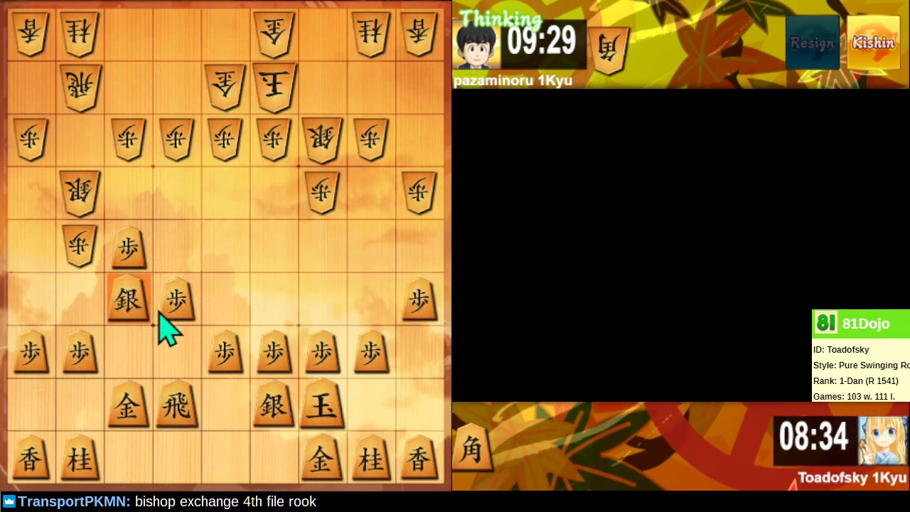
pyautogui.moveTo(174, 327)
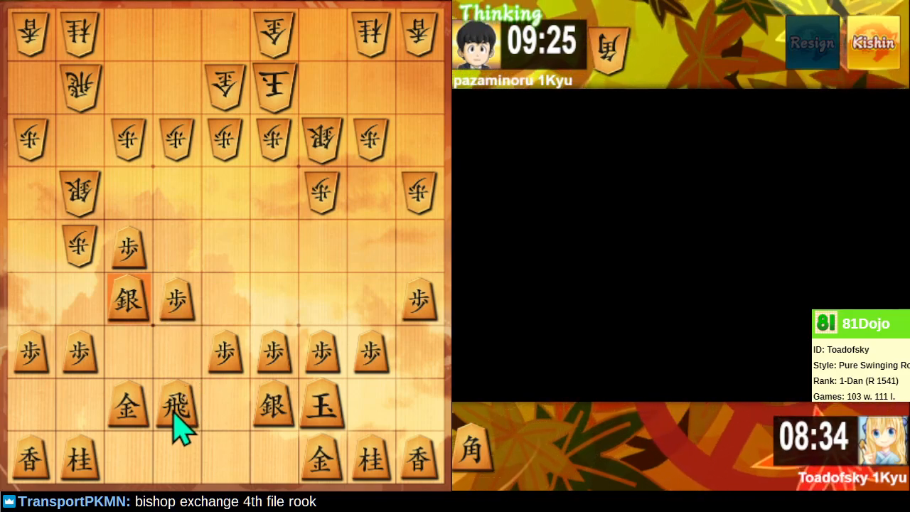
pyautogui.moveTo(191, 448)
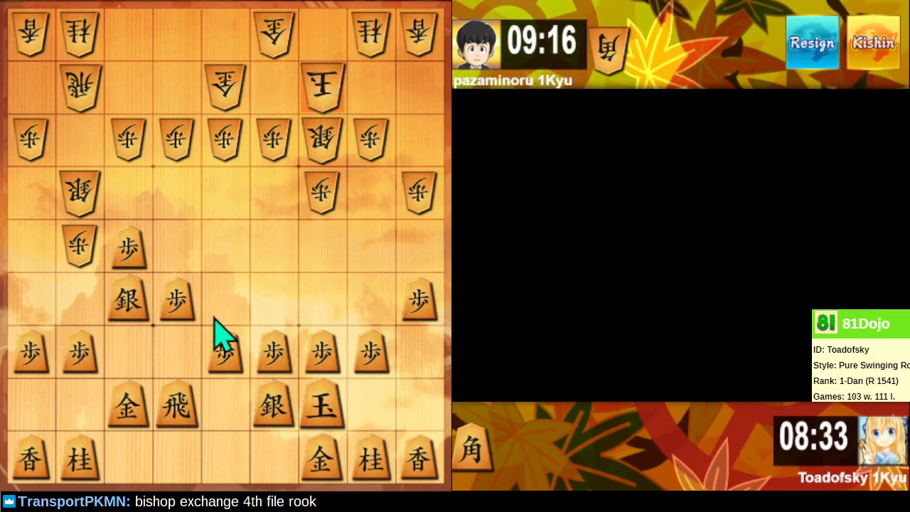
pyautogui.moveTo(182, 301)
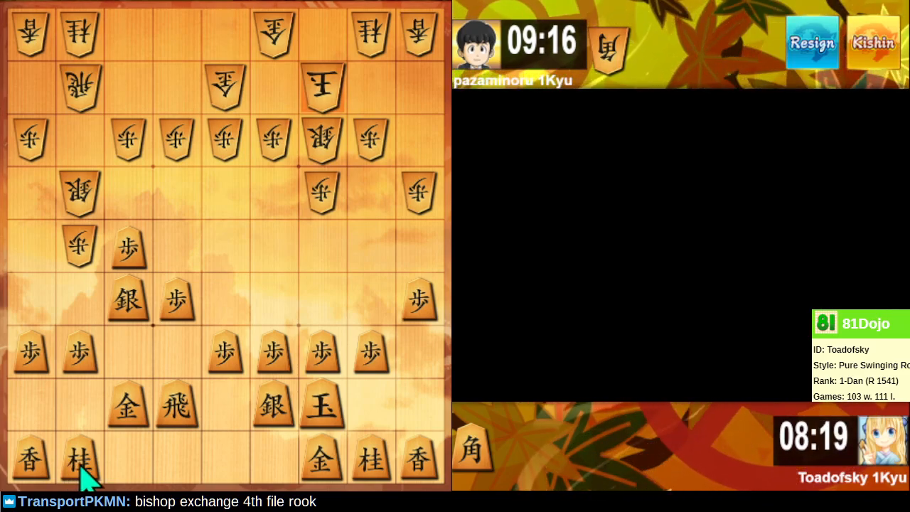
pyautogui.moveTo(170, 253)
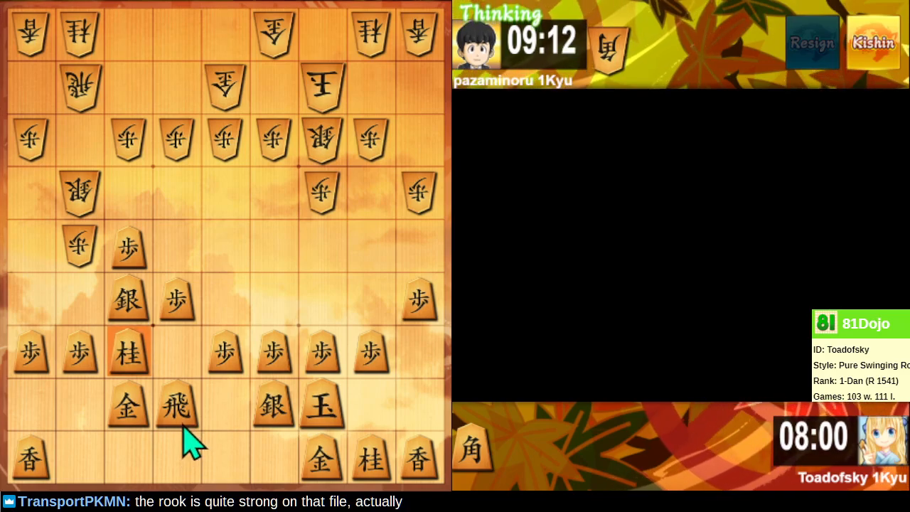
pyautogui.moveTo(202, 441)
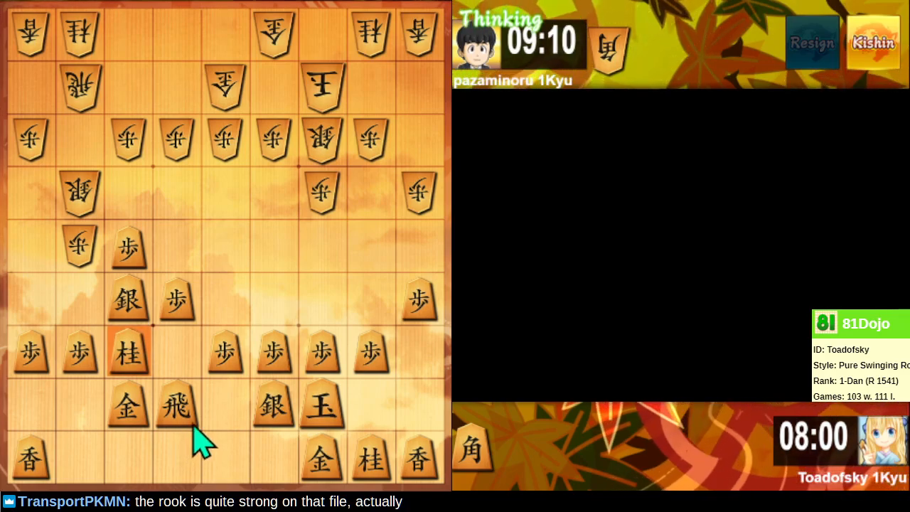
pyautogui.moveTo(159, 346)
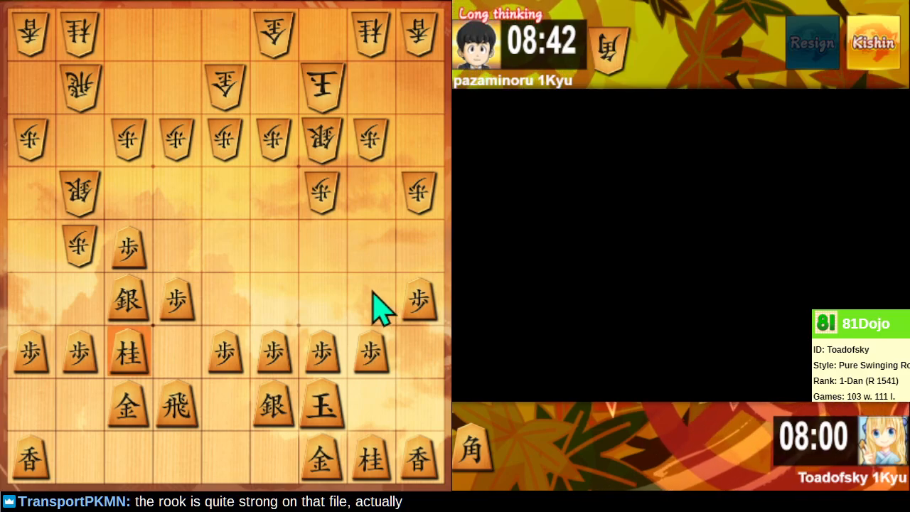
pyautogui.moveTo(196, 334)
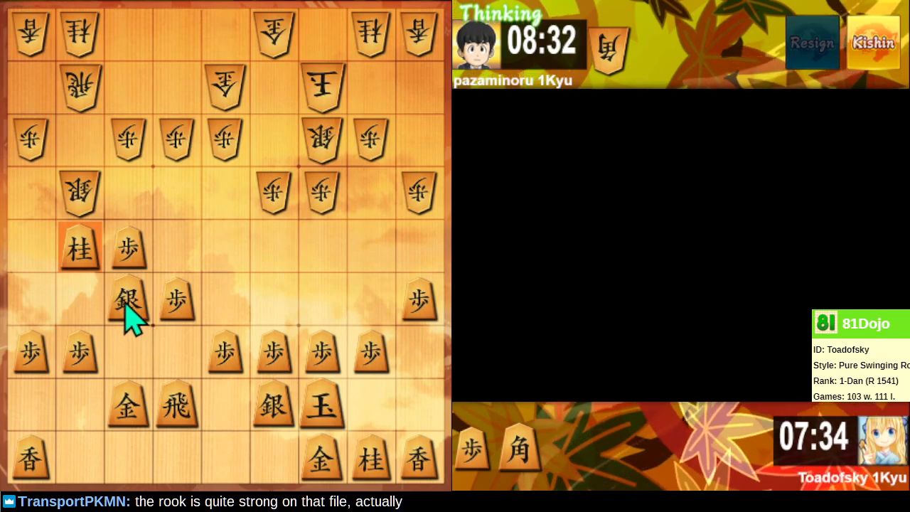
pyautogui.moveTo(135, 320)
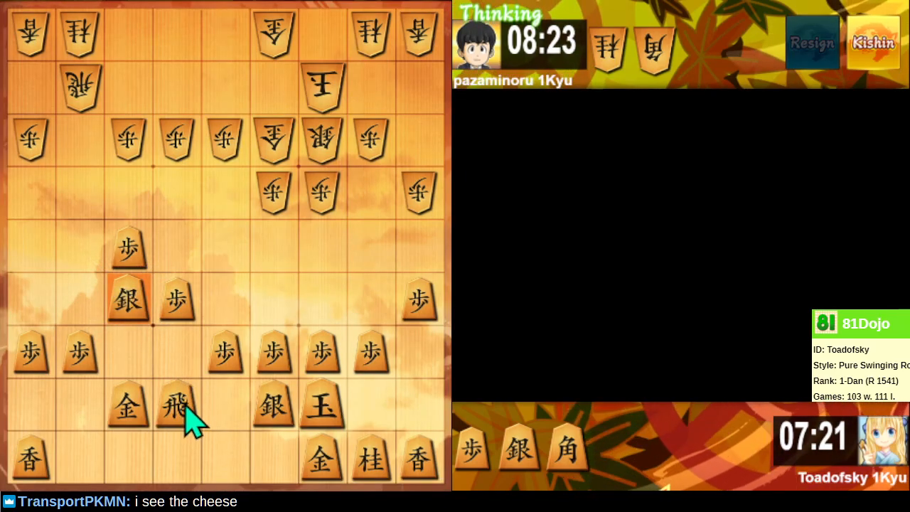
pyautogui.moveTo(192, 391)
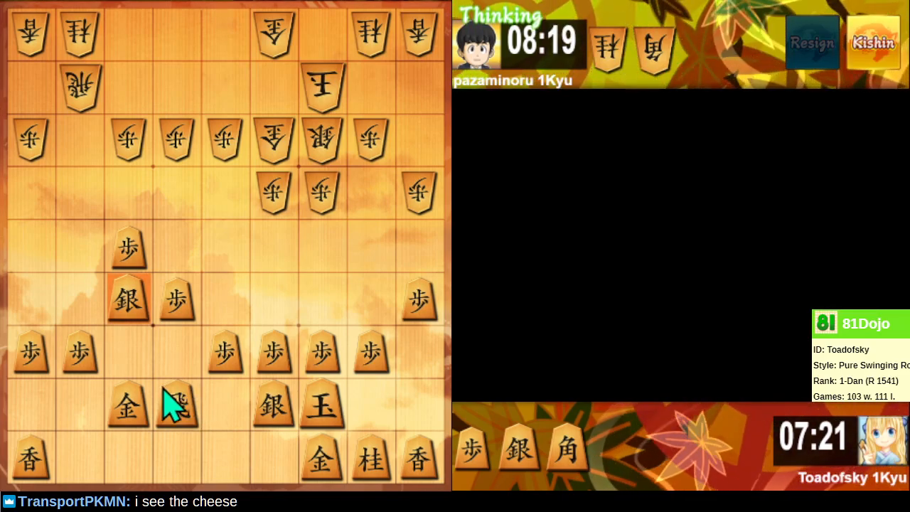
# Step: Select a square near the rook's file while holding pawn, silver and bishop in hand
pyautogui.click(176, 405)
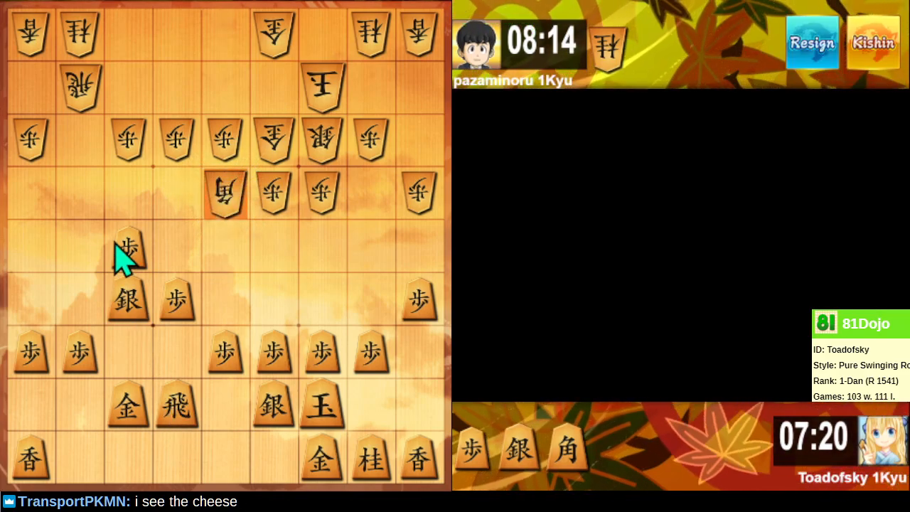
pyautogui.moveTo(131, 327)
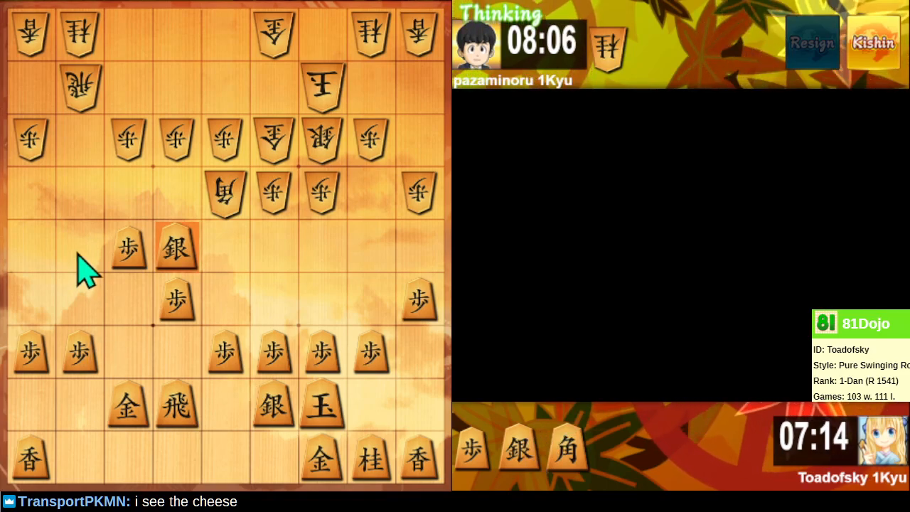
pyautogui.moveTo(87, 206)
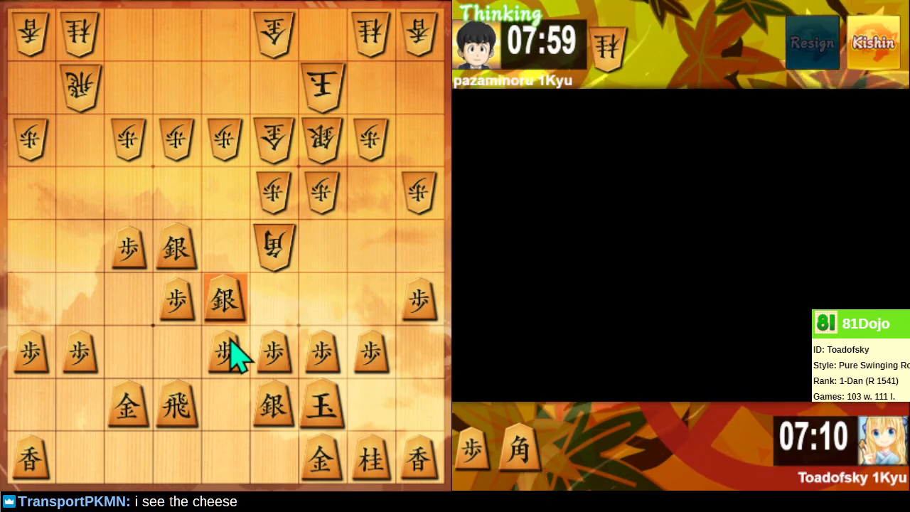
pyautogui.moveTo(249, 334)
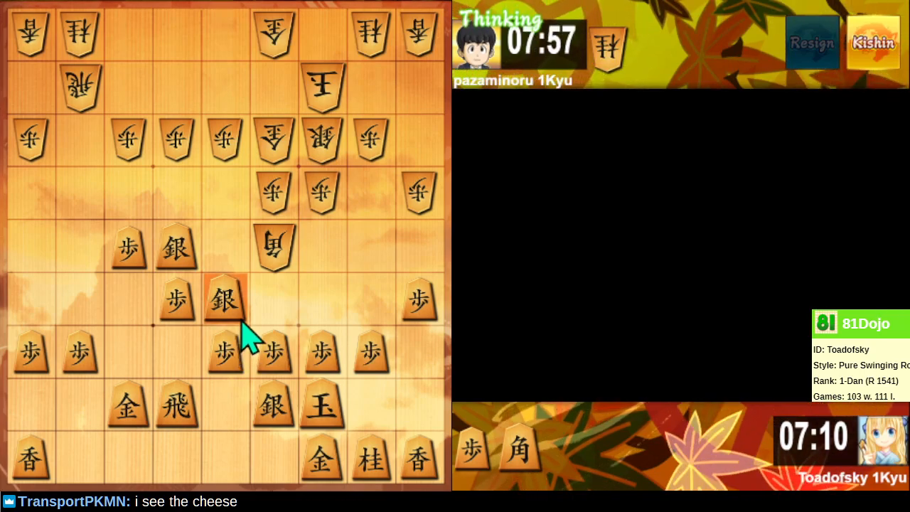
pyautogui.moveTo(259, 345)
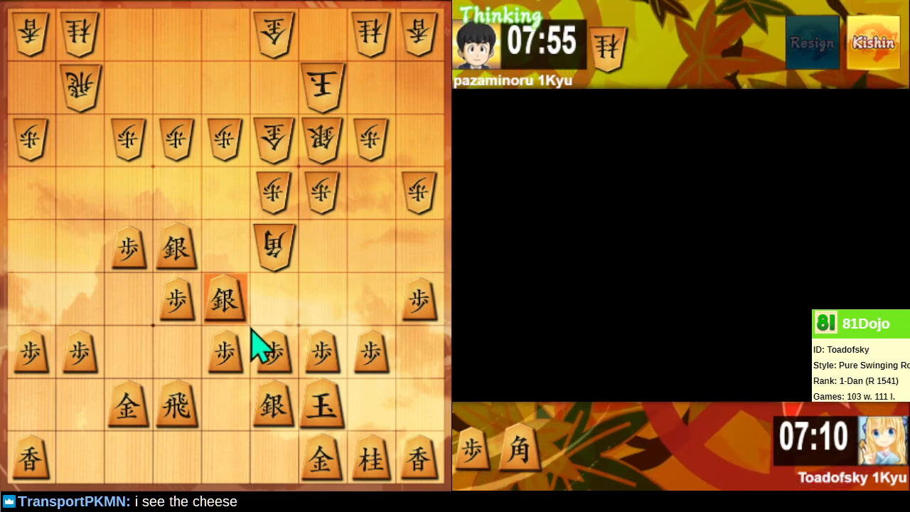
pyautogui.moveTo(239, 345)
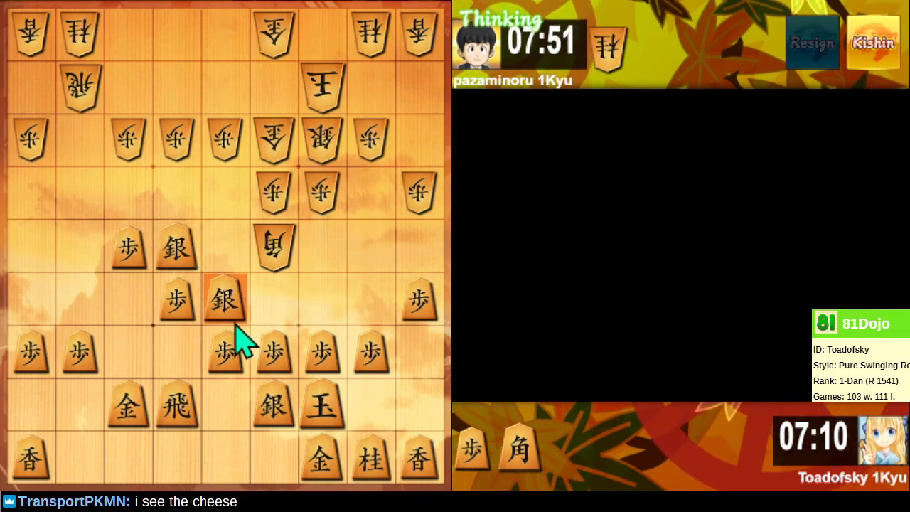
pyautogui.moveTo(273, 348)
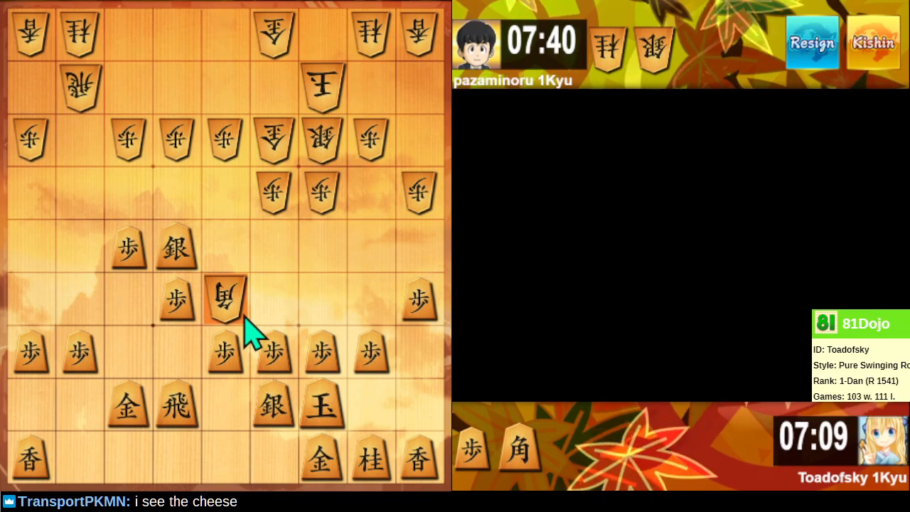
# Step: Recapture the opponent's bishop on 5f with the silver from 6e
pyautogui.click(224, 299)
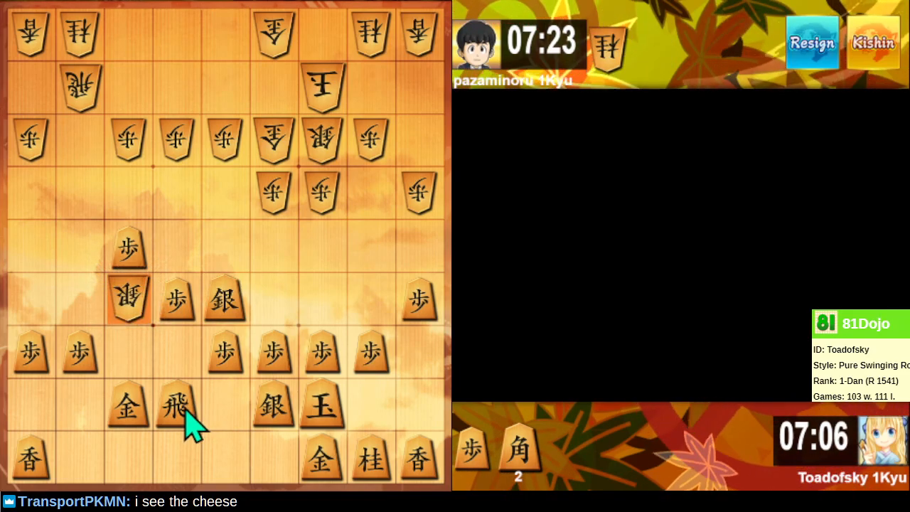
pyautogui.moveTo(114, 483)
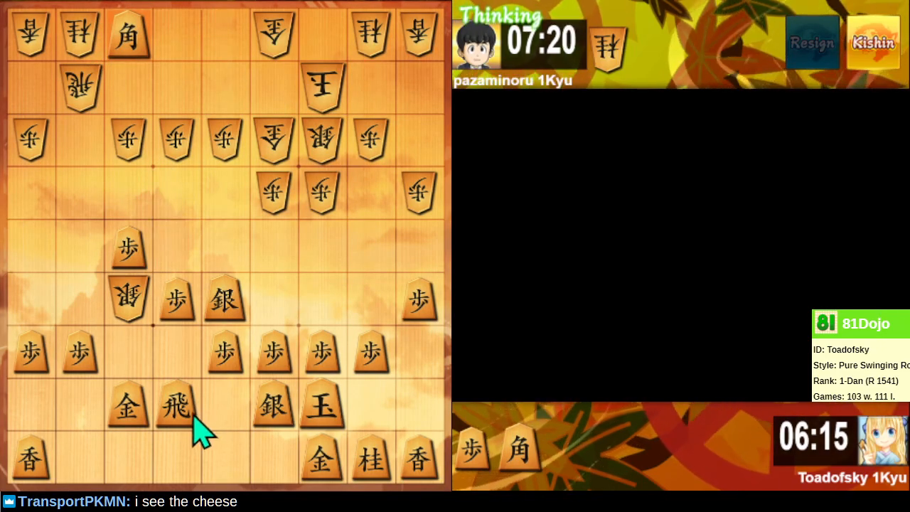
pyautogui.moveTo(213, 410)
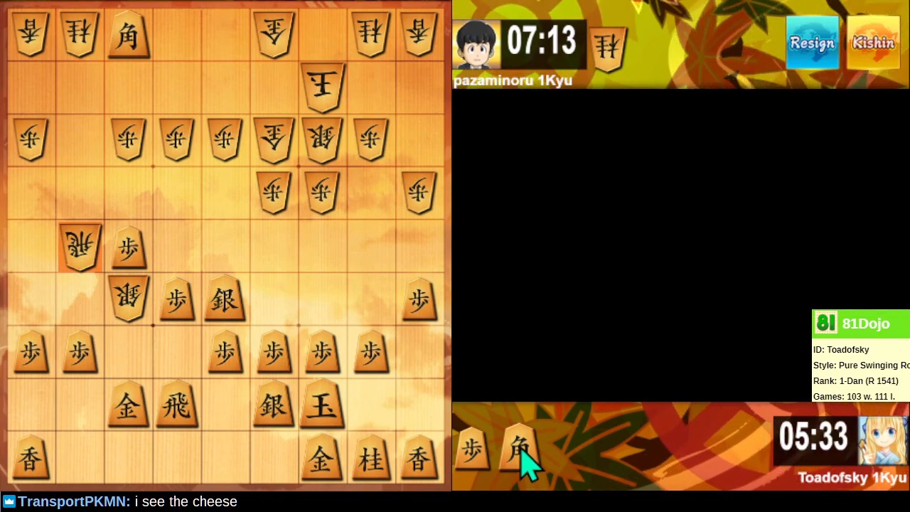
pyautogui.moveTo(551, 412)
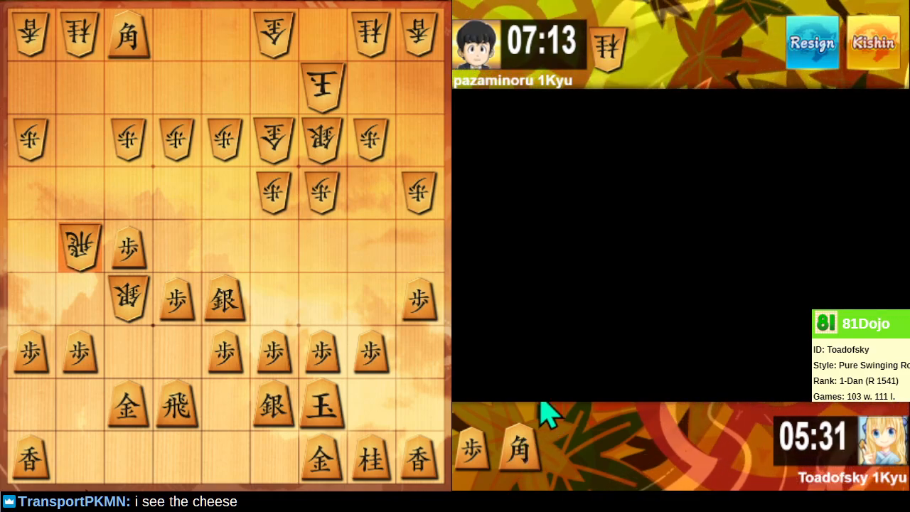
pyautogui.moveTo(139, 256)
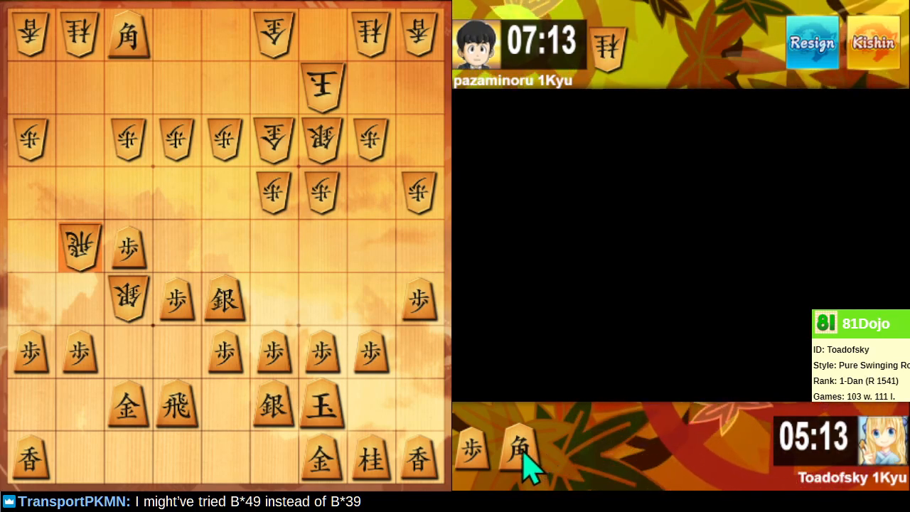
# Step: Drop the held bishop onto the top rank, third file from the left
pyautogui.click(30, 299)
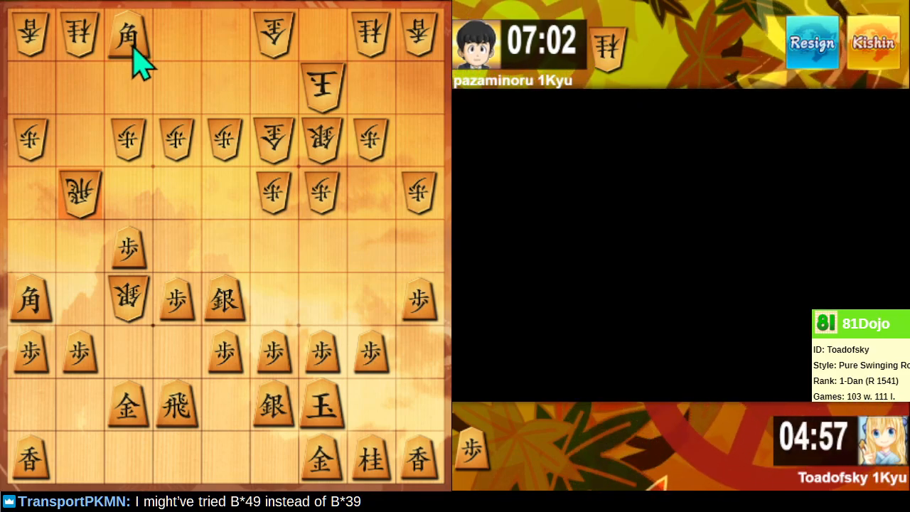
# Step: Capture the pawn ahead with the promoted bishop, then advance the silver diagonally toward the left edge
pyautogui.click(128, 36)
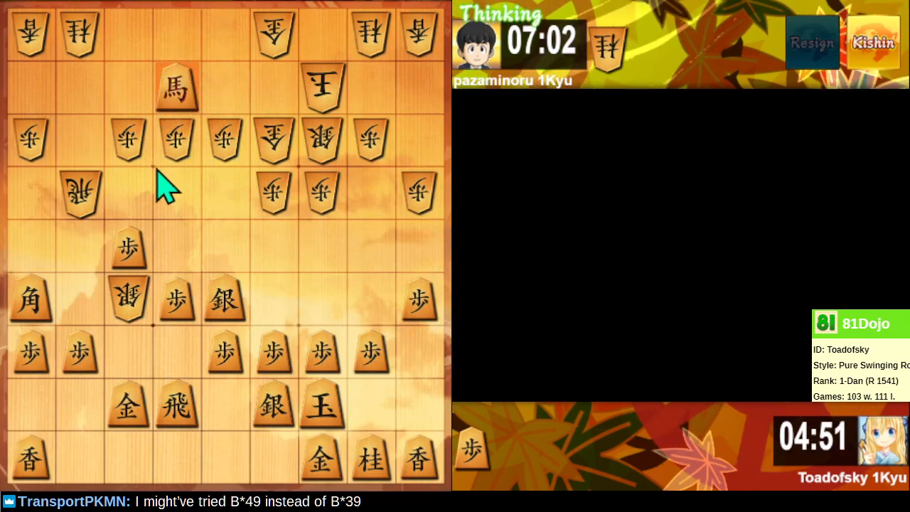
pyautogui.moveTo(188, 125)
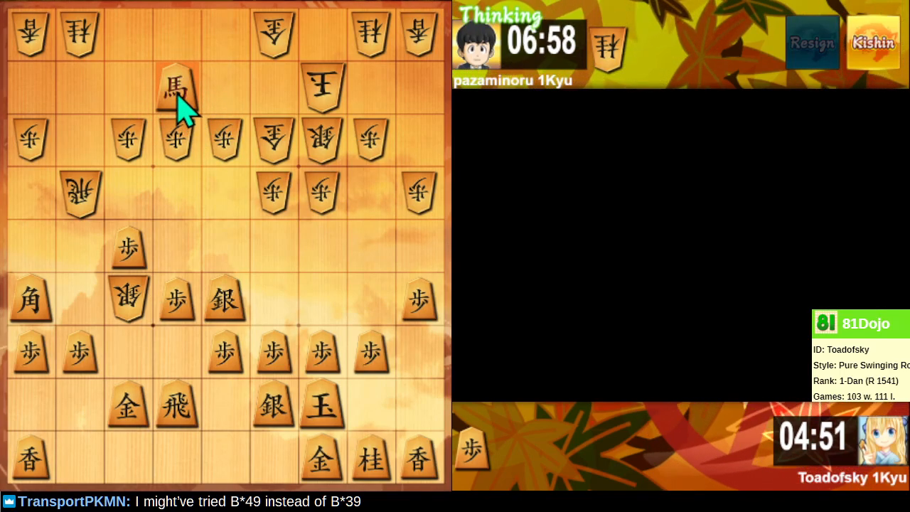
pyautogui.moveTo(174, 106)
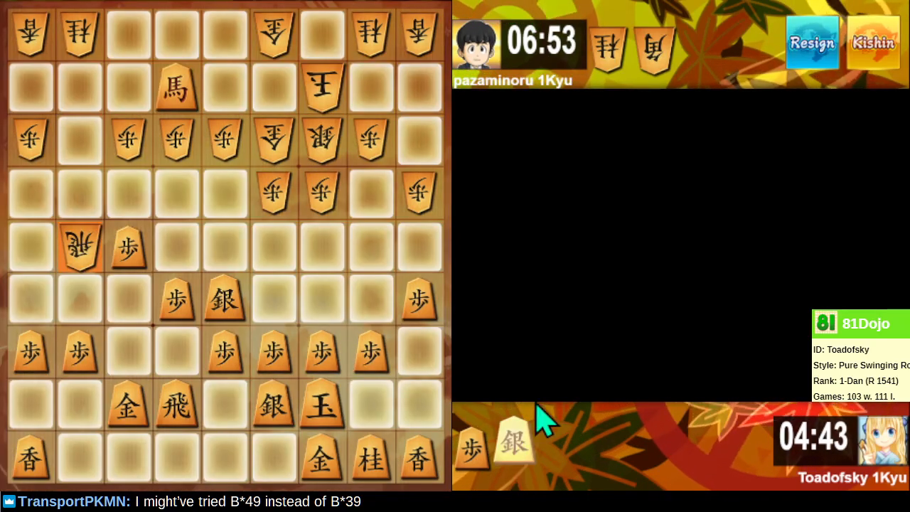
pyautogui.moveTo(140, 313)
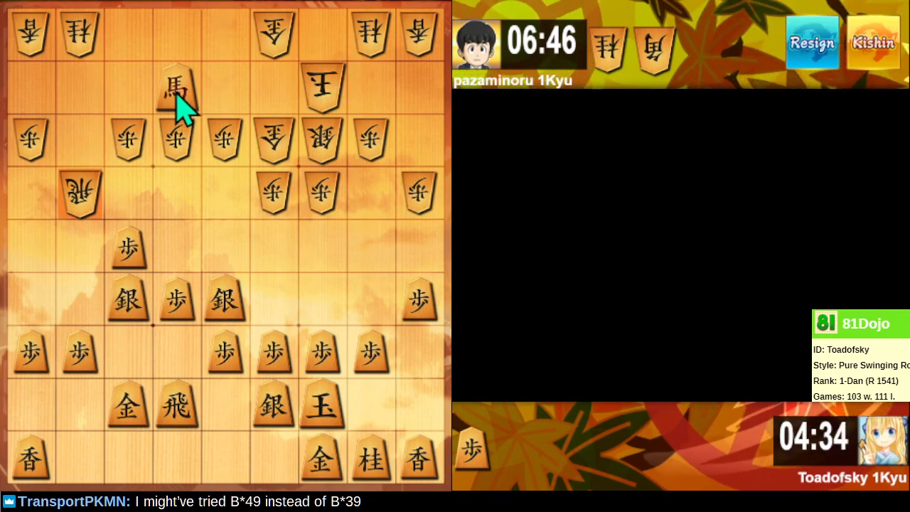
pyautogui.click(176, 87)
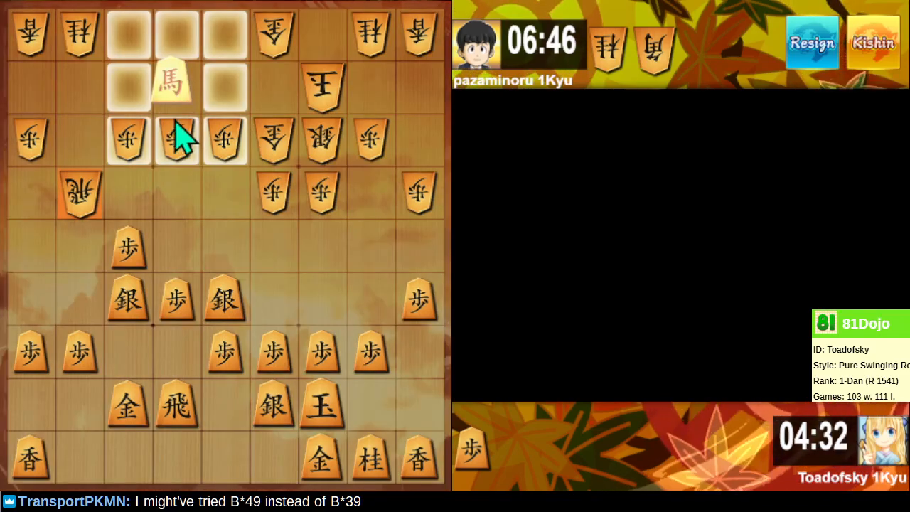
pyautogui.click(176, 141)
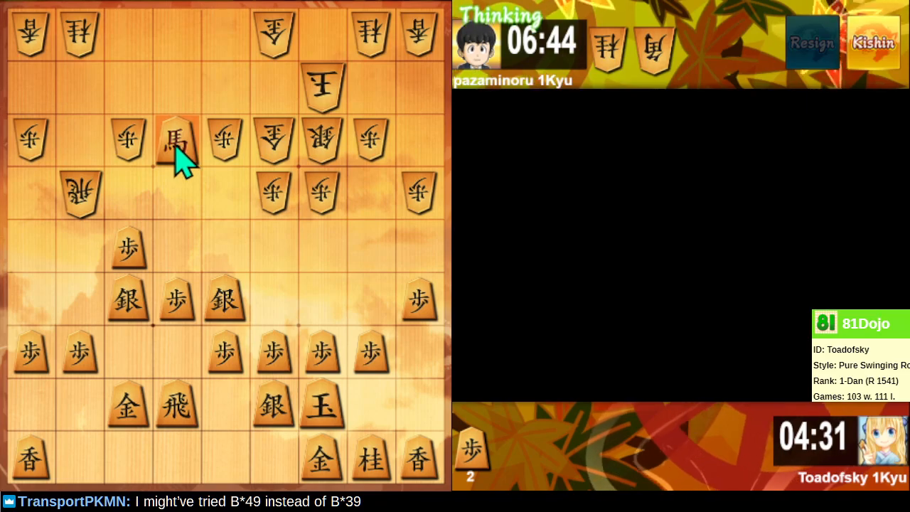
pyautogui.moveTo(239, 216)
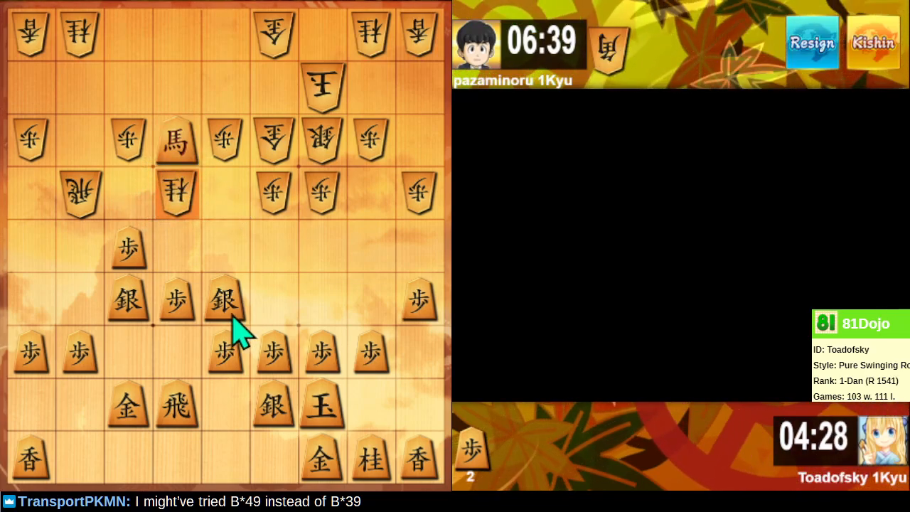
pyautogui.moveTo(128, 306)
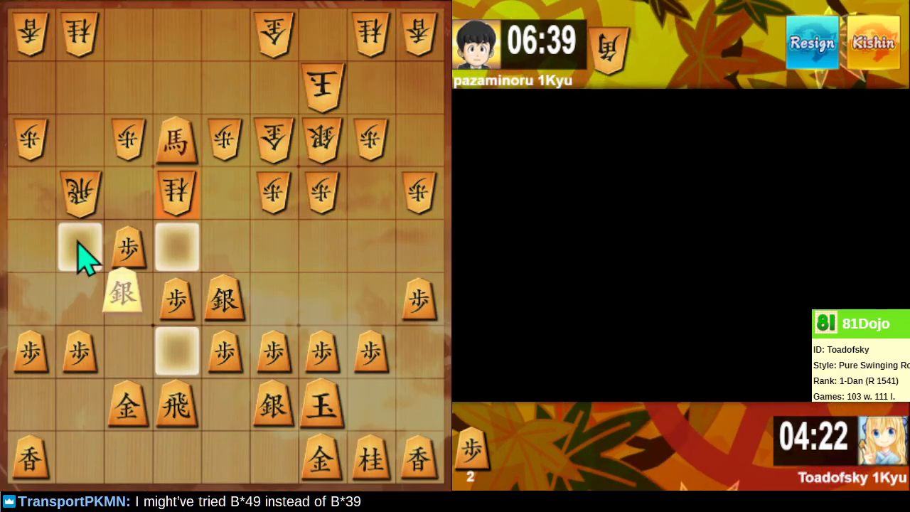
pyautogui.click(80, 249)
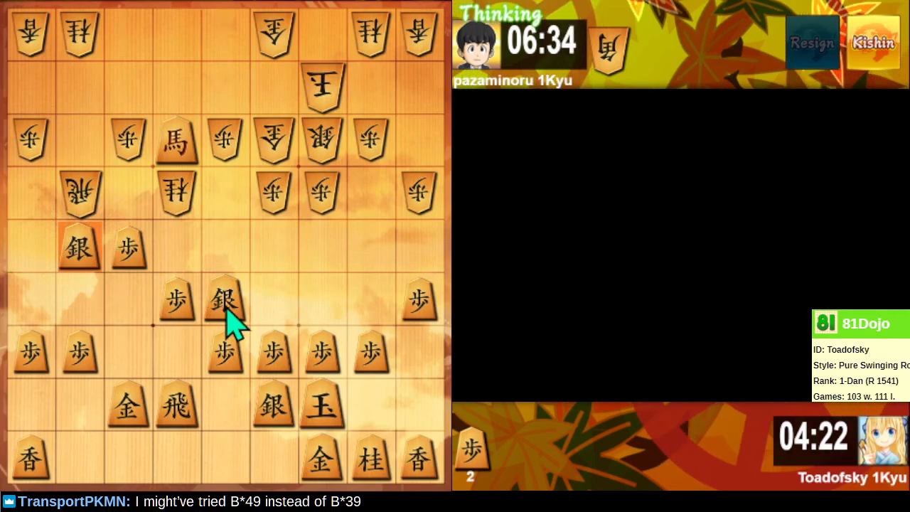
pyautogui.moveTo(234, 384)
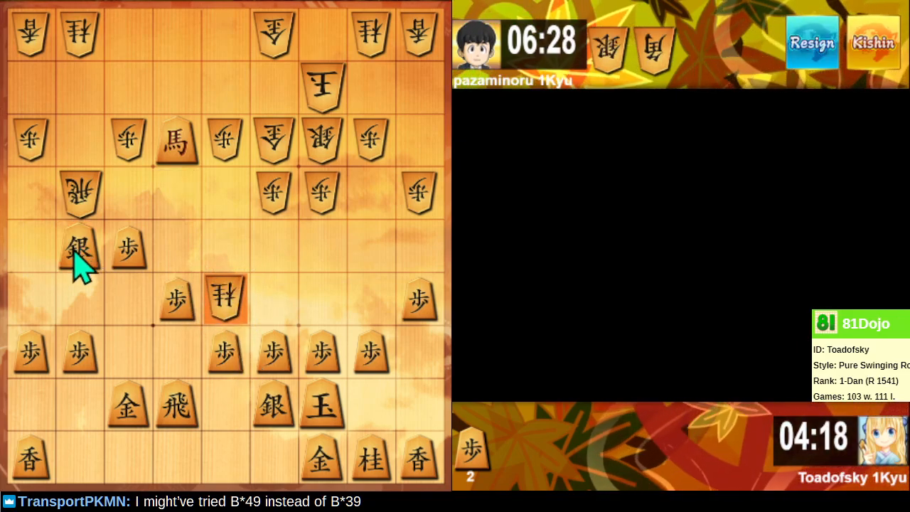
# Step: Take the opponent's rook with the silver, then recapture the promoted knight with the gold
pyautogui.click(80, 249)
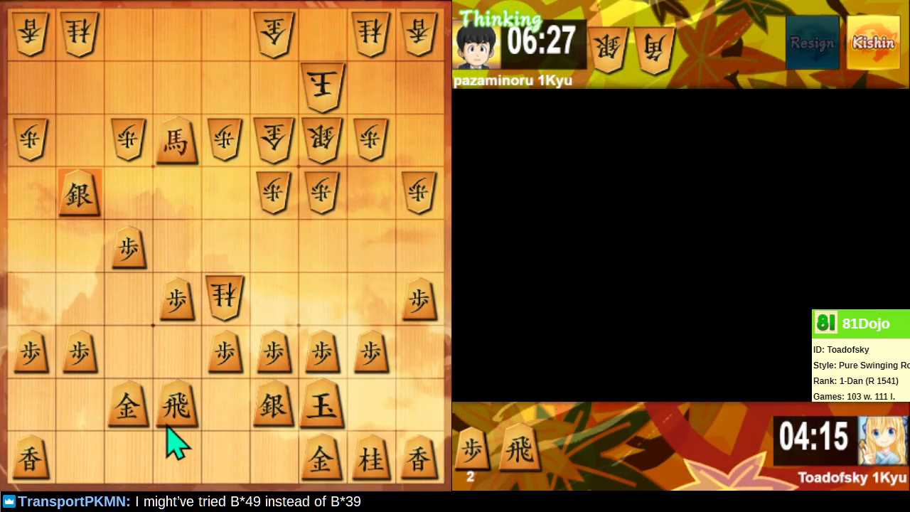
pyautogui.click(176, 405)
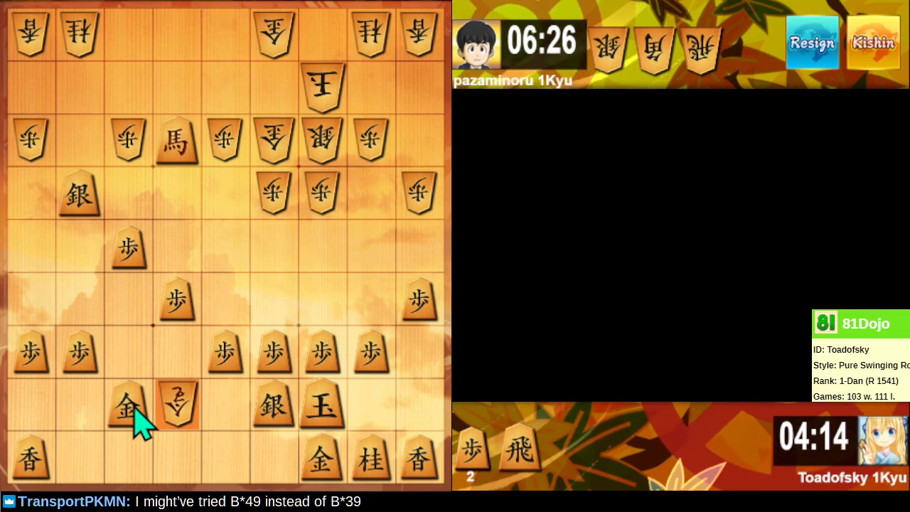
pyautogui.click(176, 405)
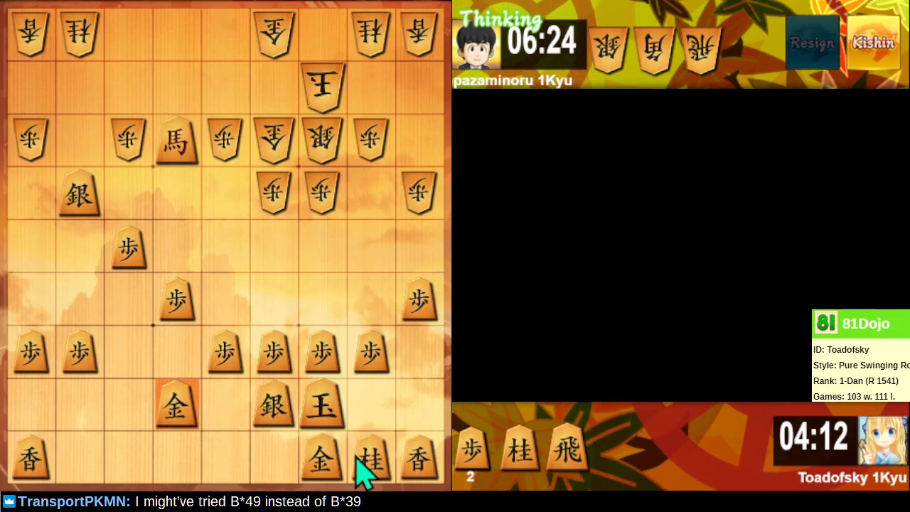
pyautogui.moveTo(164, 235)
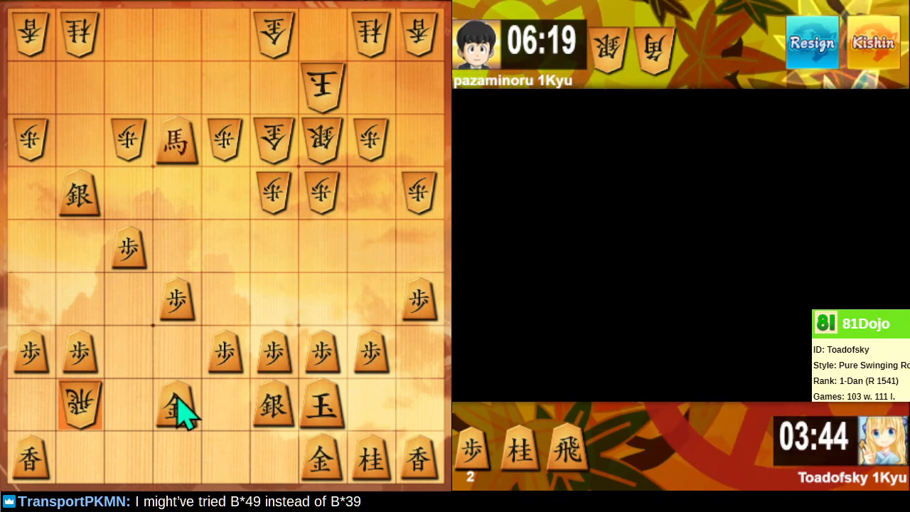
pyautogui.moveTo(160, 370)
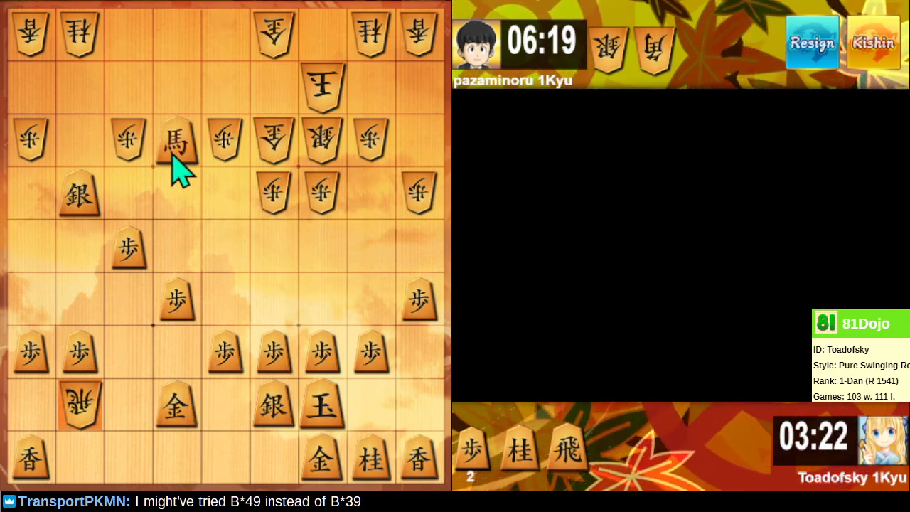
# Step: Trade the promoted bishop for a gold and drop the captured rook on the opponent's back rank with check
pyautogui.moveTo(176, 140); pyautogui.dragTo(273, 34)
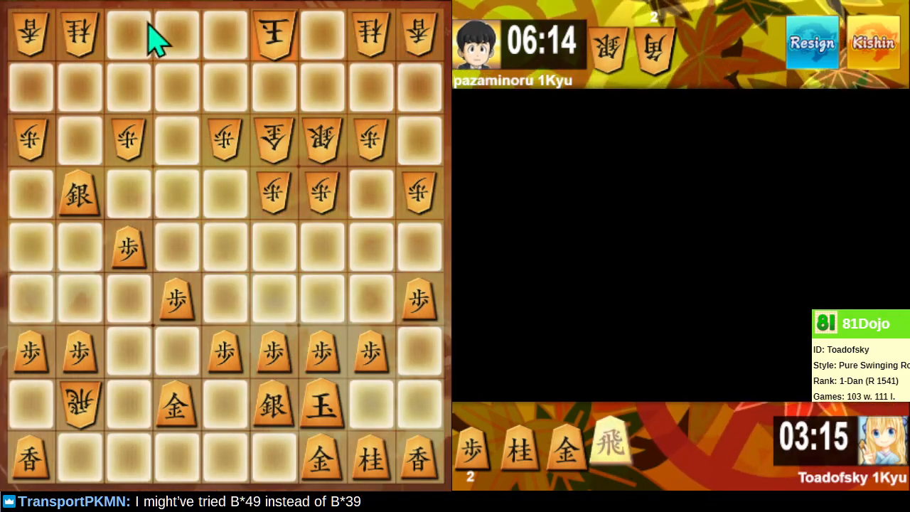
pyautogui.moveTo(131, 39)
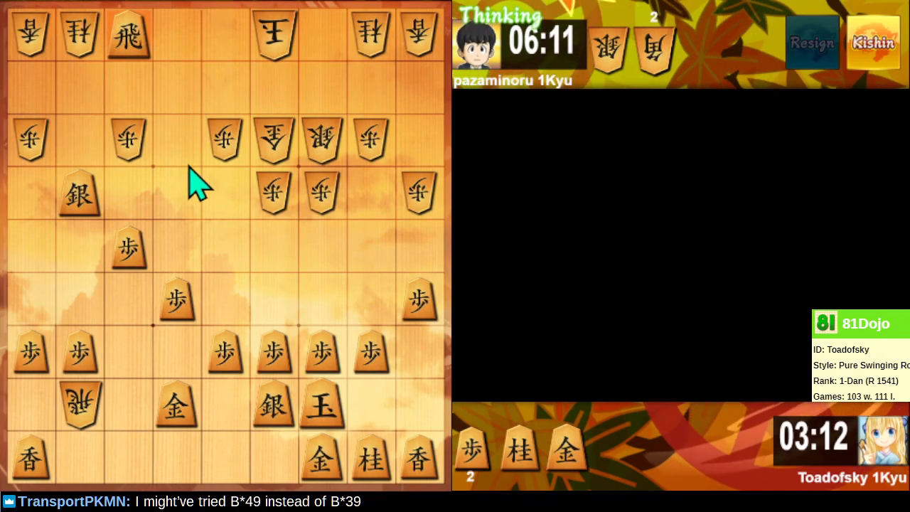
pyautogui.moveTo(210, 231)
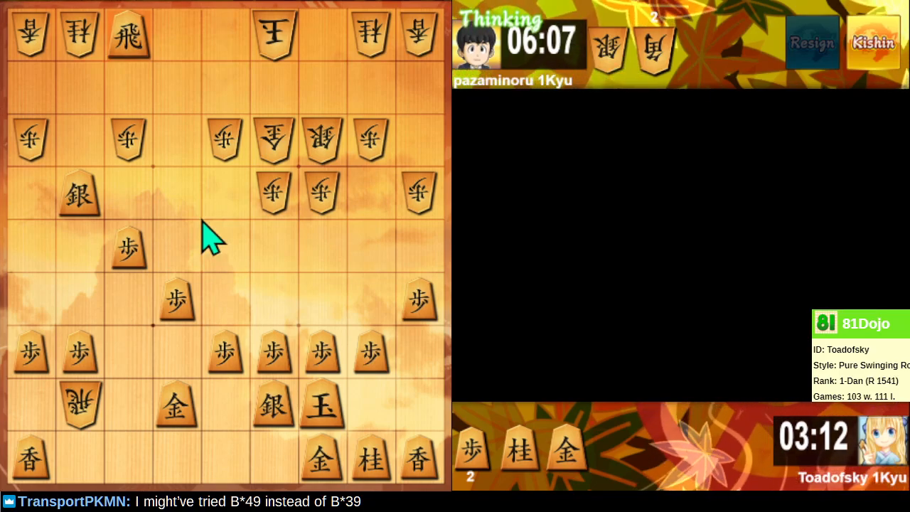
pyautogui.moveTo(228, 263)
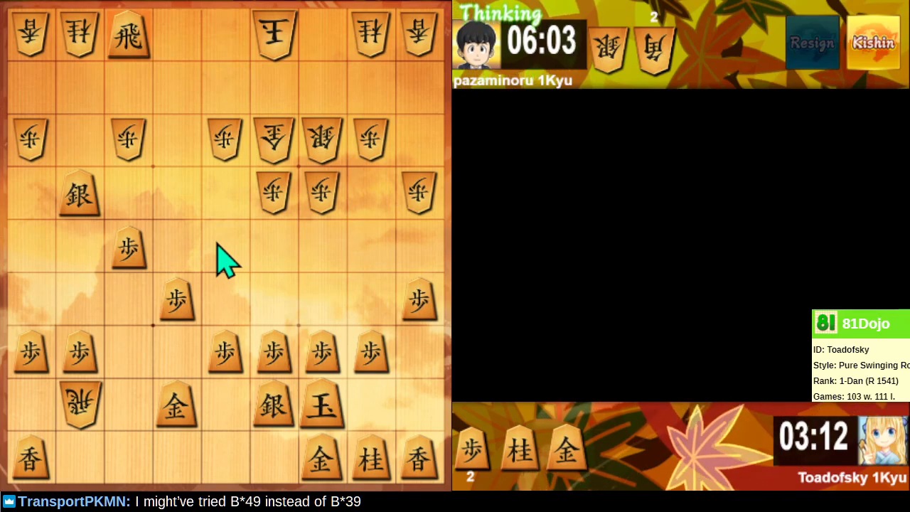
pyautogui.moveTo(188, 64)
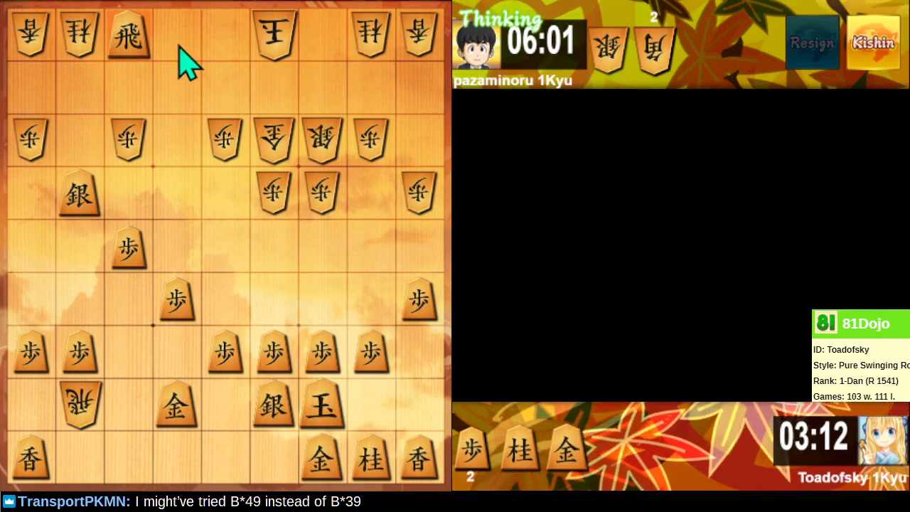
pyautogui.moveTo(145, 50)
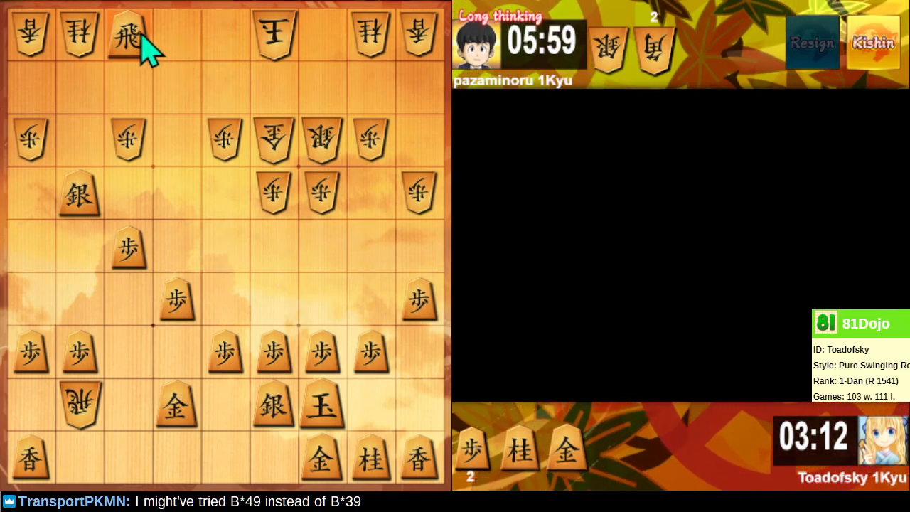
pyautogui.moveTo(178, 145)
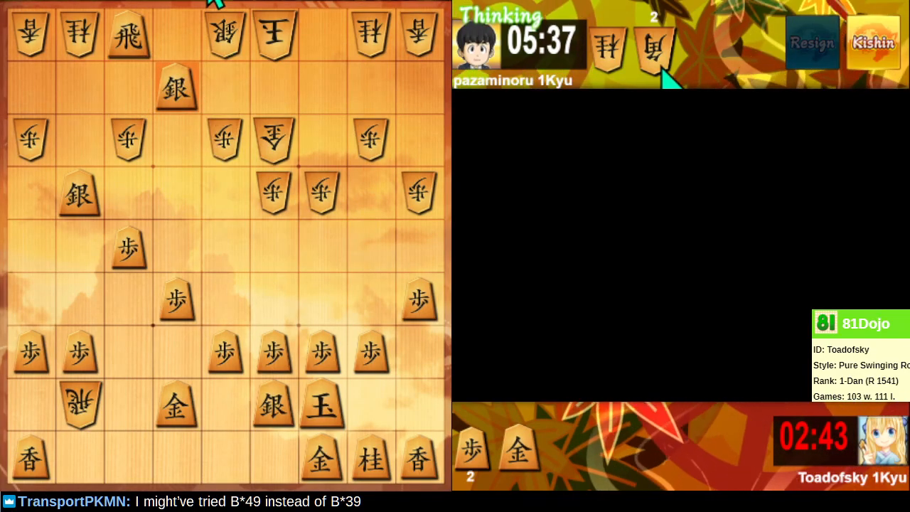
pyautogui.moveTo(249, 57)
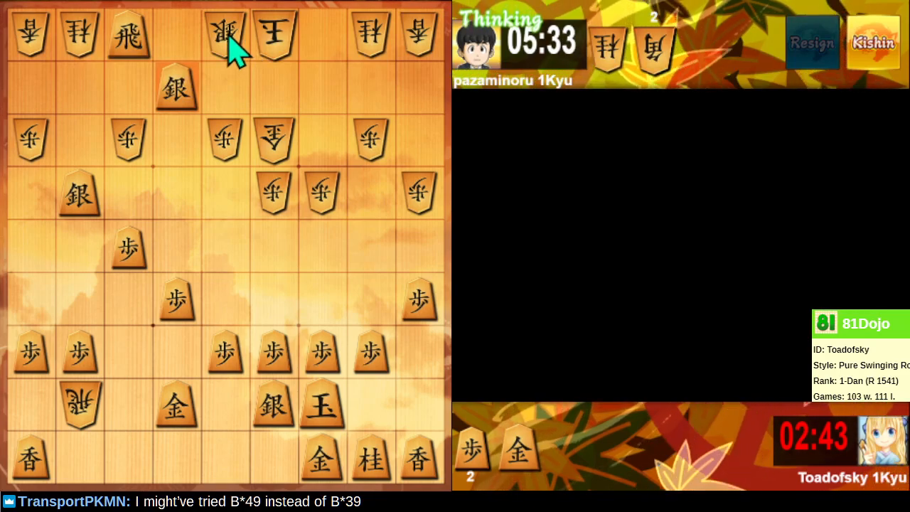
pyautogui.moveTo(149, 57)
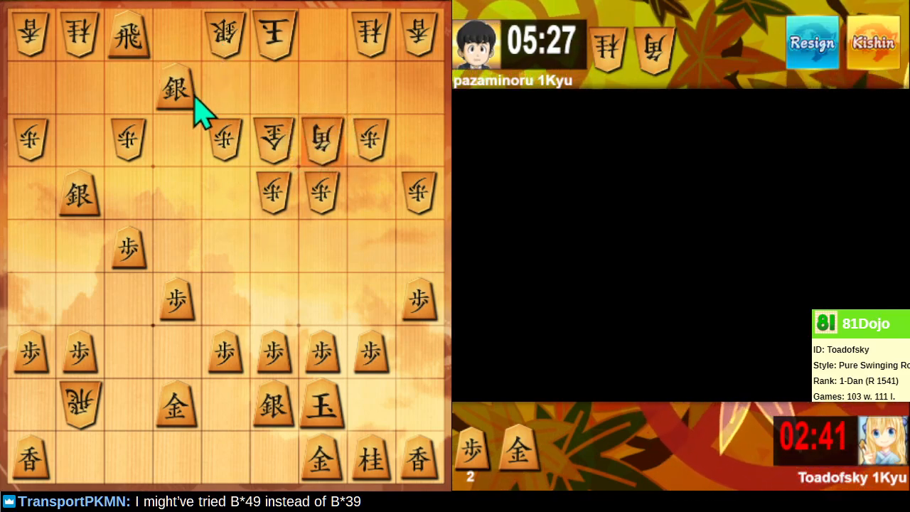
pyautogui.moveTo(187, 131)
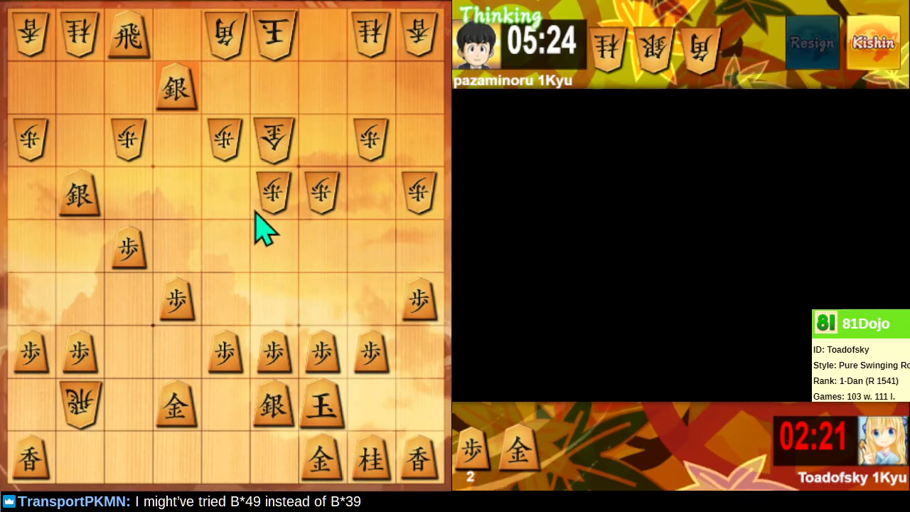
pyautogui.moveTo(281, 245)
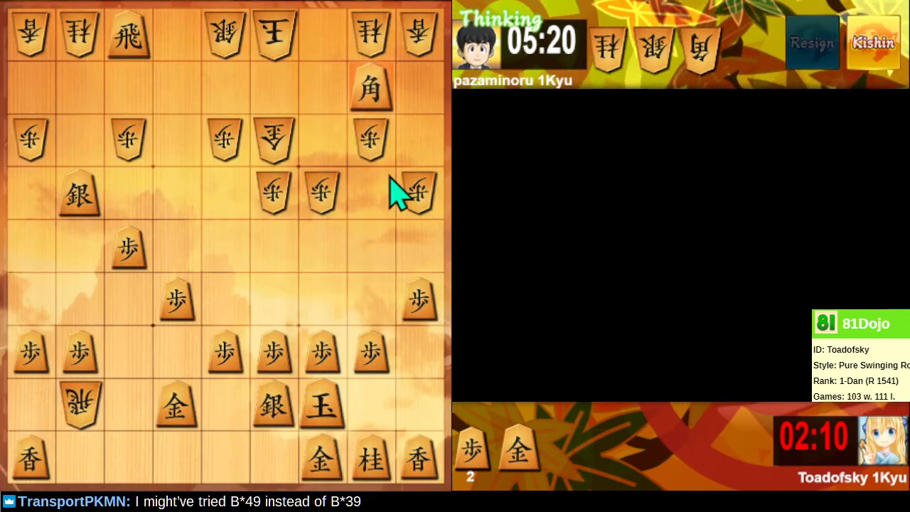
pyautogui.moveTo(369, 196)
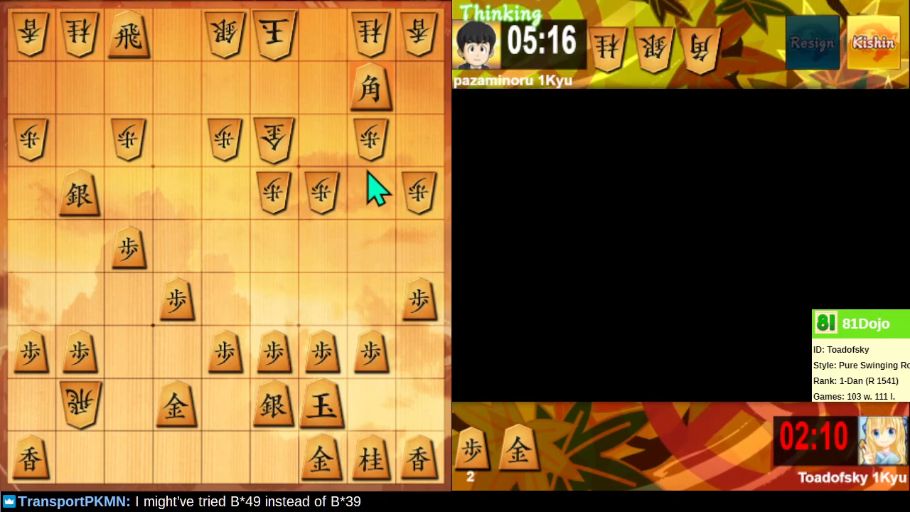
pyautogui.moveTo(386, 111)
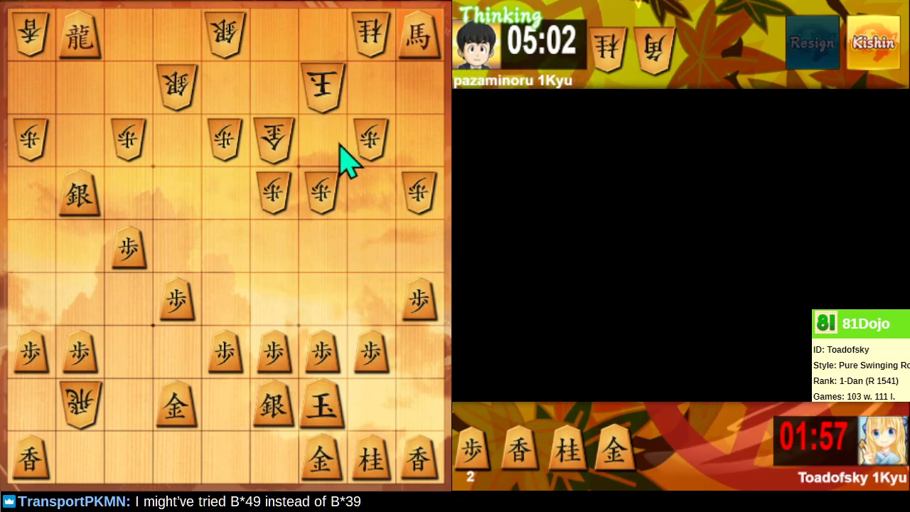
pyautogui.moveTo(344, 256)
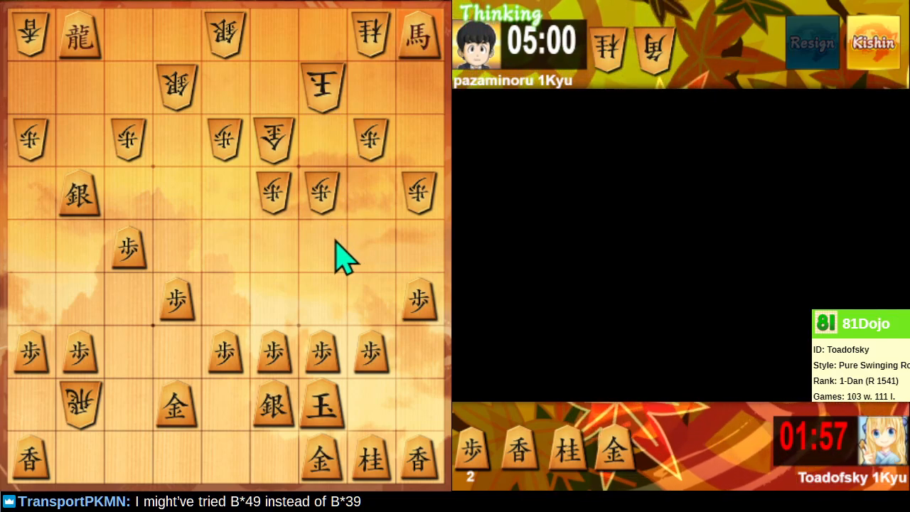
pyautogui.moveTo(306, 213)
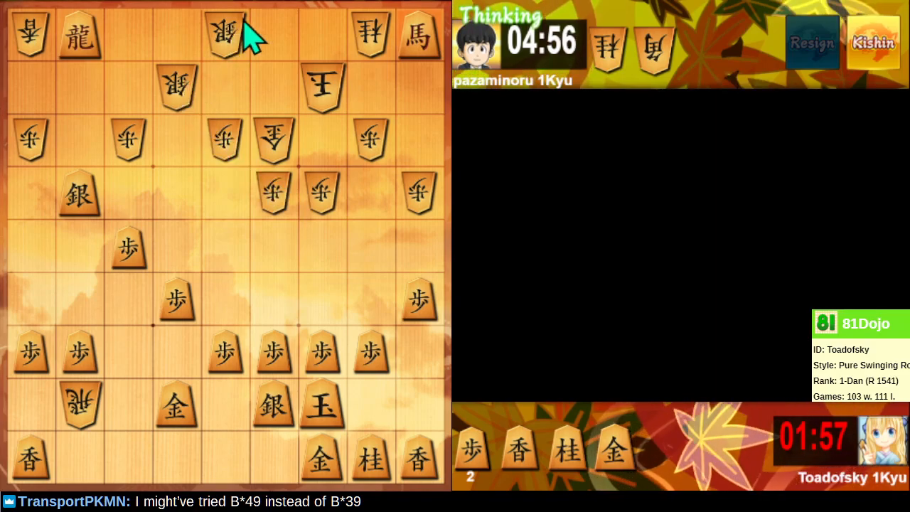
pyautogui.moveTo(235, 43)
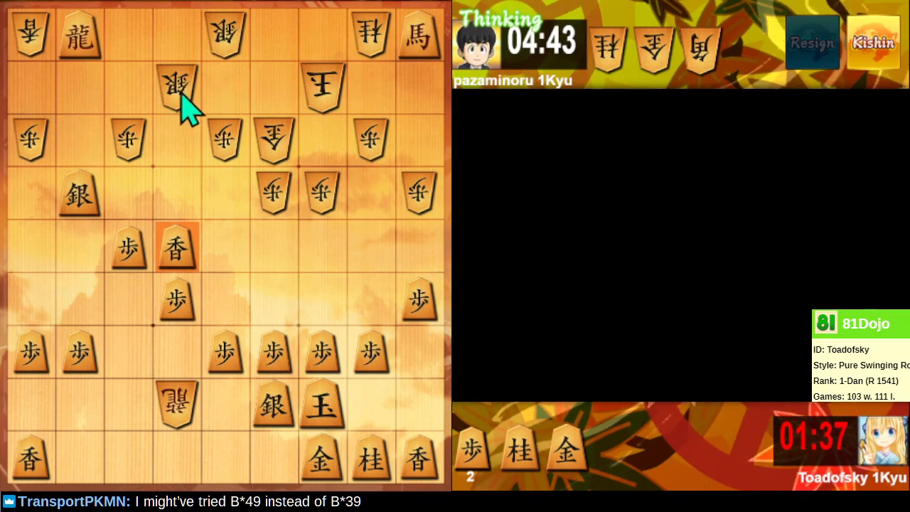
pyautogui.moveTo(139, 149)
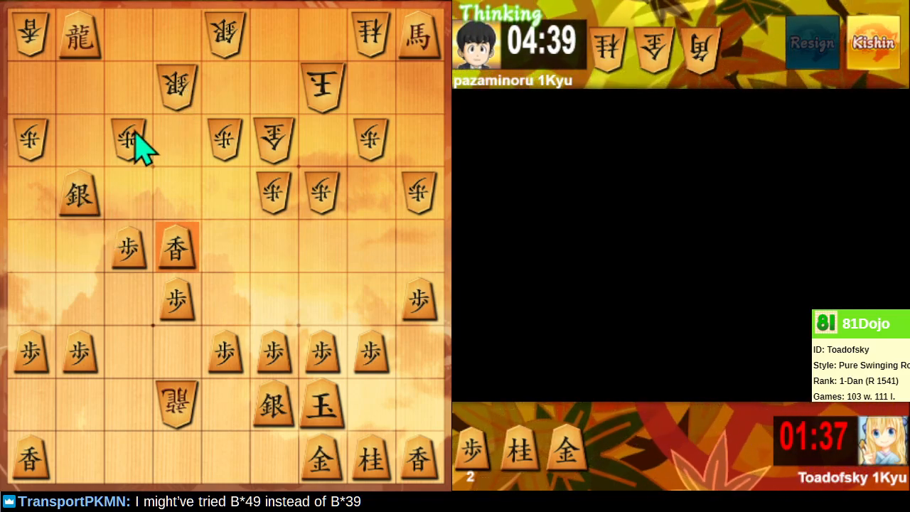
pyautogui.moveTo(228, 346)
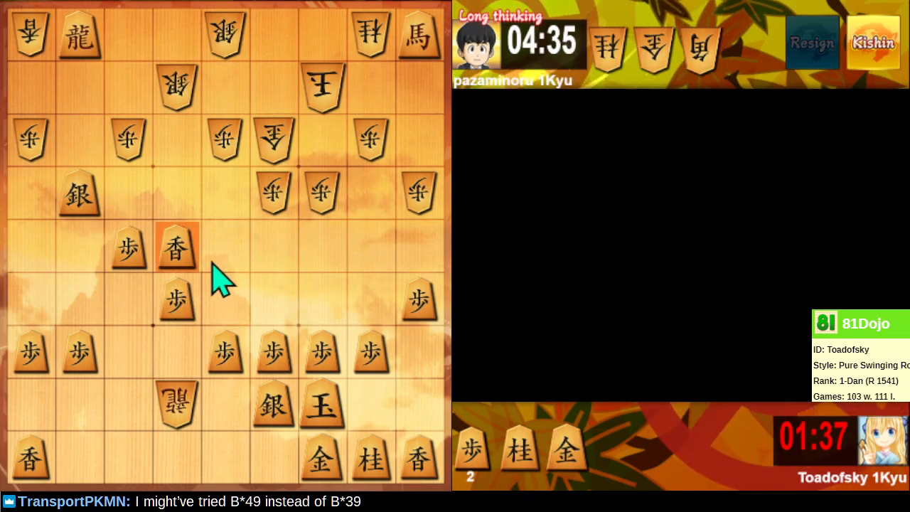
pyautogui.moveTo(386, 324)
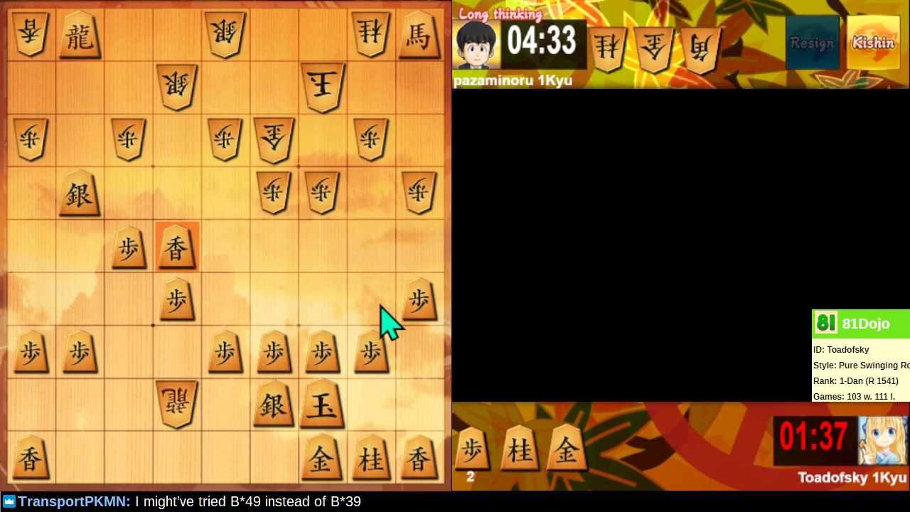
pyautogui.moveTo(426, 216)
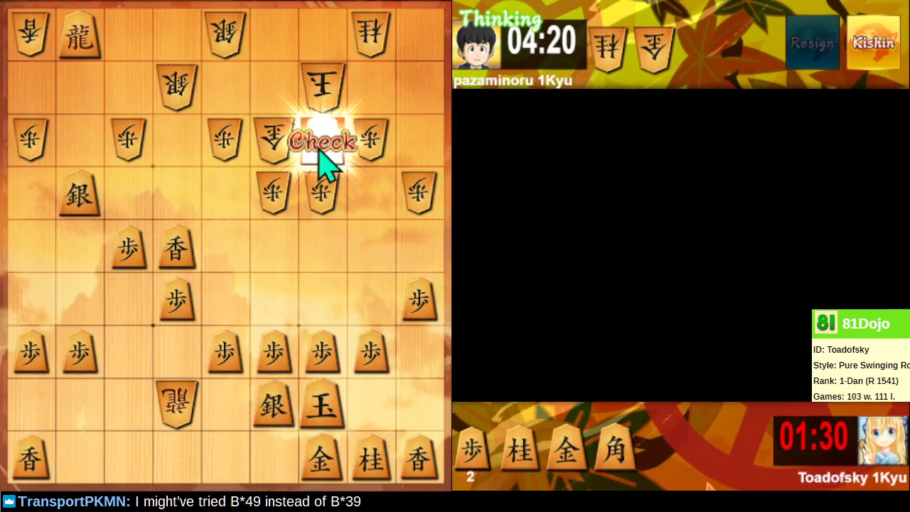
pyautogui.moveTo(273, 327)
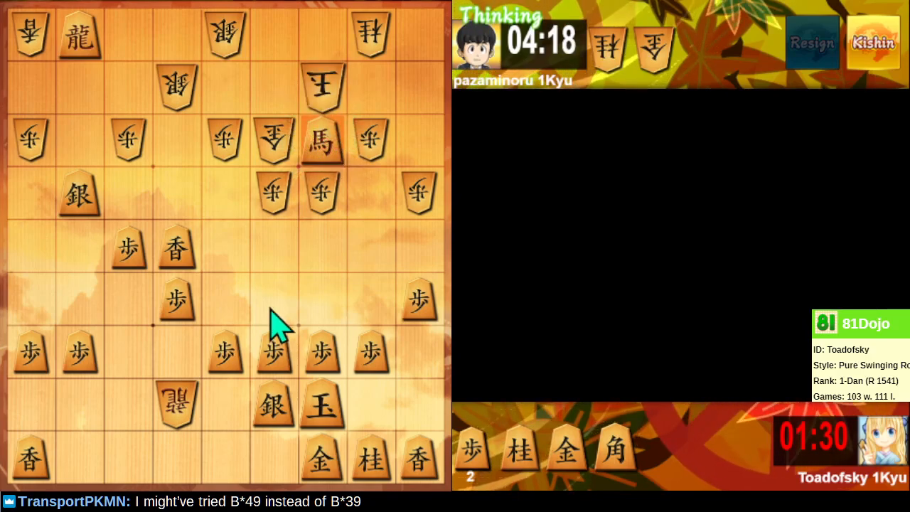
pyautogui.moveTo(185, 270)
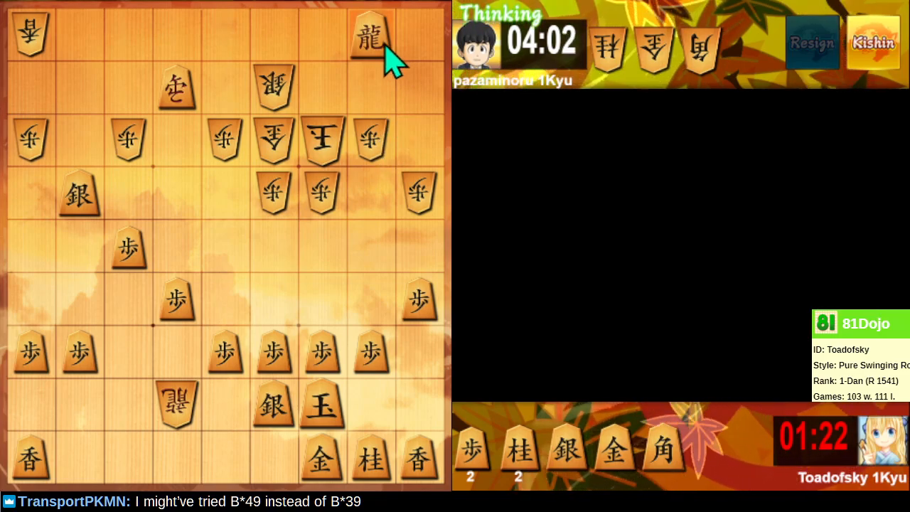
pyautogui.moveTo(395, 287)
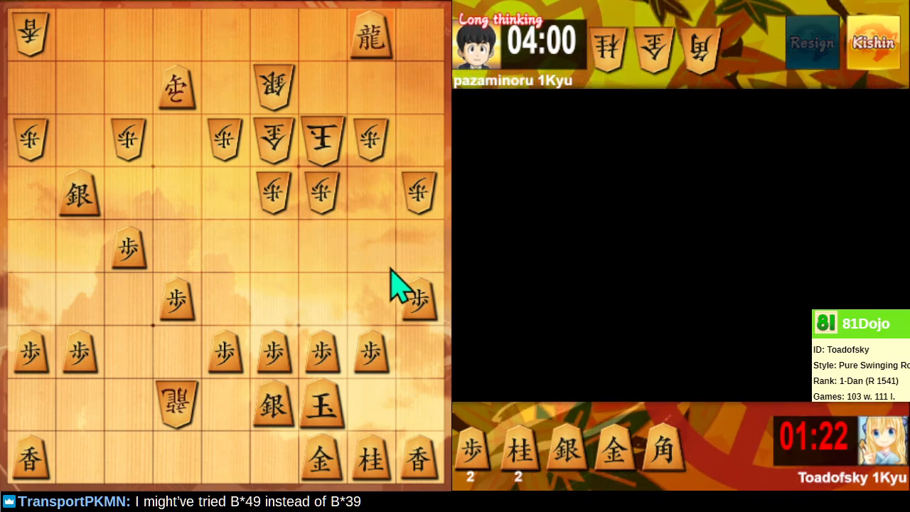
pyautogui.moveTo(387, 313)
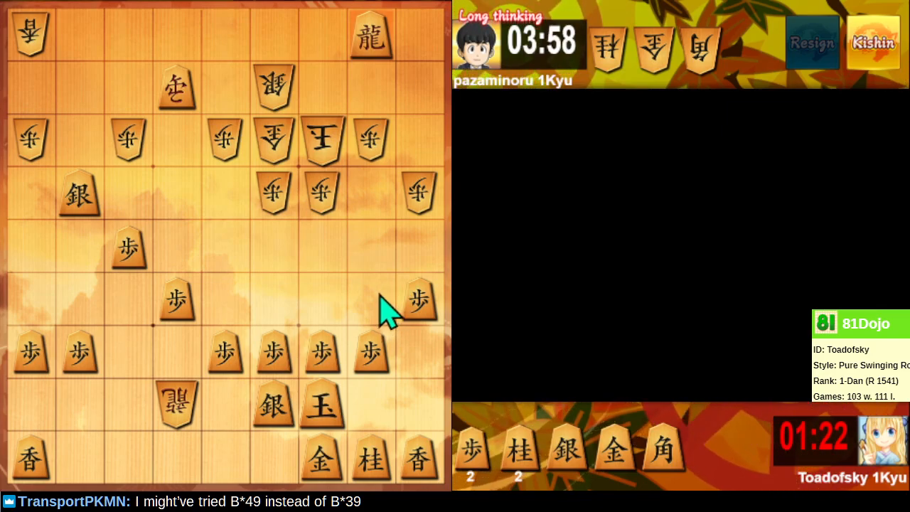
pyautogui.moveTo(387, 320)
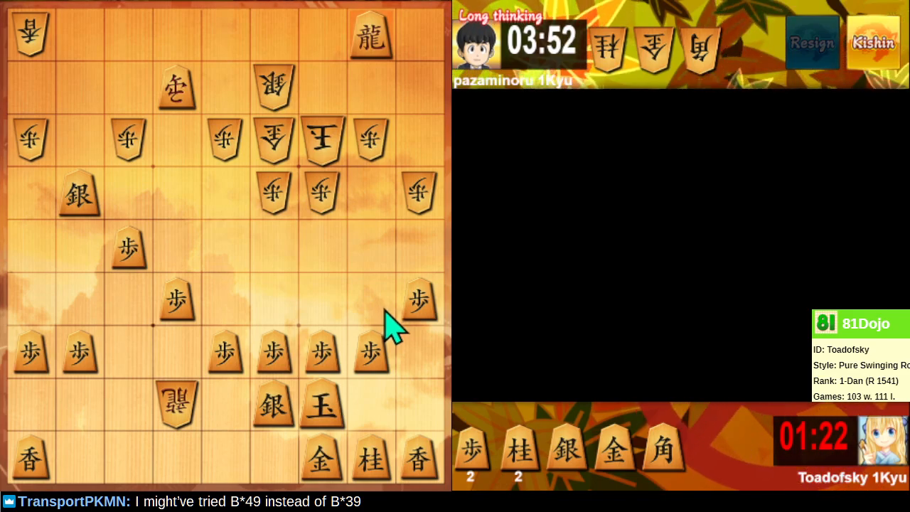
pyautogui.moveTo(386, 334)
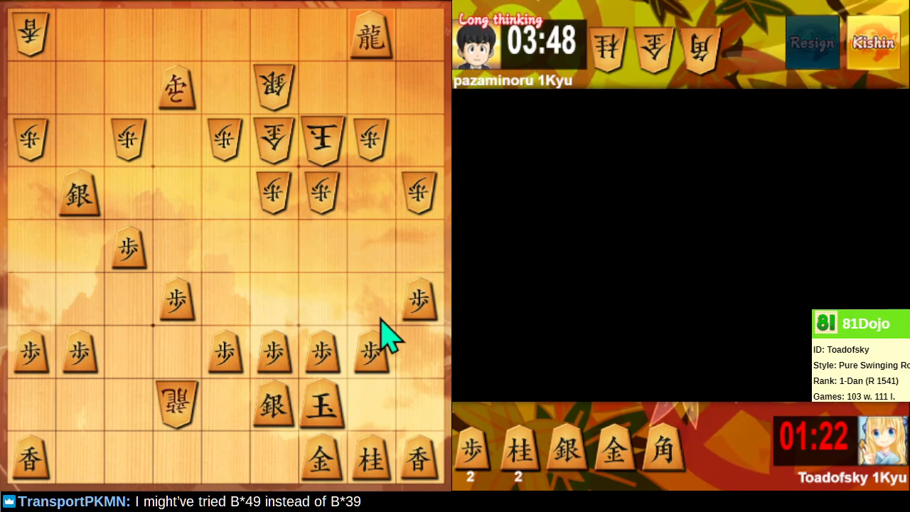
pyautogui.moveTo(389, 387)
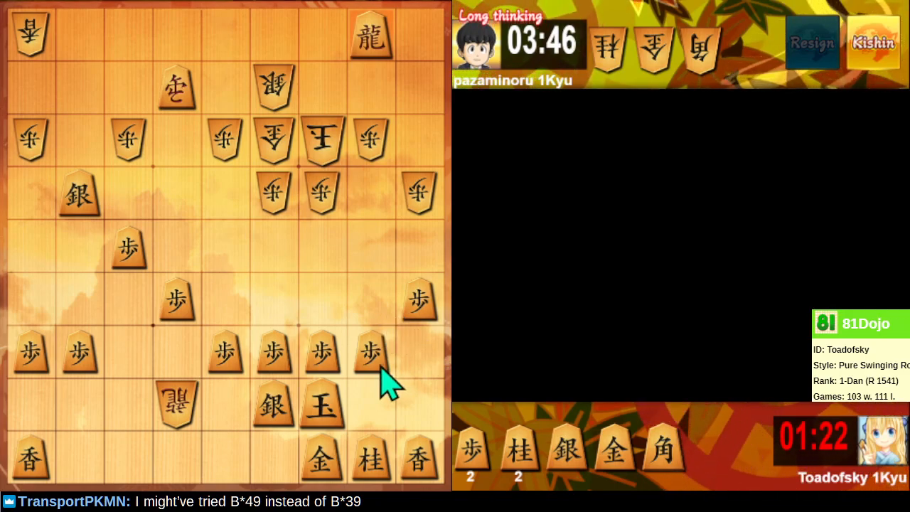
pyautogui.moveTo(298, 438)
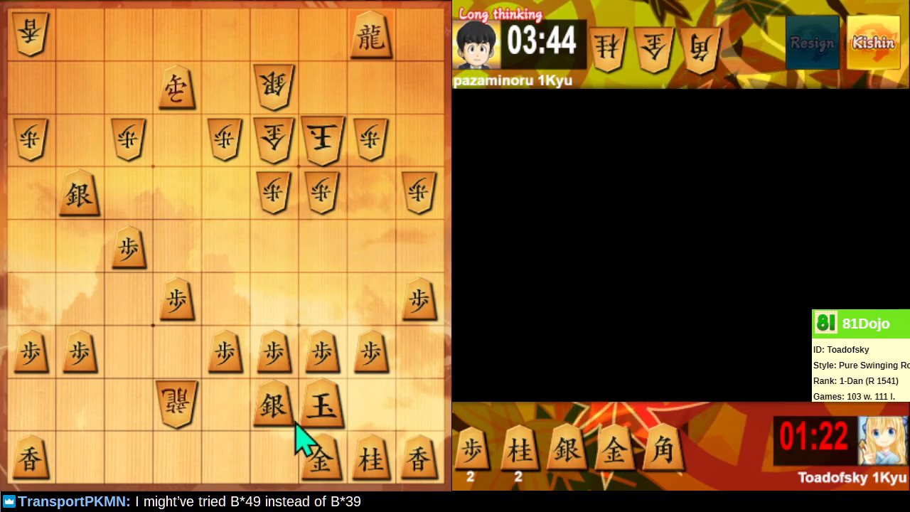
pyautogui.moveTo(327, 415)
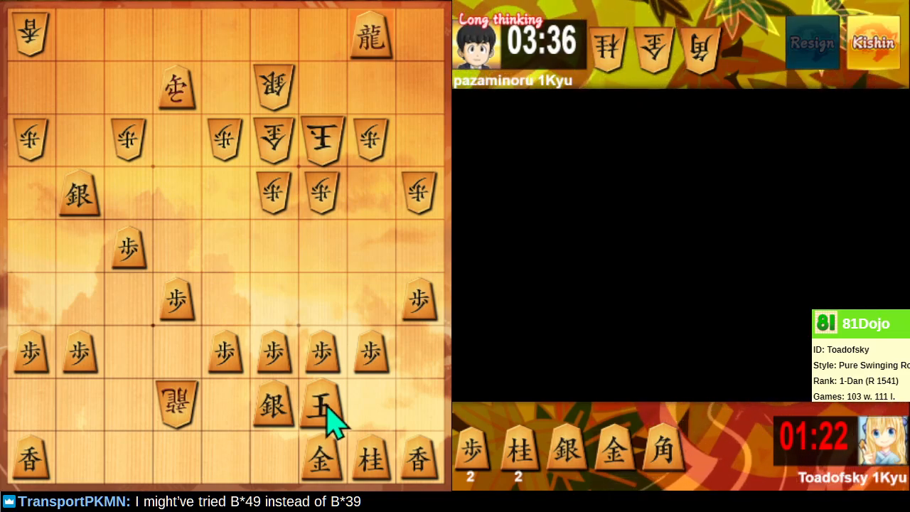
pyautogui.moveTo(387, 216)
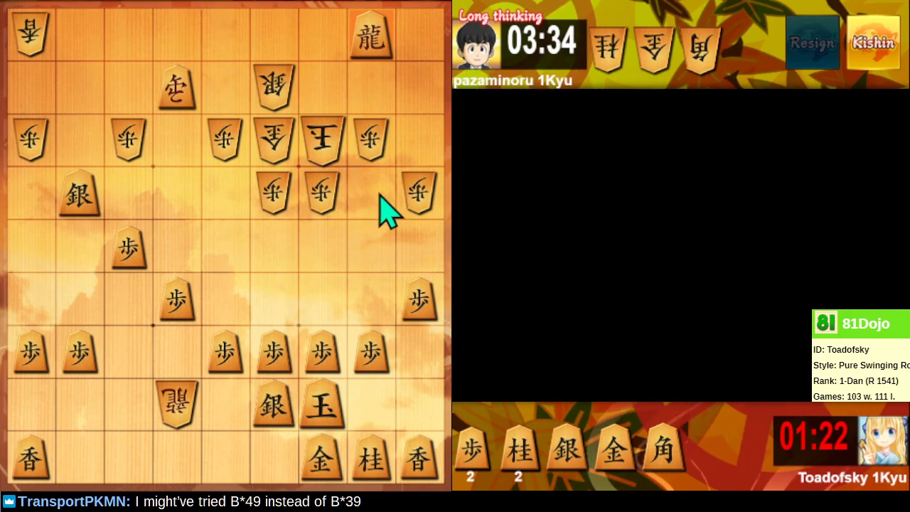
pyautogui.moveTo(370, 206)
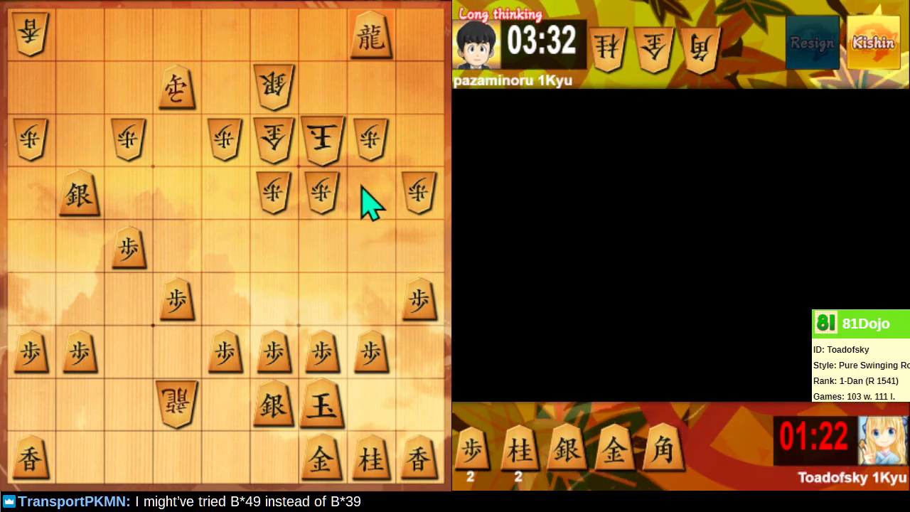
pyautogui.moveTo(576, 462)
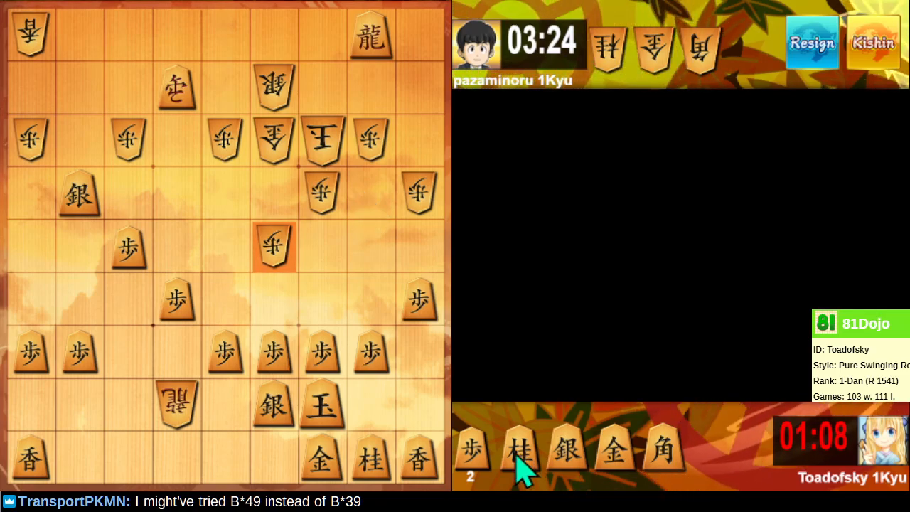
# Step: Drop the knight into the centre, then drop the bishop beside the opponent's king for check
pyautogui.click(519, 452)
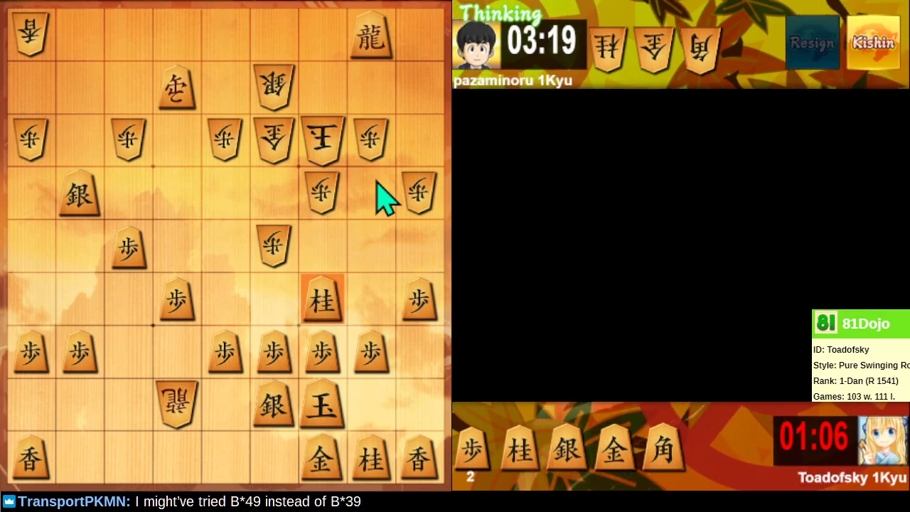
pyautogui.moveTo(383, 213)
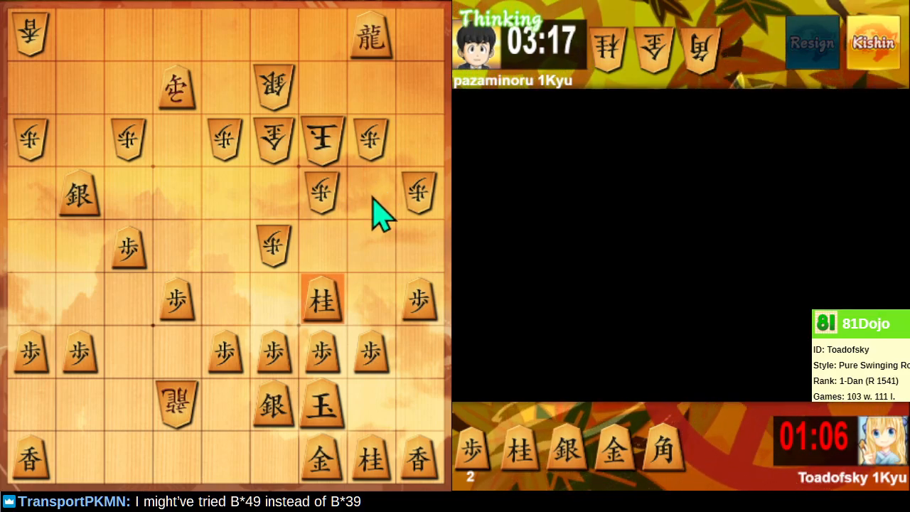
pyautogui.moveTo(437, 46)
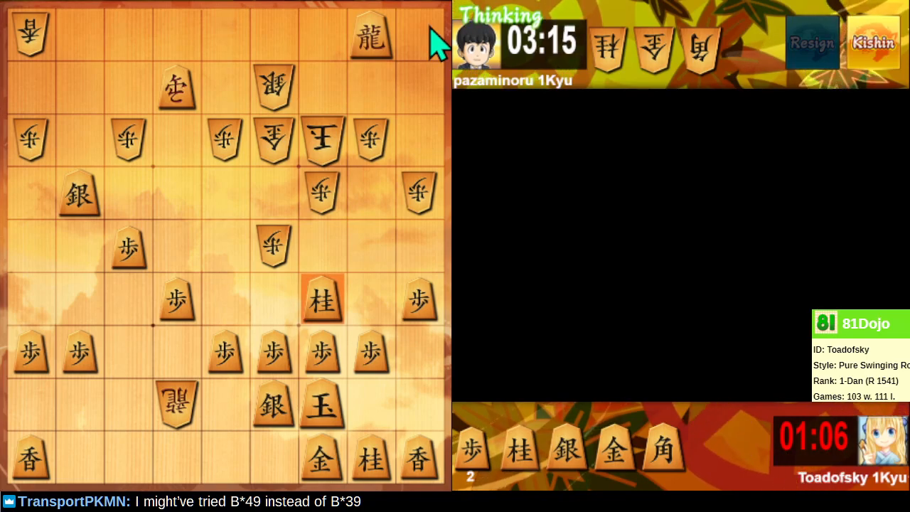
pyautogui.moveTo(225, 259)
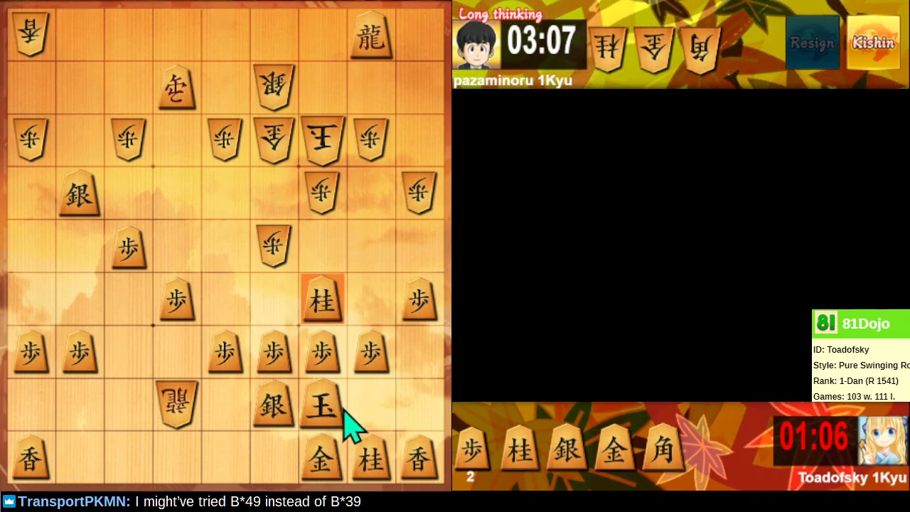
pyautogui.moveTo(327, 440)
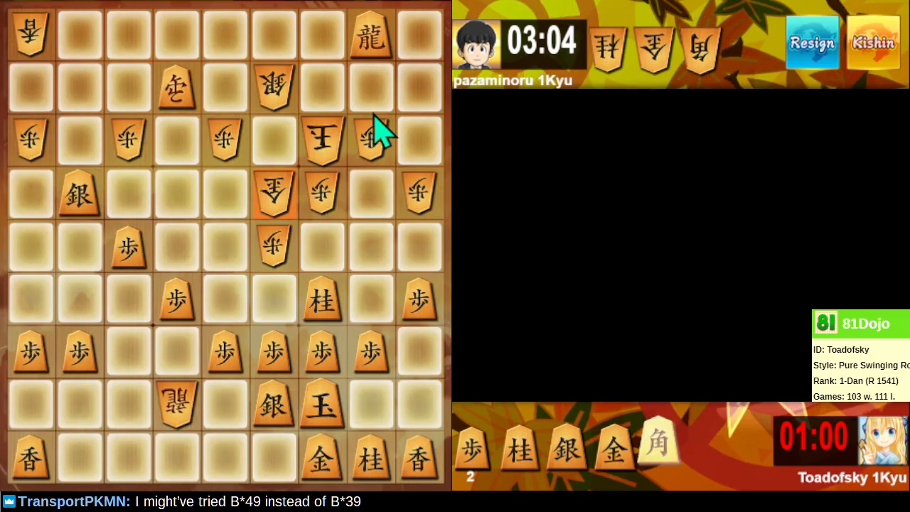
pyautogui.click(370, 88)
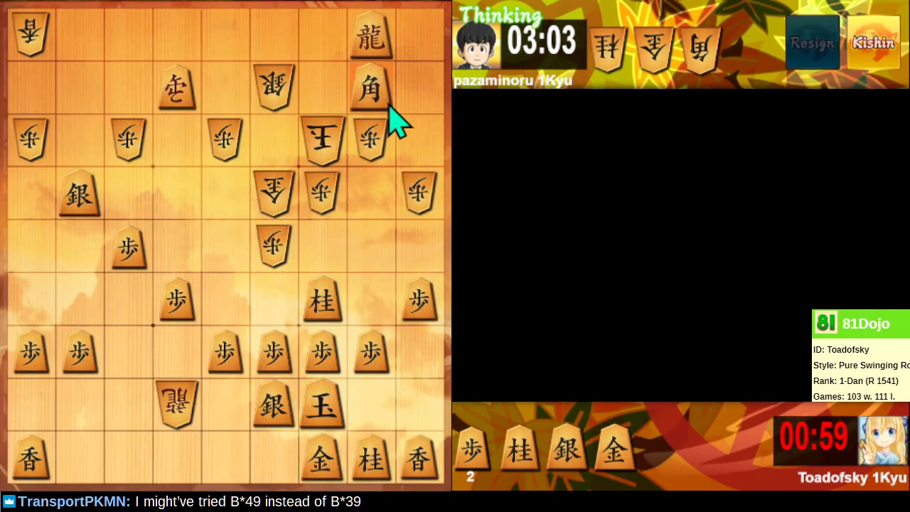